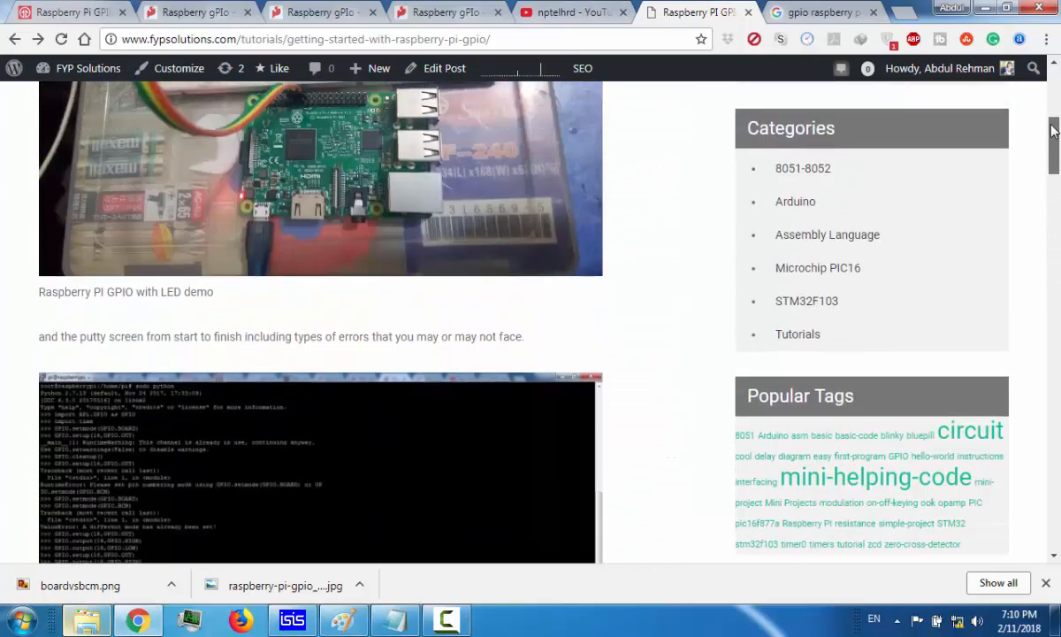
Step: Scroll up the GPIO tutorial to the 'Quick Look of hardware setup' photo
{"action": "scroll", "scroll_direction": "up", "scroll_amount": 3}
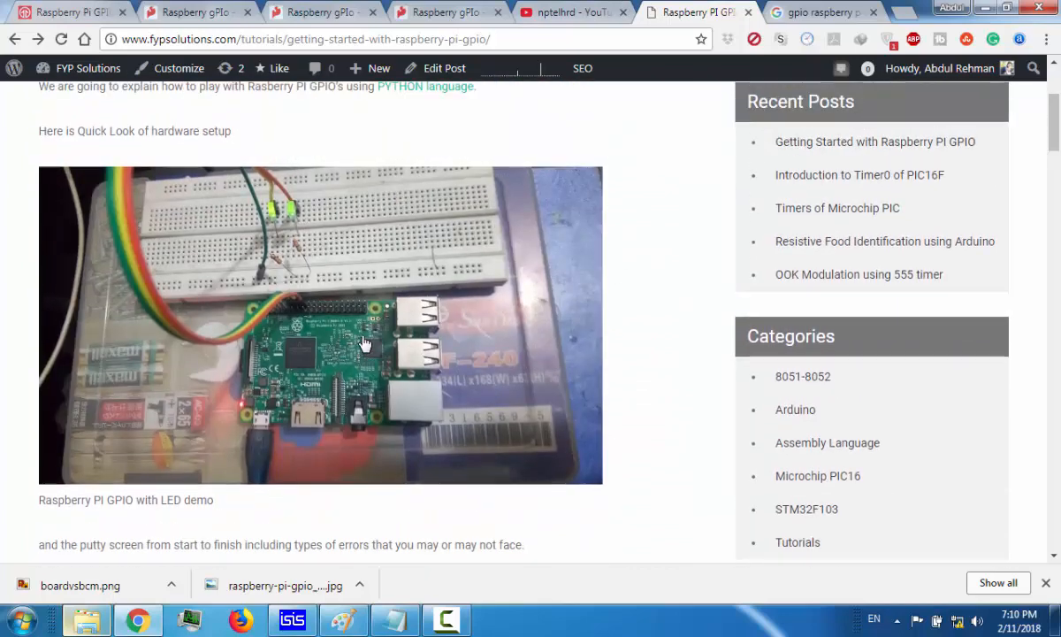
{"action": "mouse_move", "coordinate": [533, 370]}
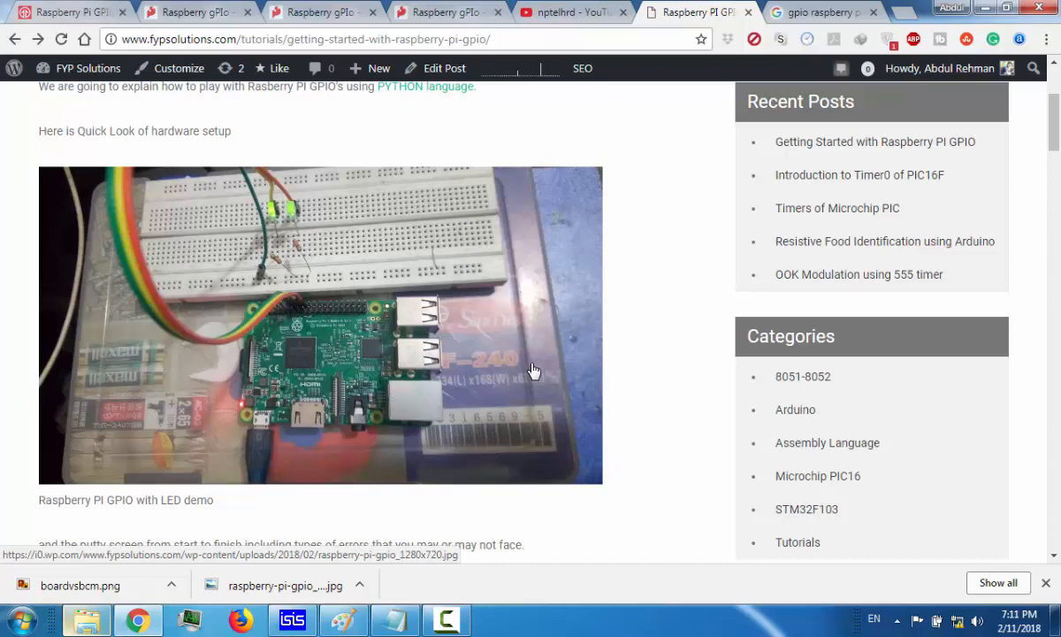
{"action": "mouse_move", "coordinate": [528, 372]}
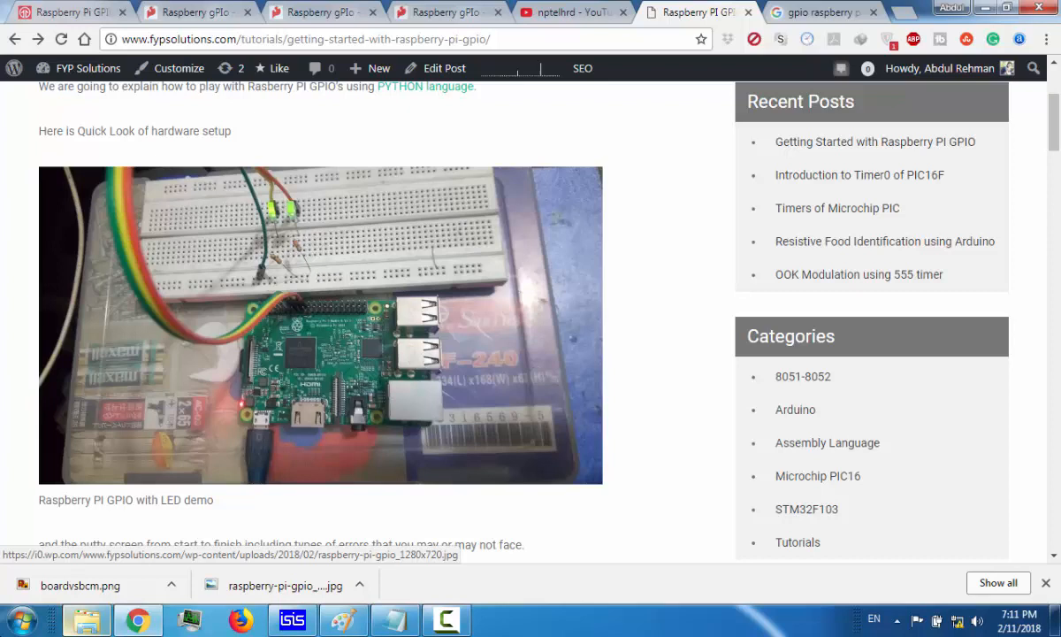
Step: Search the Start menu for 'putty' and launch PuTTY
{"action": "left_click", "coordinate": [15, 619]}
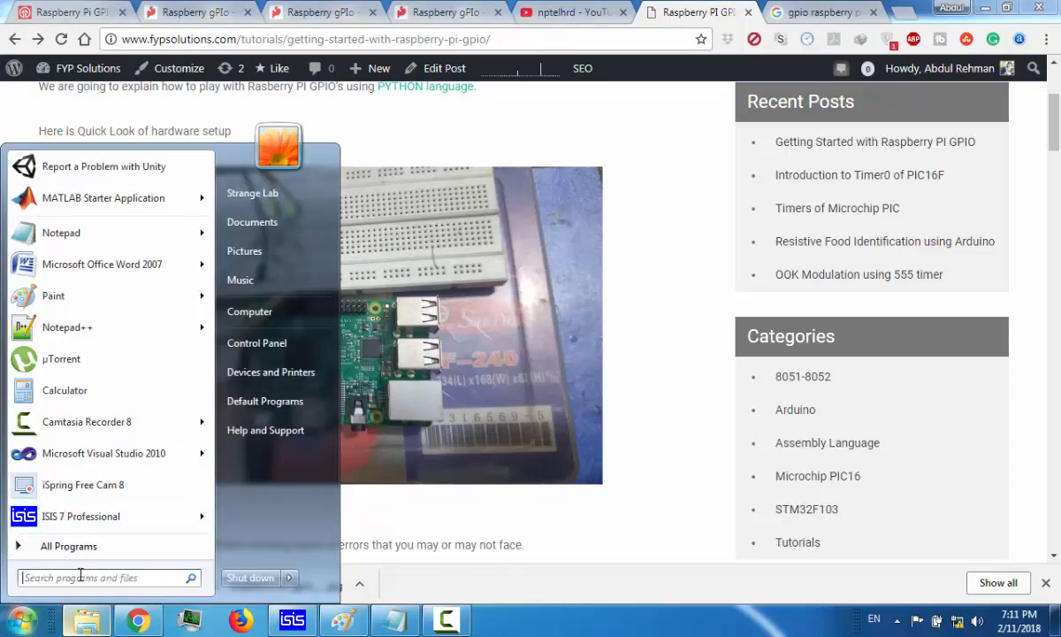
{"action": "type", "text": "putty"}
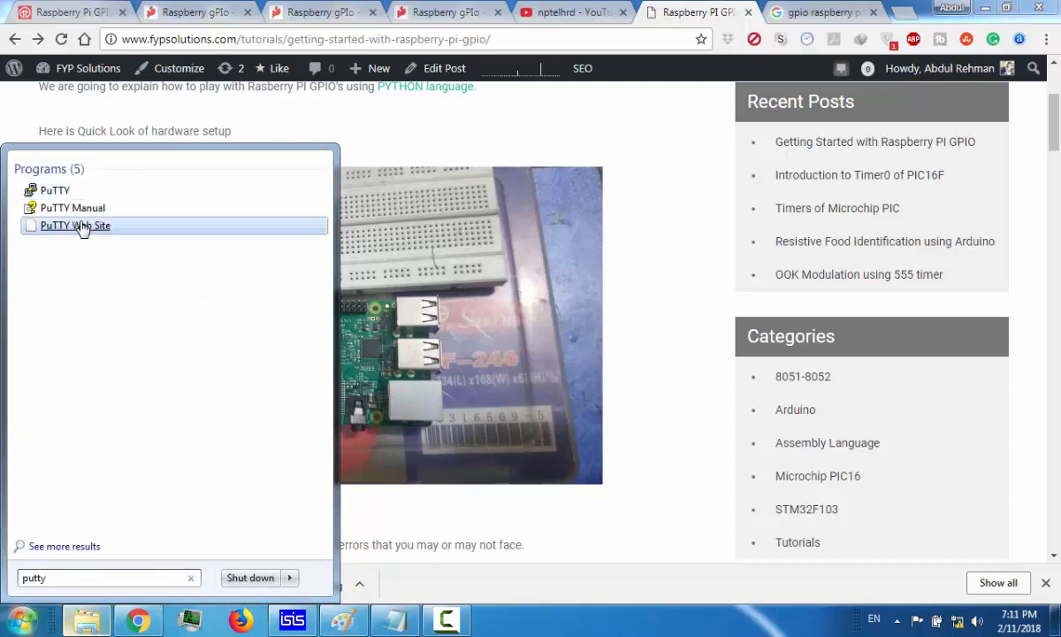
{"action": "mouse_move", "coordinate": [55, 190]}
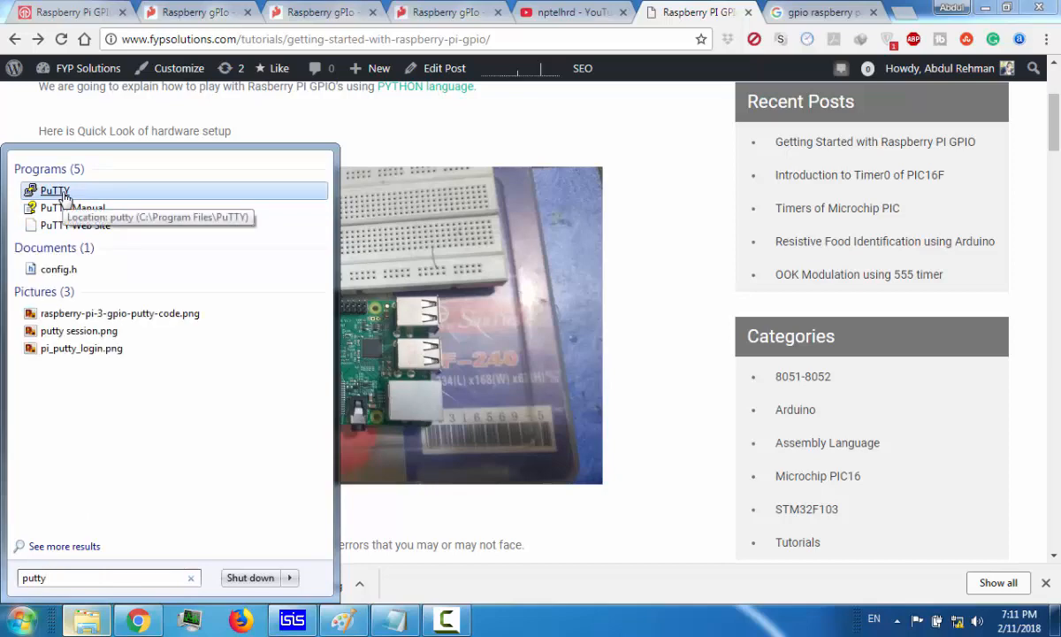
{"action": "left_click", "coordinate": [54, 191]}
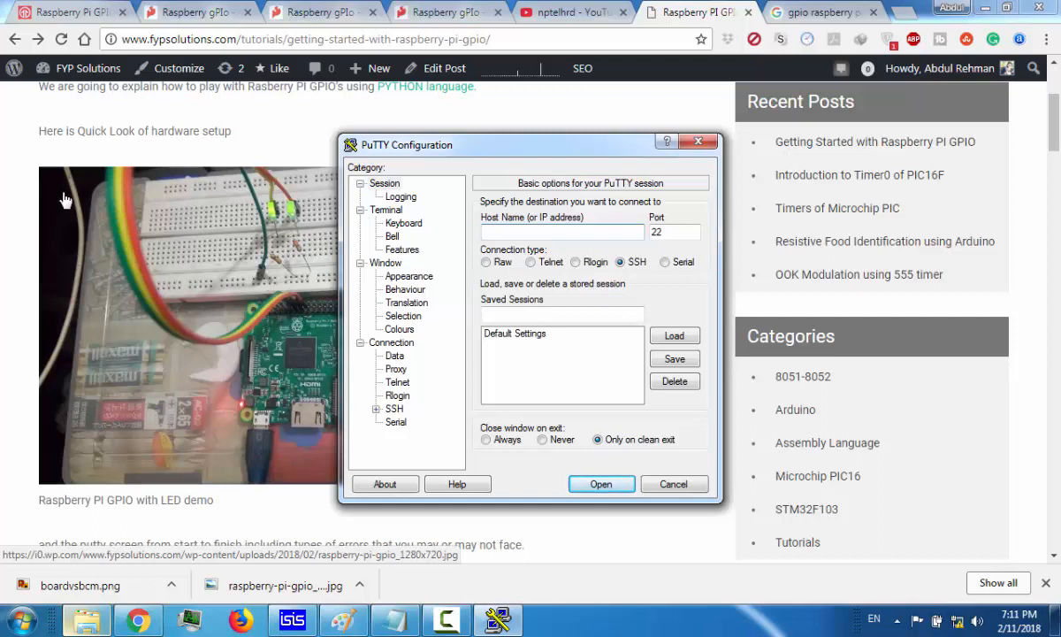
Step: Try an SSH connection to 192.168.1.29 and dismiss the 'No route to host' error
{"action": "type", "text": "19"}
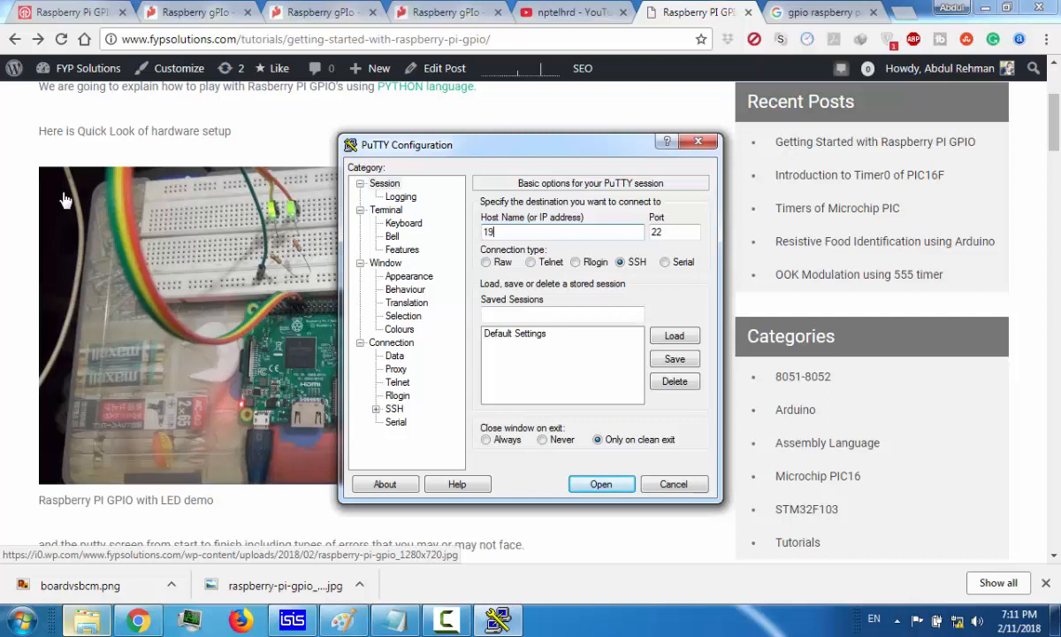
{"action": "type", "text": "2.168"}
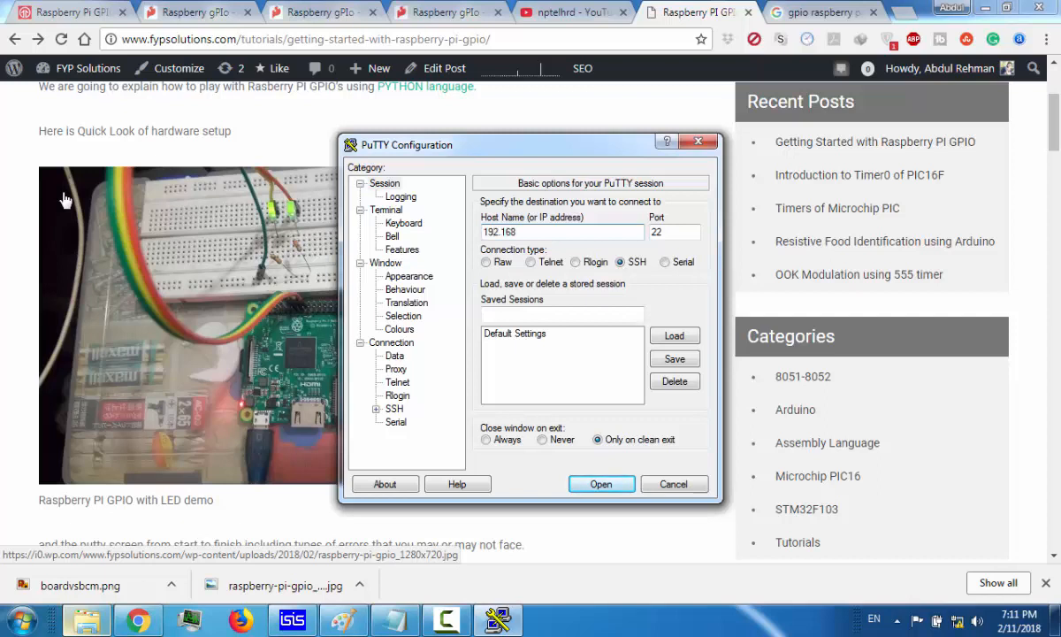
{"action": "type", "text": "."}
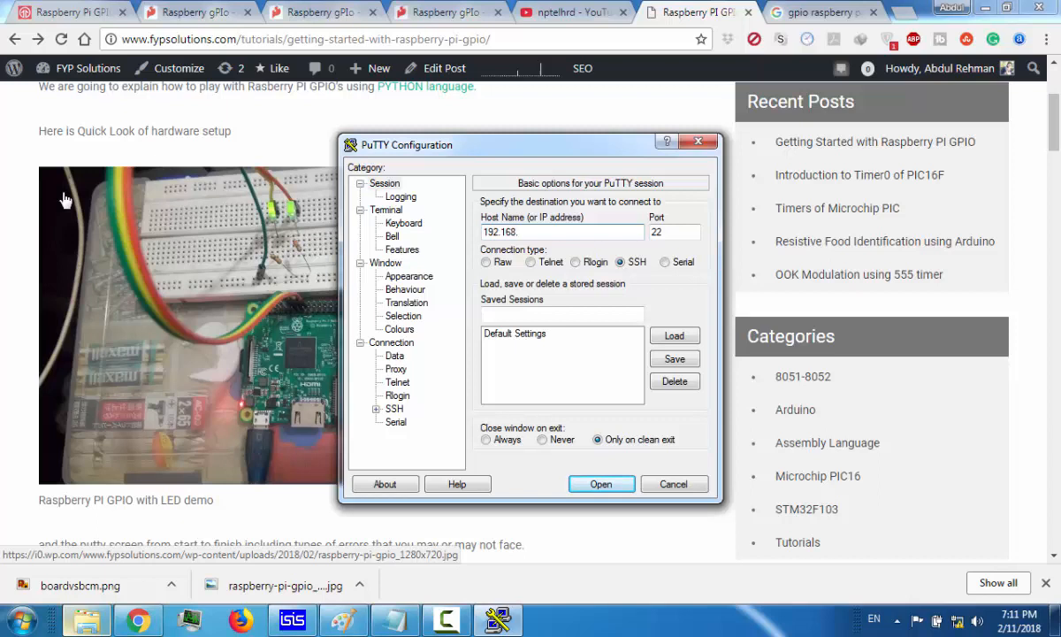
{"action": "type", "text": "1.28"}
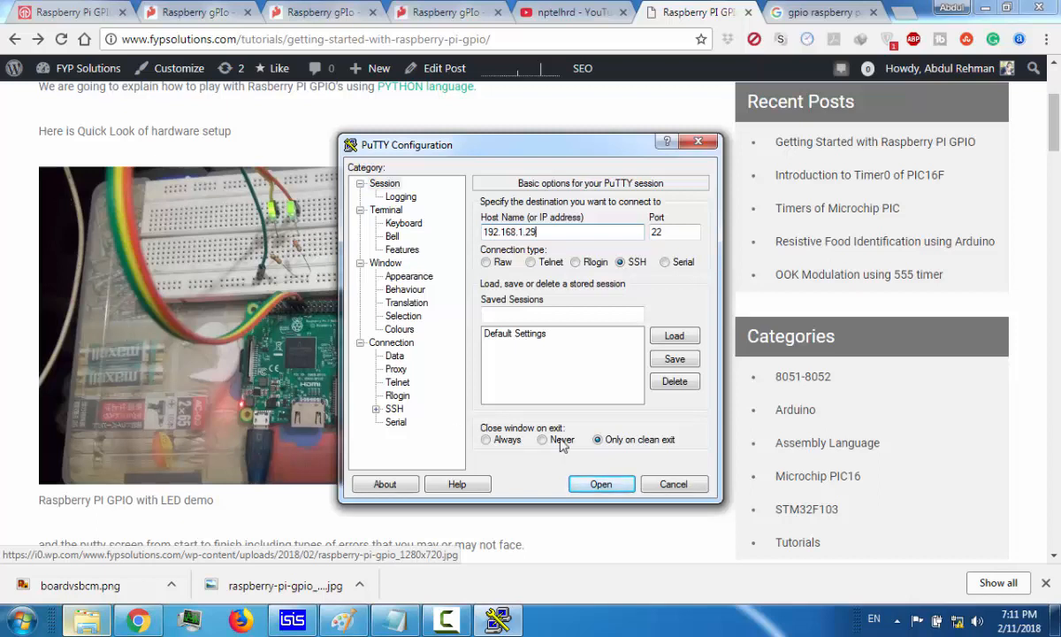
{"action": "left_click", "coordinate": [601, 484]}
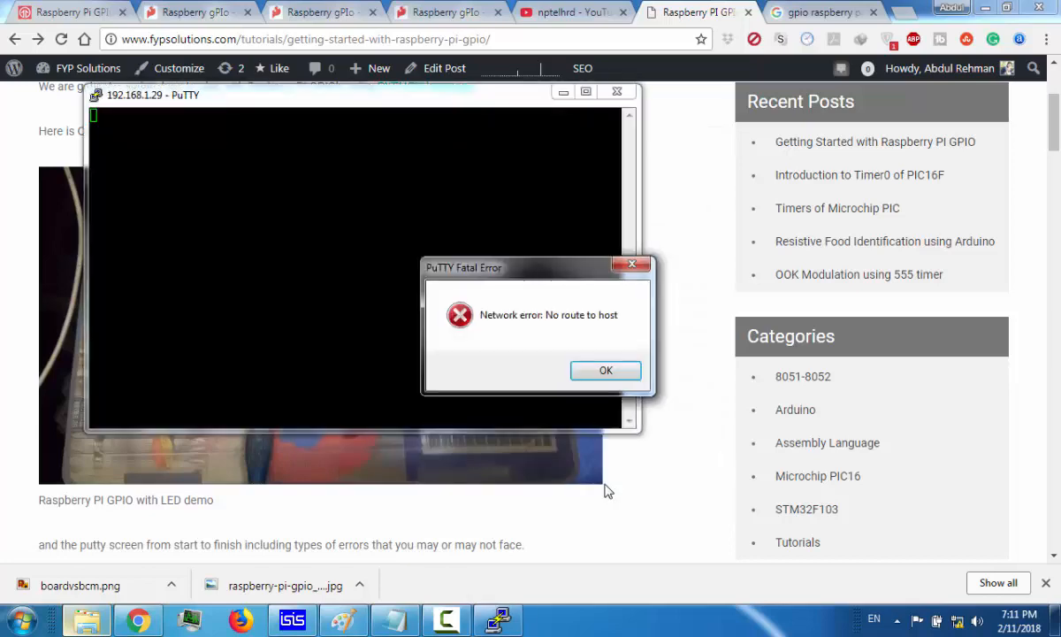
{"action": "mouse_move", "coordinate": [606, 370]}
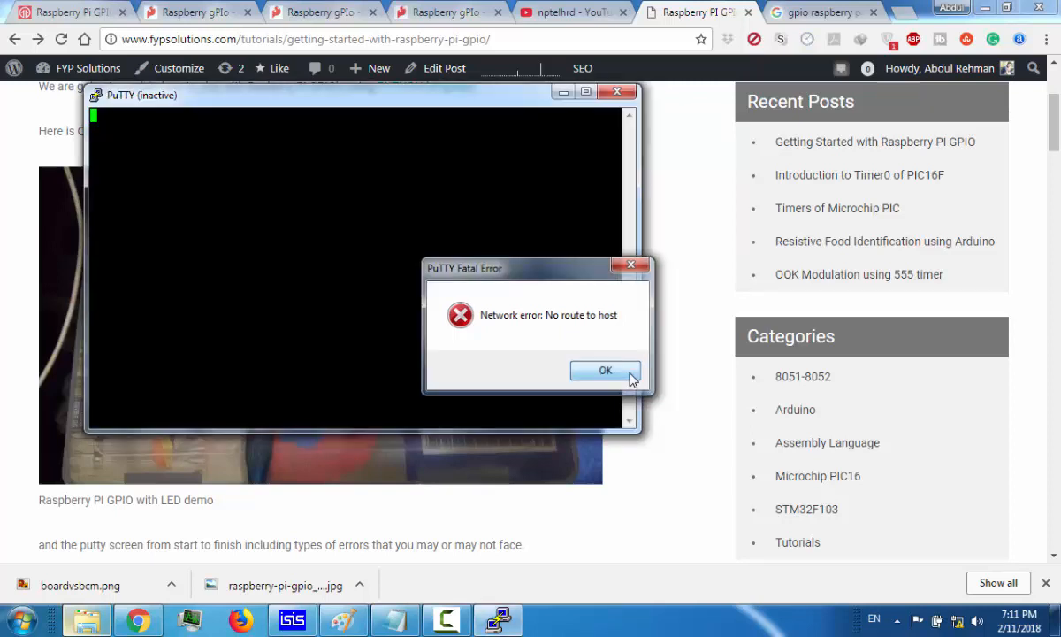
{"action": "left_click", "coordinate": [605, 369]}
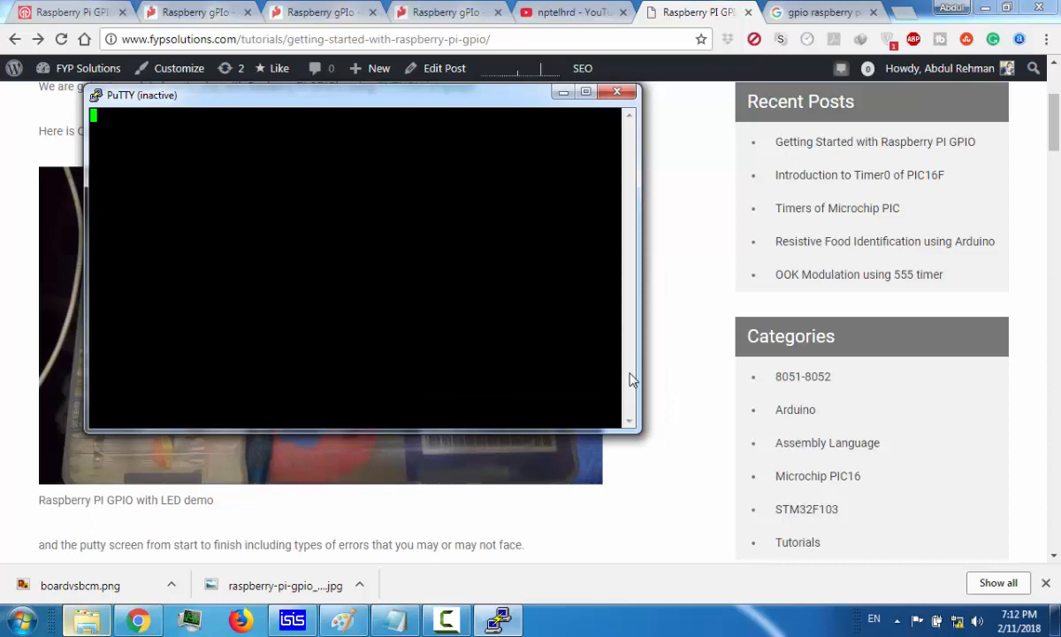
{"action": "mouse_move", "coordinate": [619, 92]}
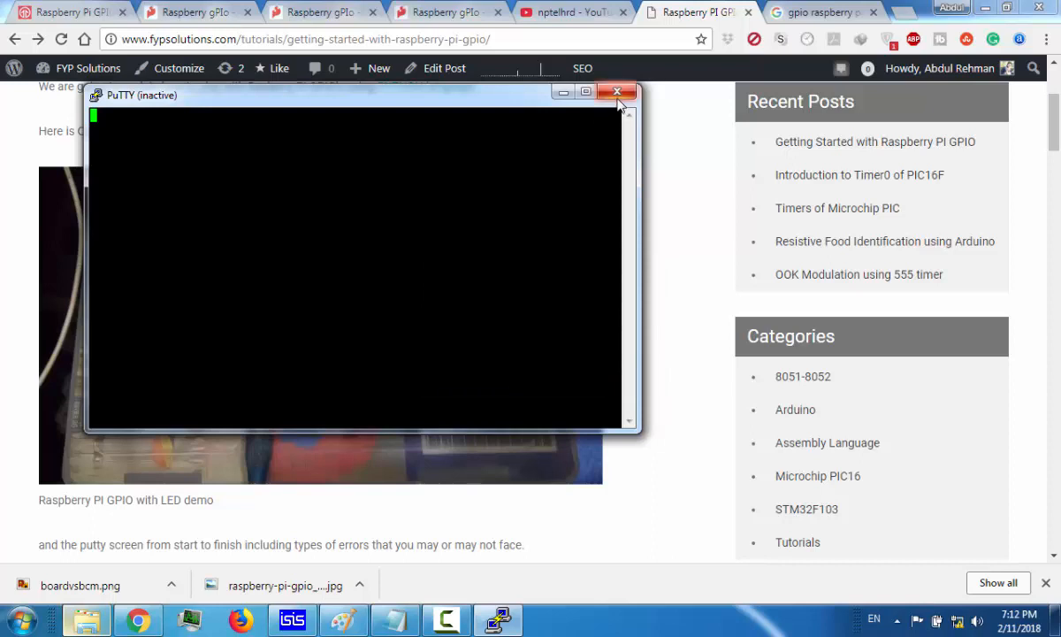
{"action": "mouse_move", "coordinate": [617, 92]}
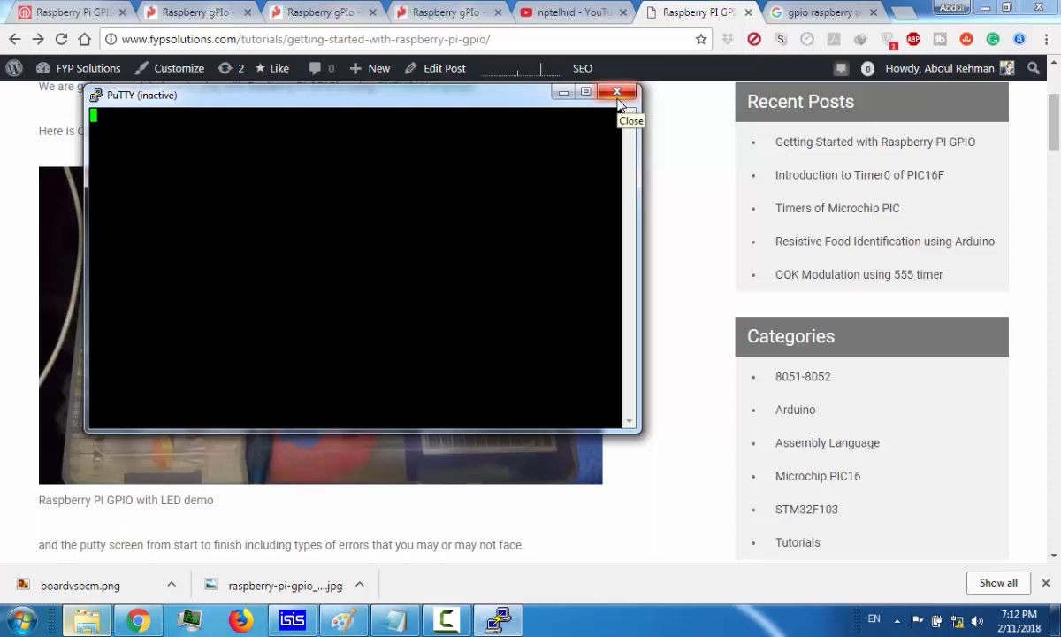
{"action": "mouse_move", "coordinate": [623, 104]}
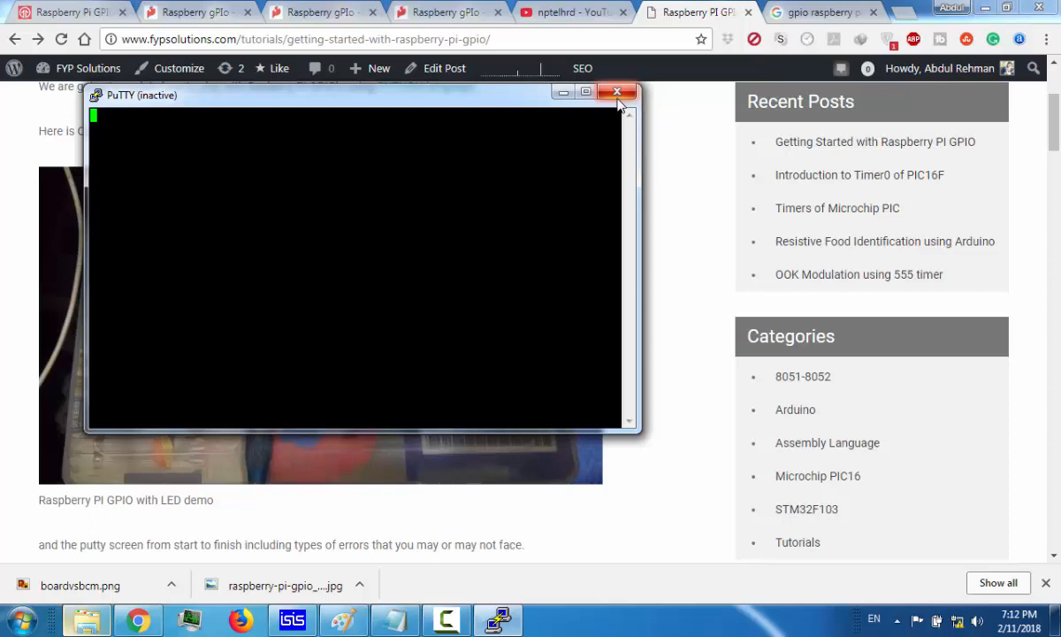
Step: Connect via Remote Desktop, dismiss the can't-connect error, then retry the connection
{"action": "left_click", "coordinate": [549, 619]}
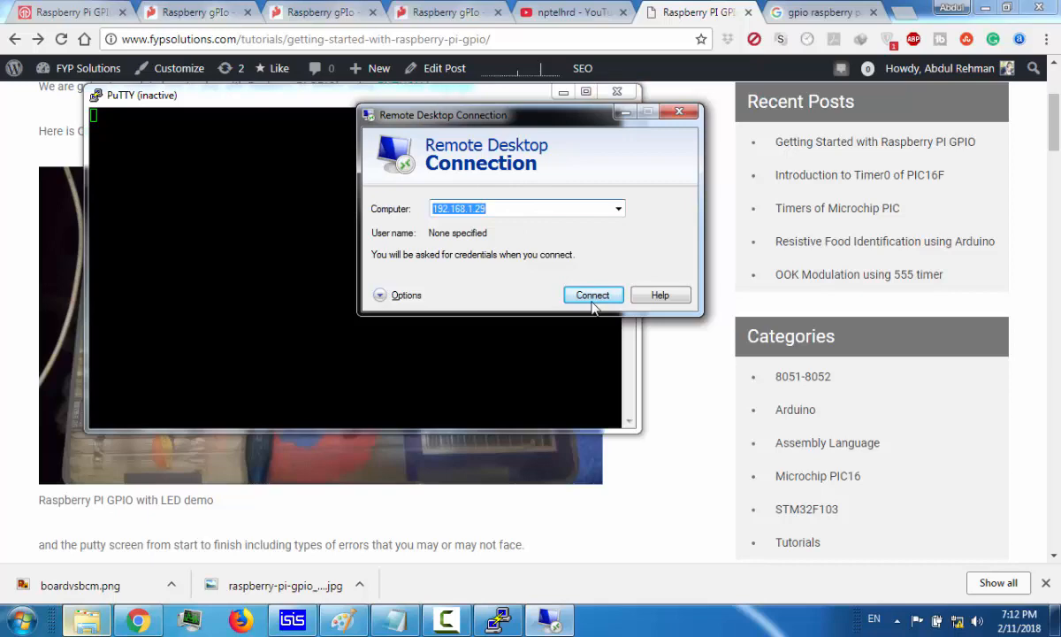
{"action": "left_click", "coordinate": [593, 294]}
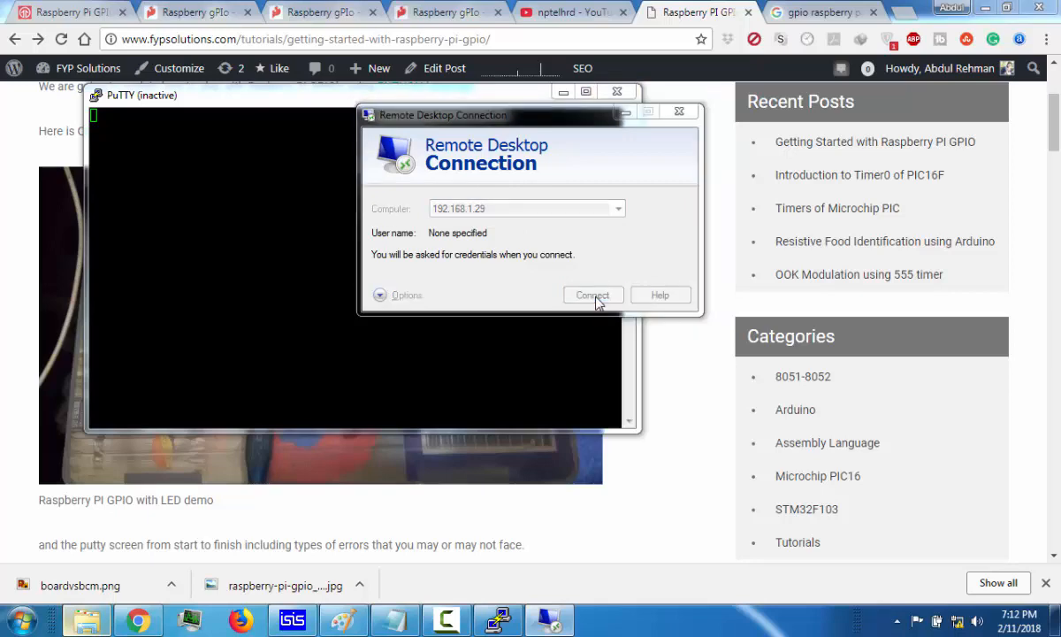
{"action": "left_click", "coordinate": [592, 295]}
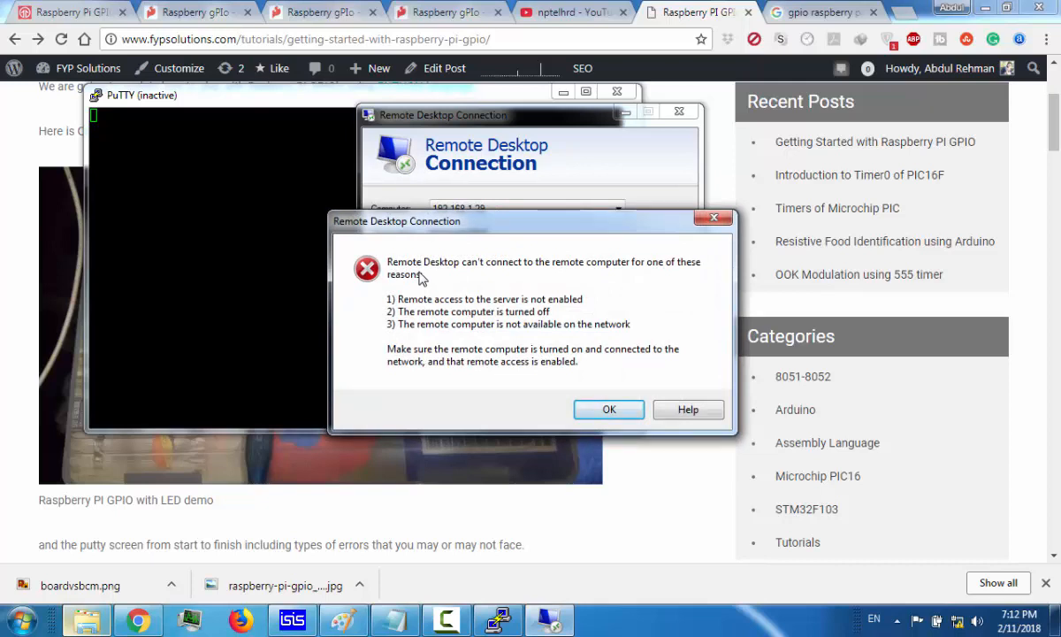
{"action": "mouse_move", "coordinate": [733, 407]}
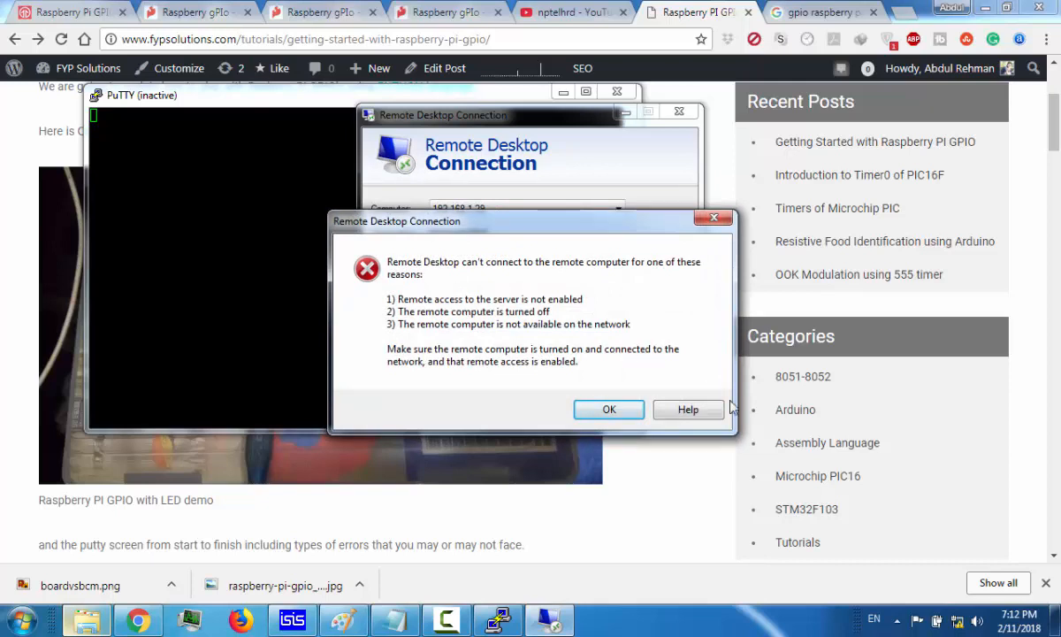
{"action": "left_click", "coordinate": [609, 409]}
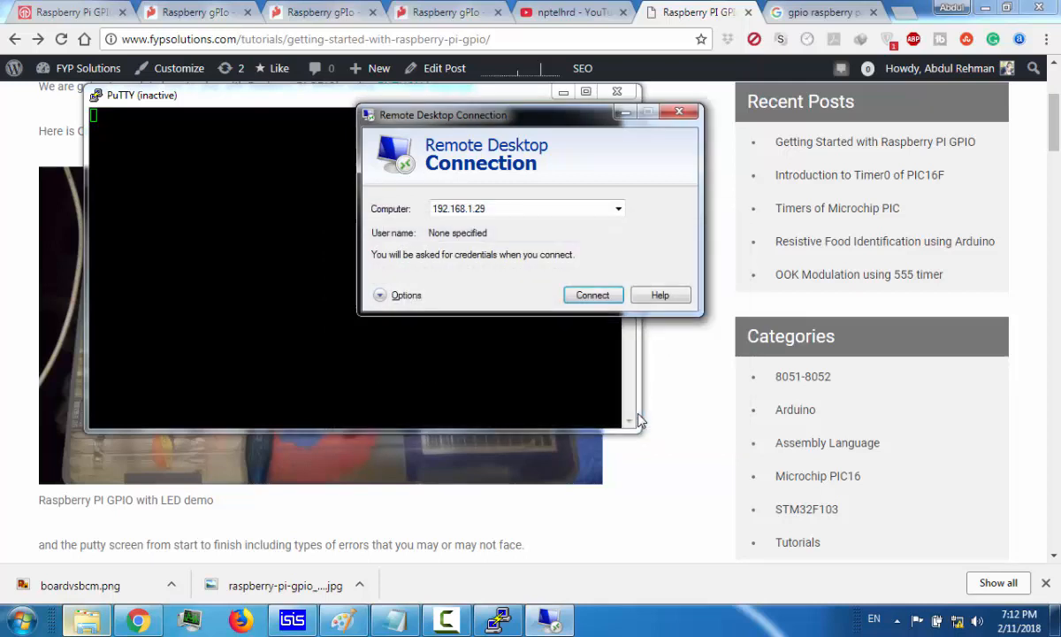
{"action": "mouse_move", "coordinate": [971, 619]}
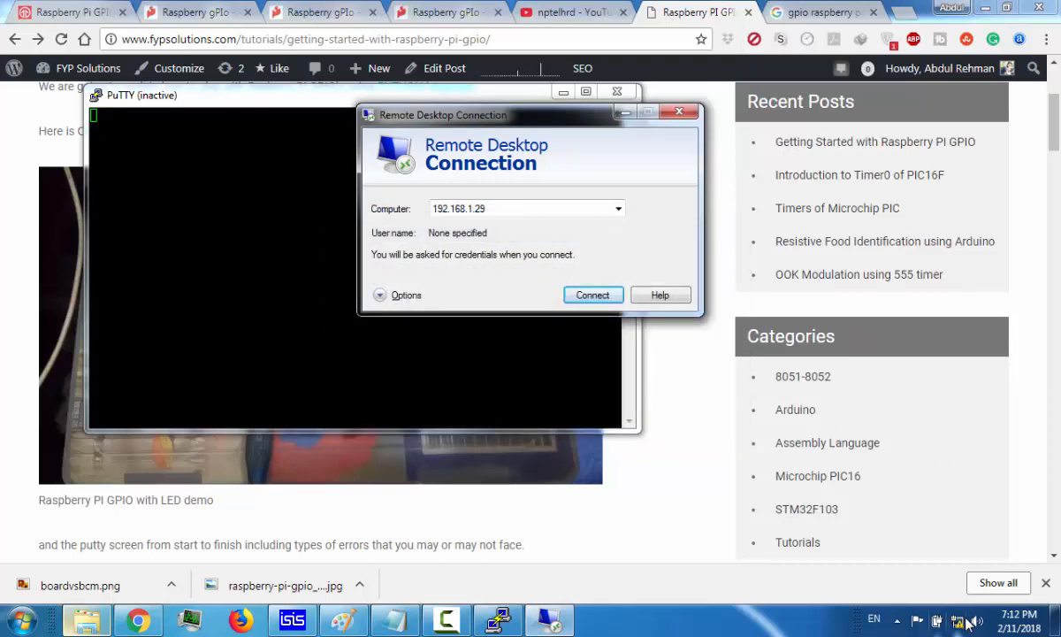
{"action": "mouse_move", "coordinate": [958, 621]}
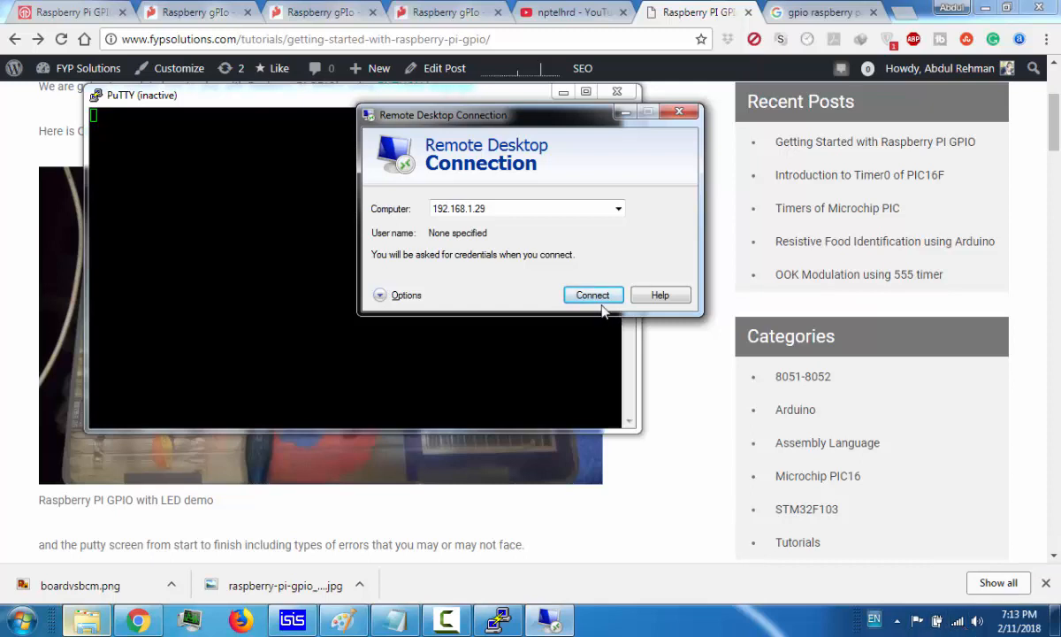
{"action": "left_click", "coordinate": [593, 294]}
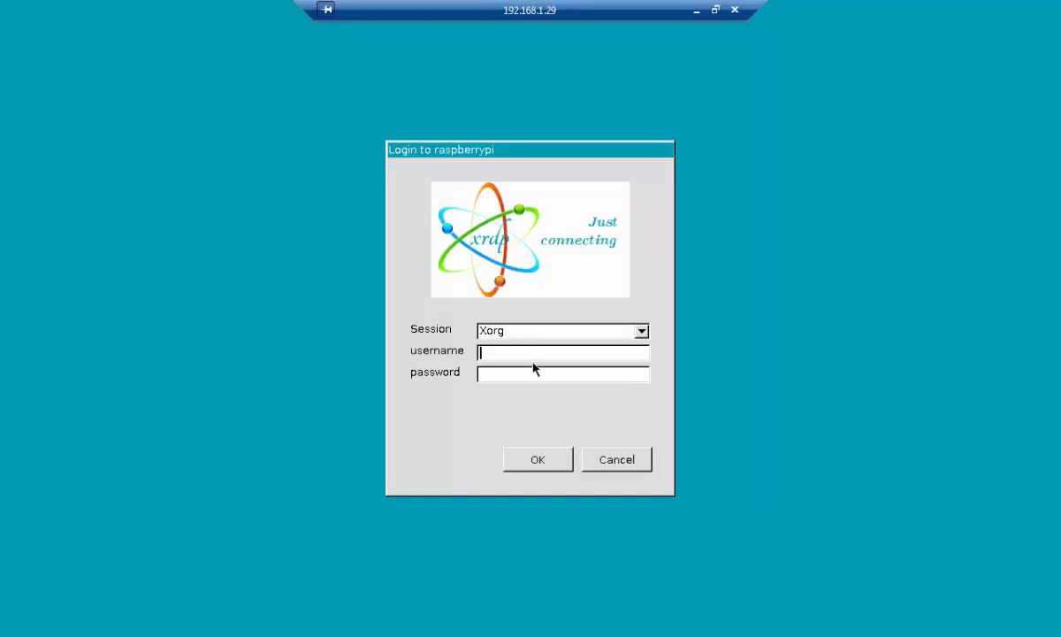
{"action": "type", "text": "pi"}
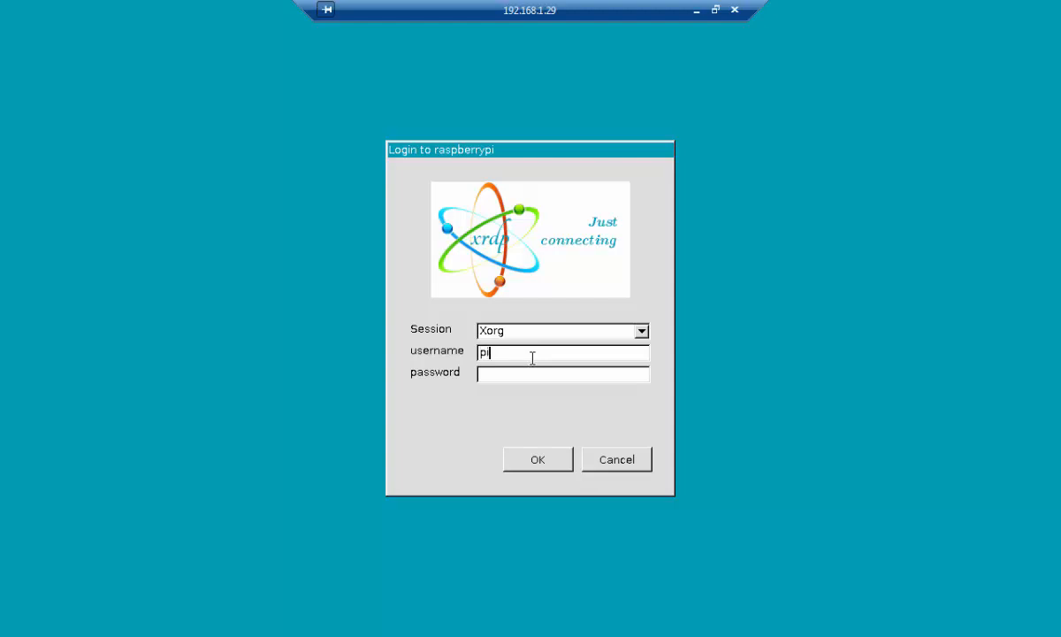
{"action": "left_click", "coordinate": [563, 374]}
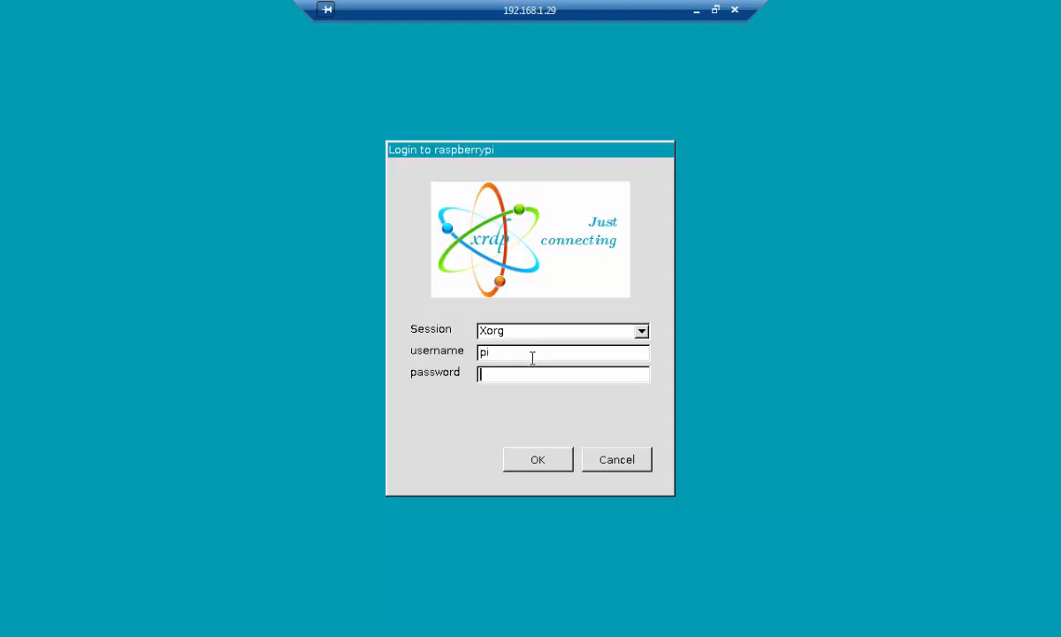
{"action": "type", "text": "****"}
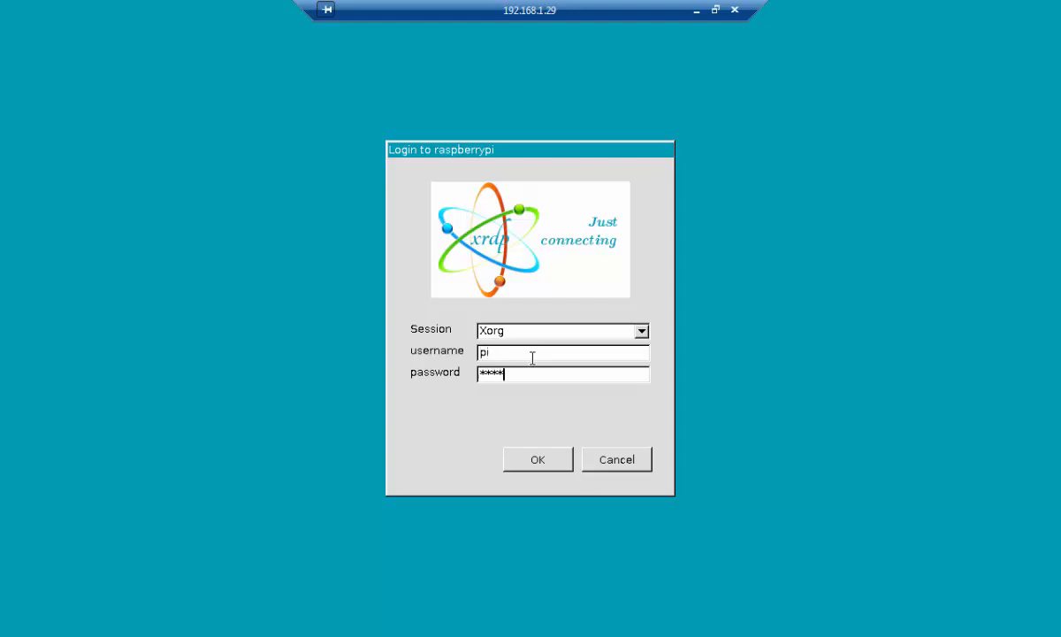
{"action": "type", "text": "raspberry"}
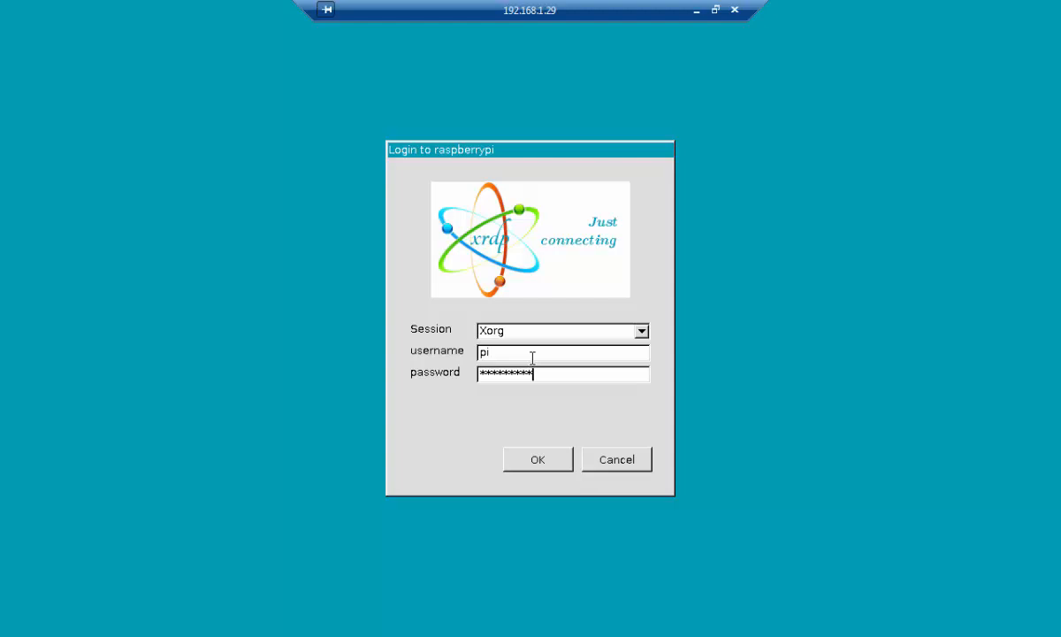
{"action": "left_click", "coordinate": [537, 459]}
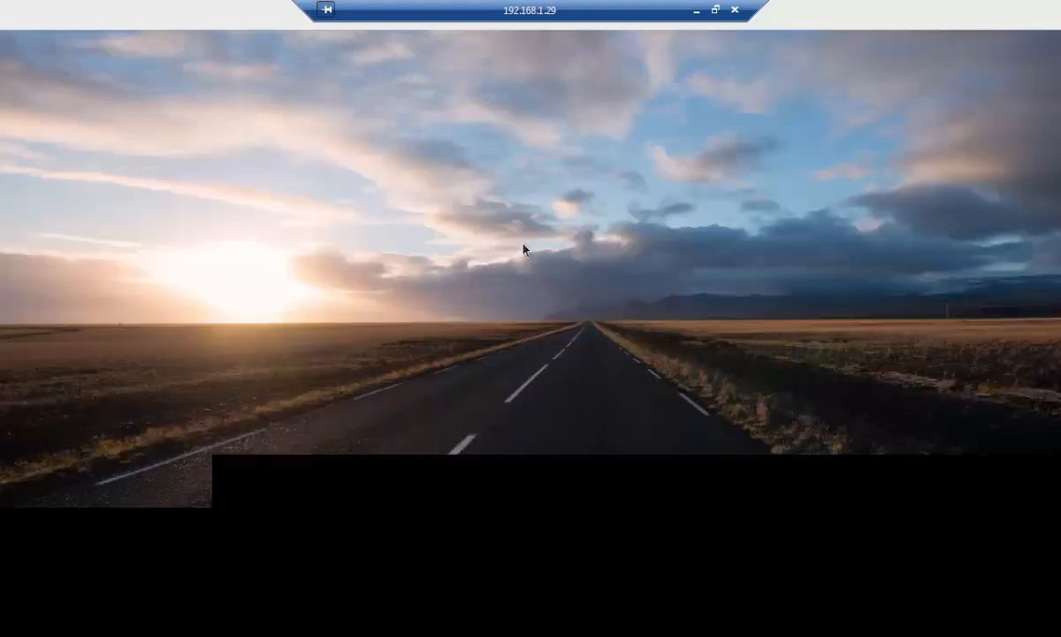
Step: Dismiss the system-upgrade Information notice and the SSH default-password warning
{"action": "left_click", "coordinate": [697, 9]}
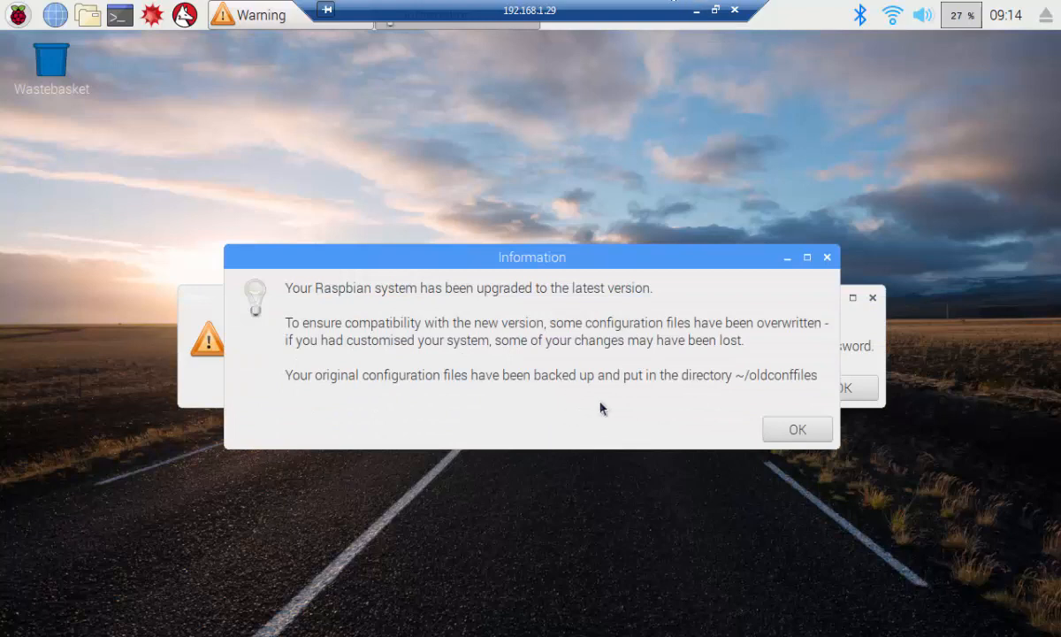
{"action": "left_click", "coordinate": [795, 429]}
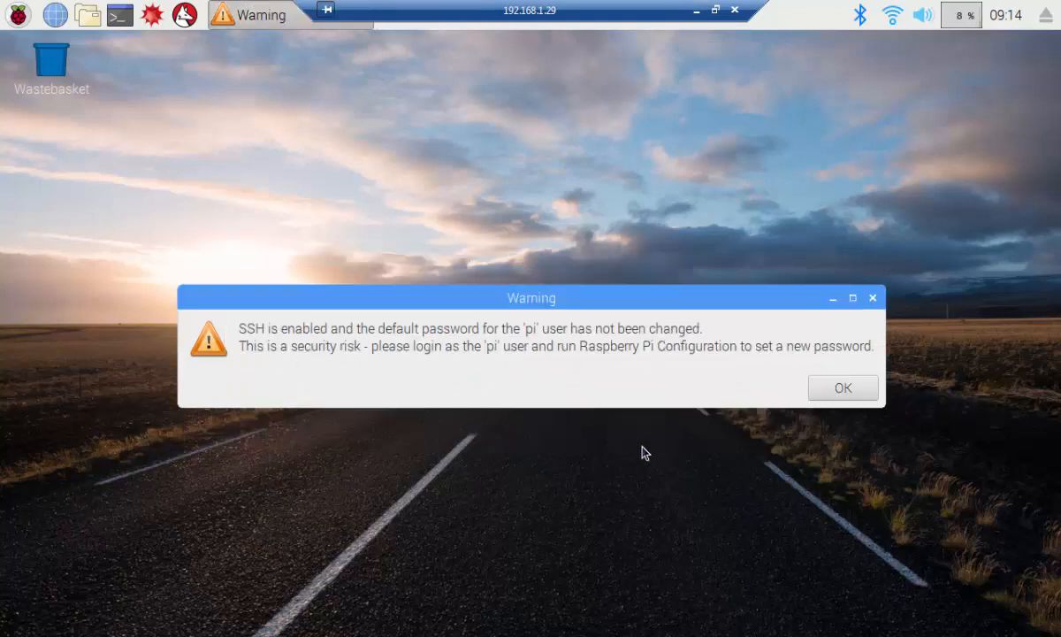
{"action": "left_click", "coordinate": [842, 387]}
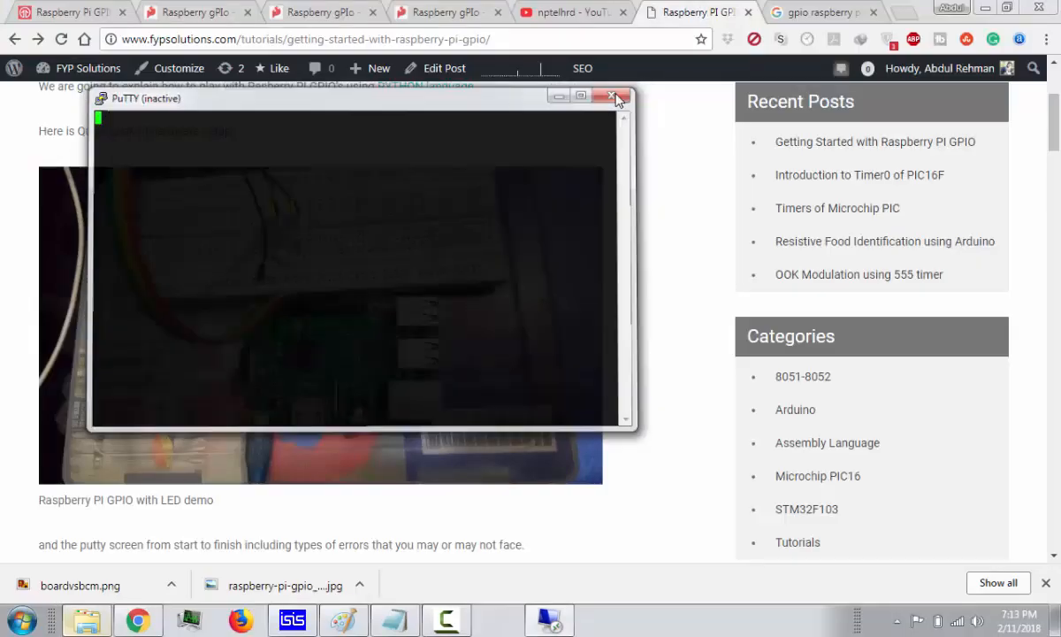
Step: Relaunch PuTTY from Start search and open an SSH connection to 192.168.1.29
{"action": "left_click", "coordinate": [18, 619]}
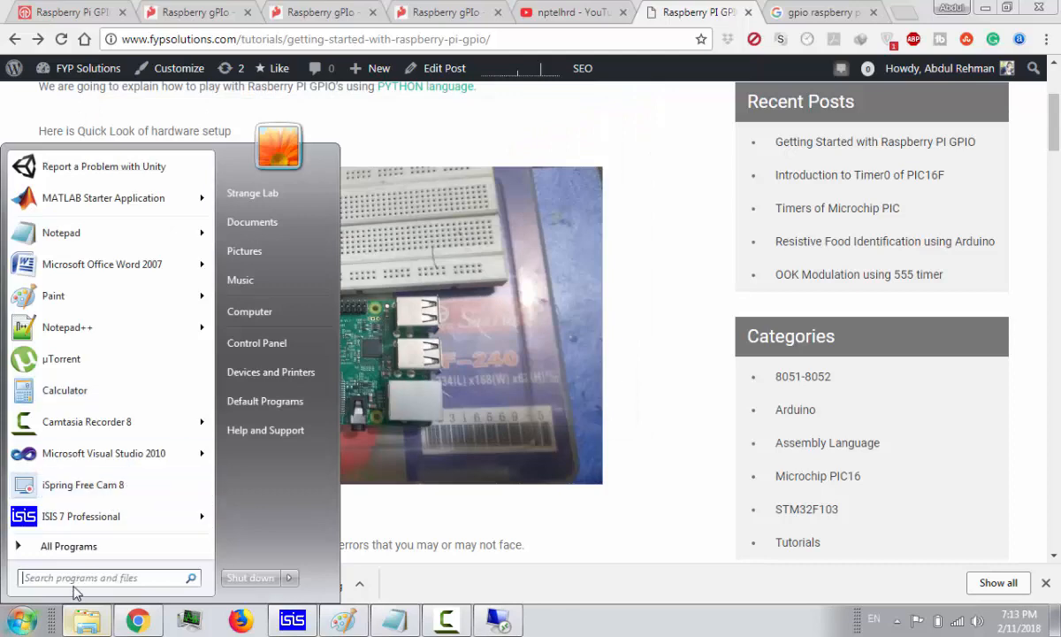
{"action": "type", "text": "putty"}
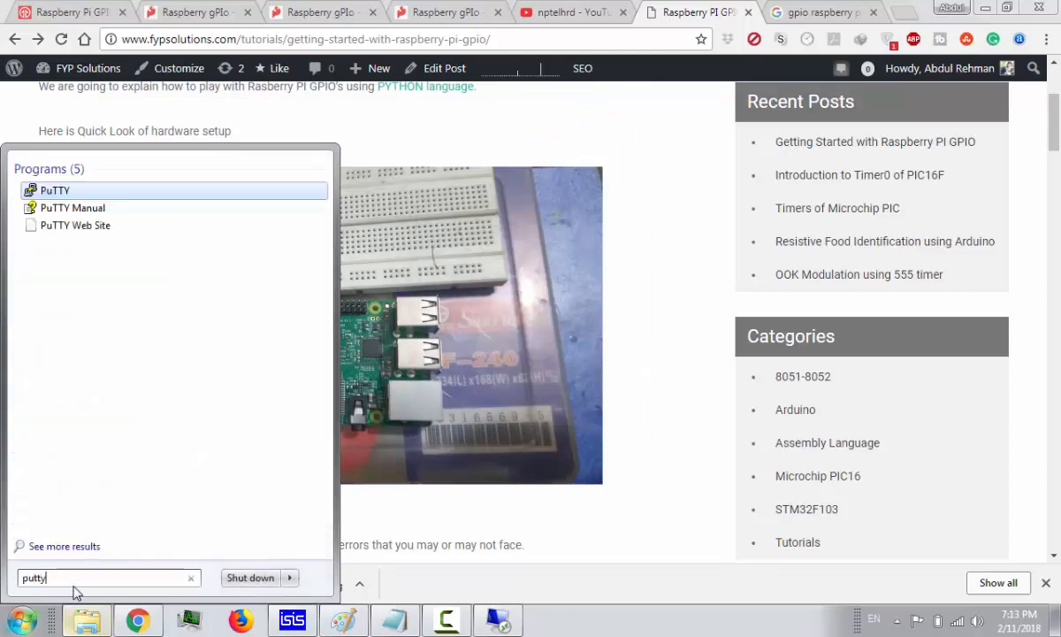
{"action": "left_click", "coordinate": [55, 190]}
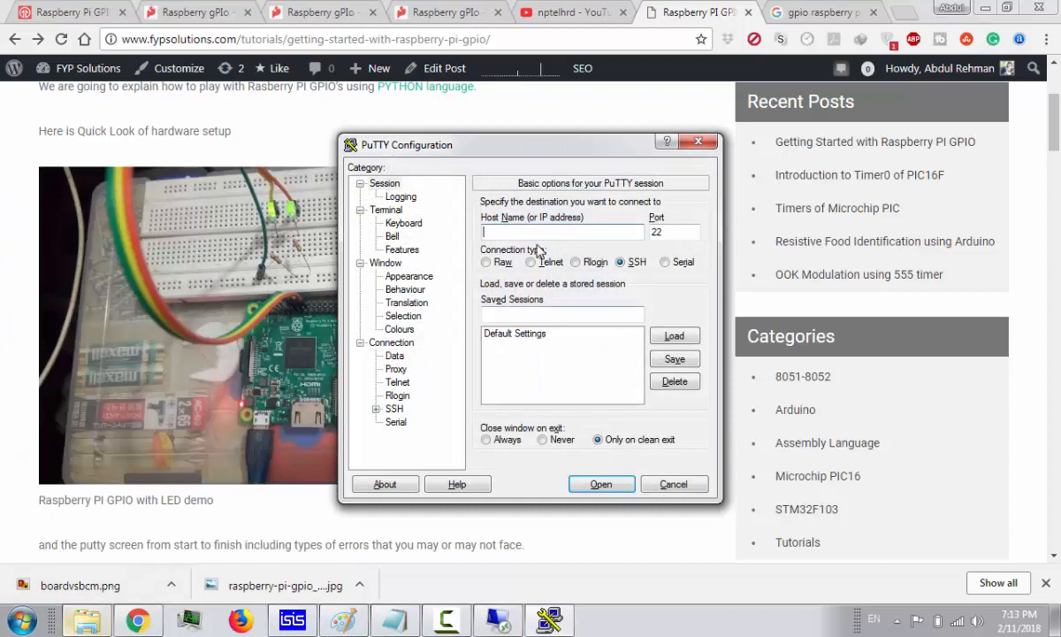
{"action": "type", "text": "192.16"}
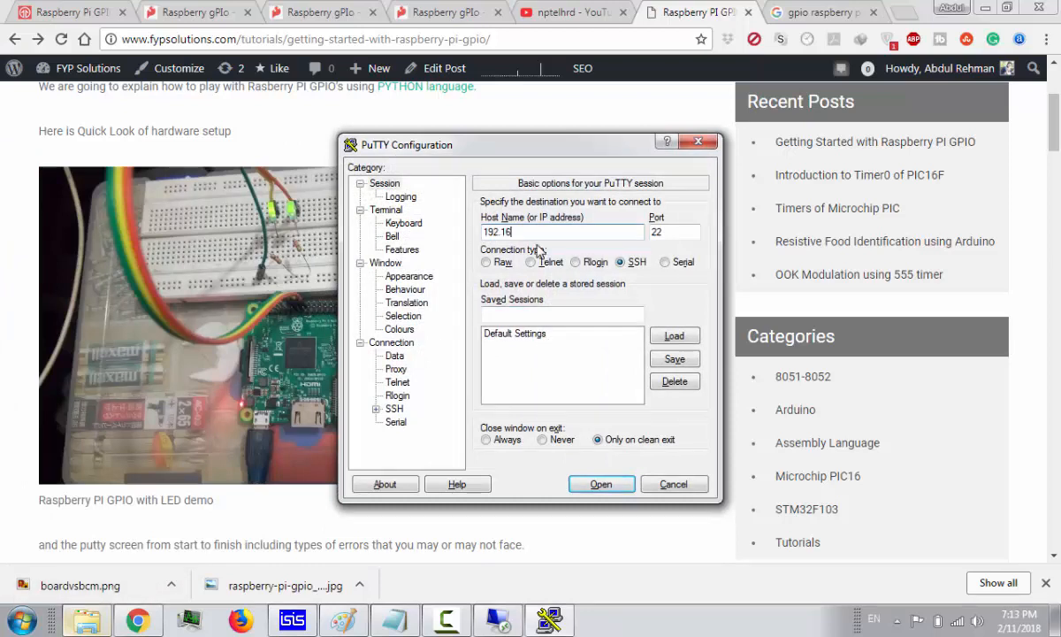
{"action": "type", "text": "8.1"}
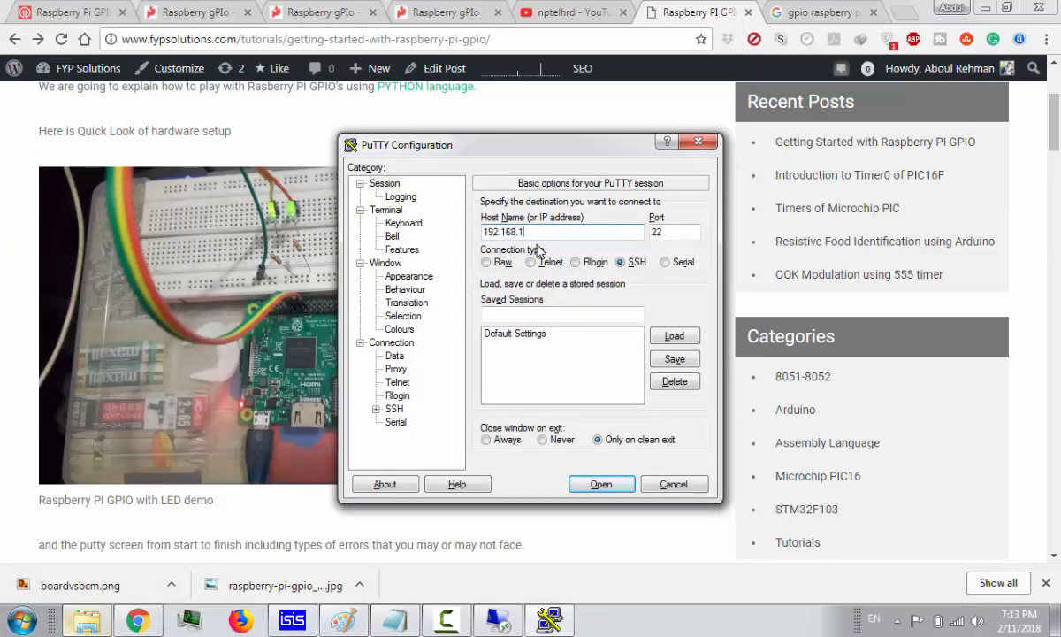
{"action": "left_click", "coordinate": [600, 484]}
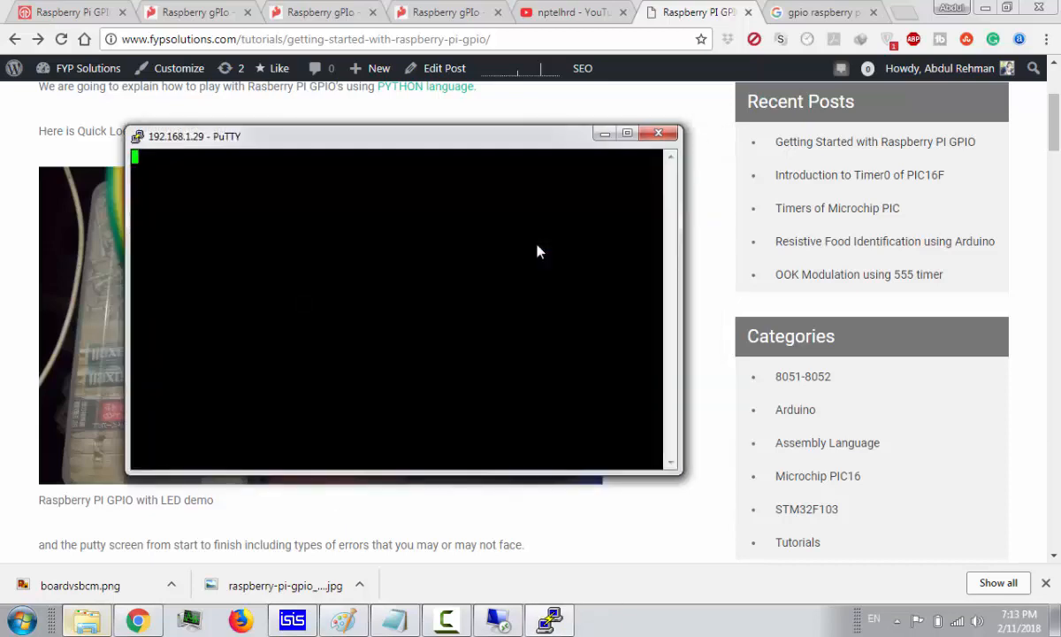
Step: Log in as 'pi', switch to root with sudo su, and clear the screen
{"action": "type", "text": "pi"}
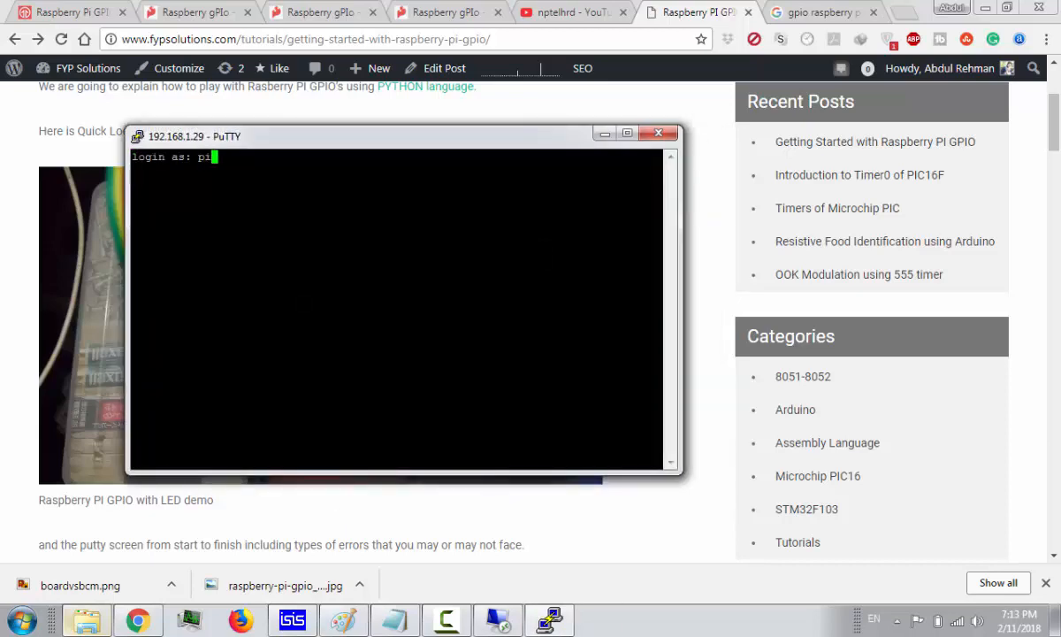
{"action": "key", "text": "Return"}
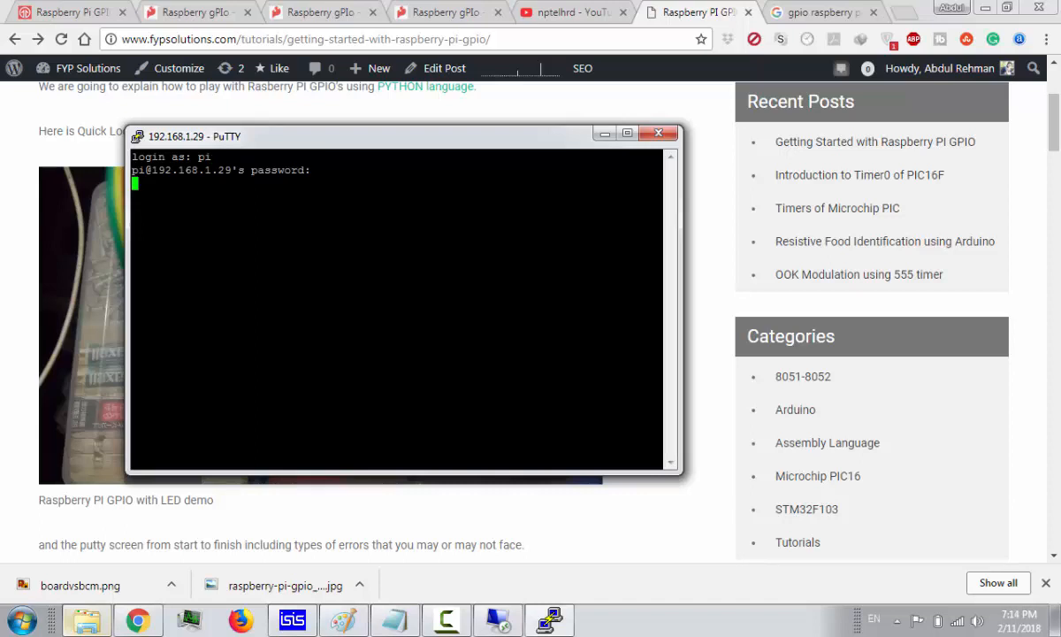
{"action": "key", "text": "Return"}
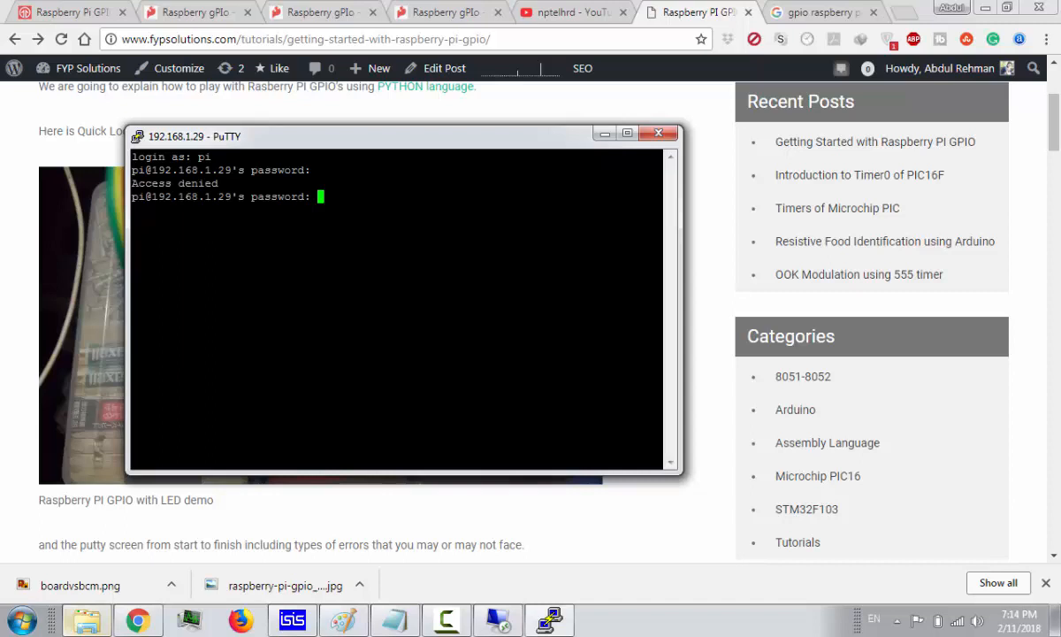
{"action": "key", "text": "Return"}
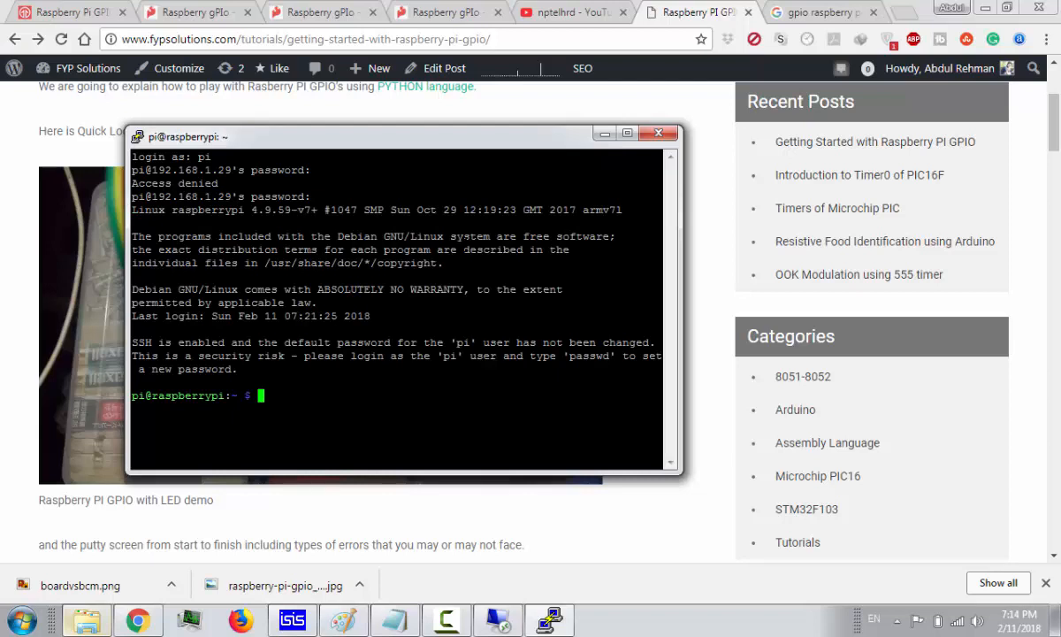
{"action": "type", "text": "sudo su"}
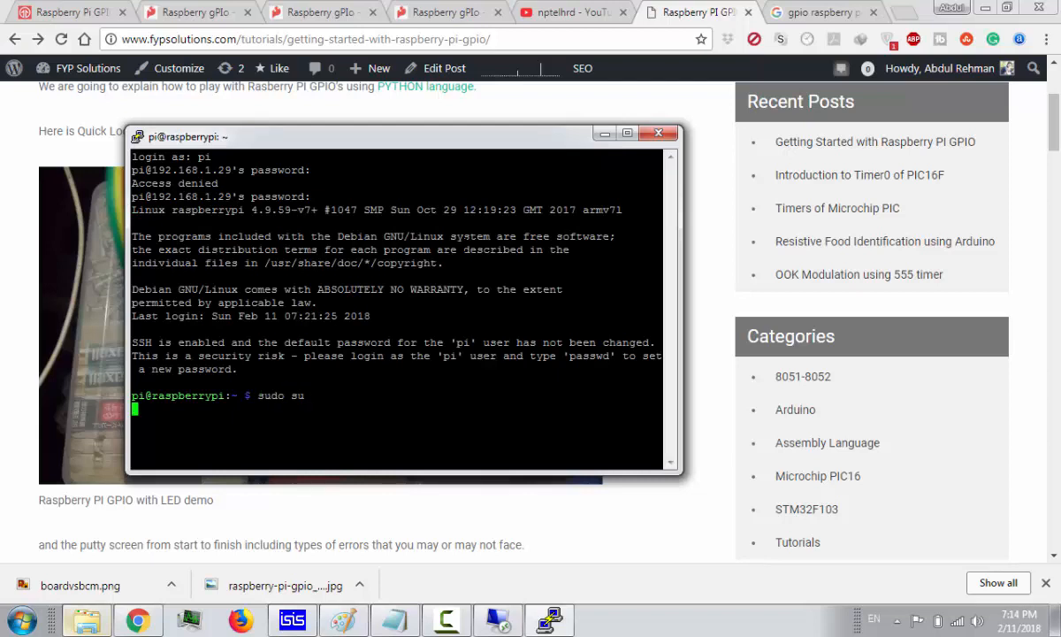
{"action": "type", "text": "clear"}
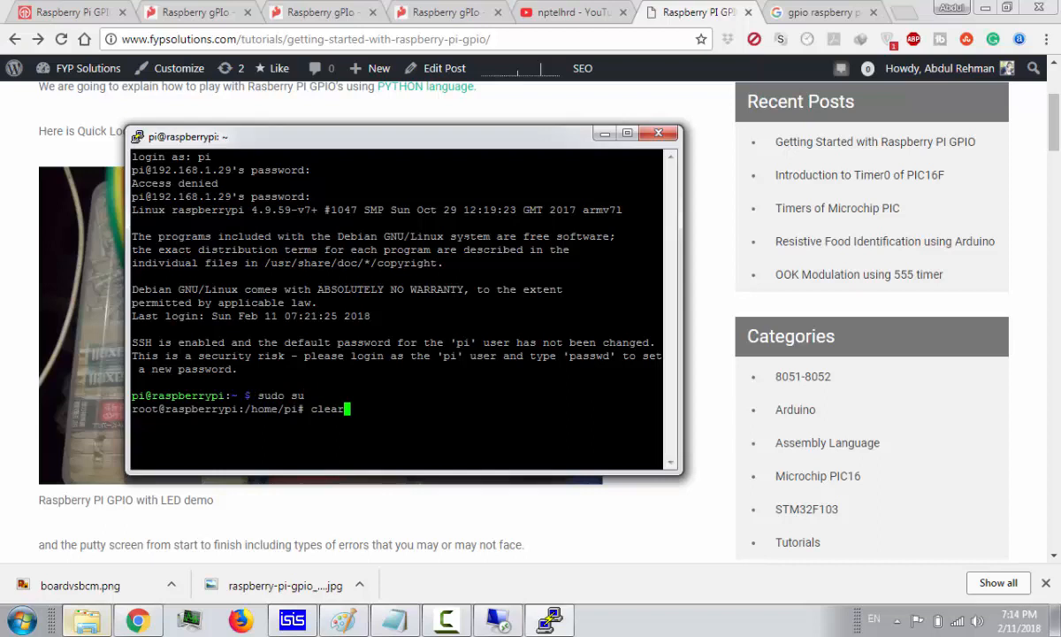
{"action": "key", "text": "Return"}
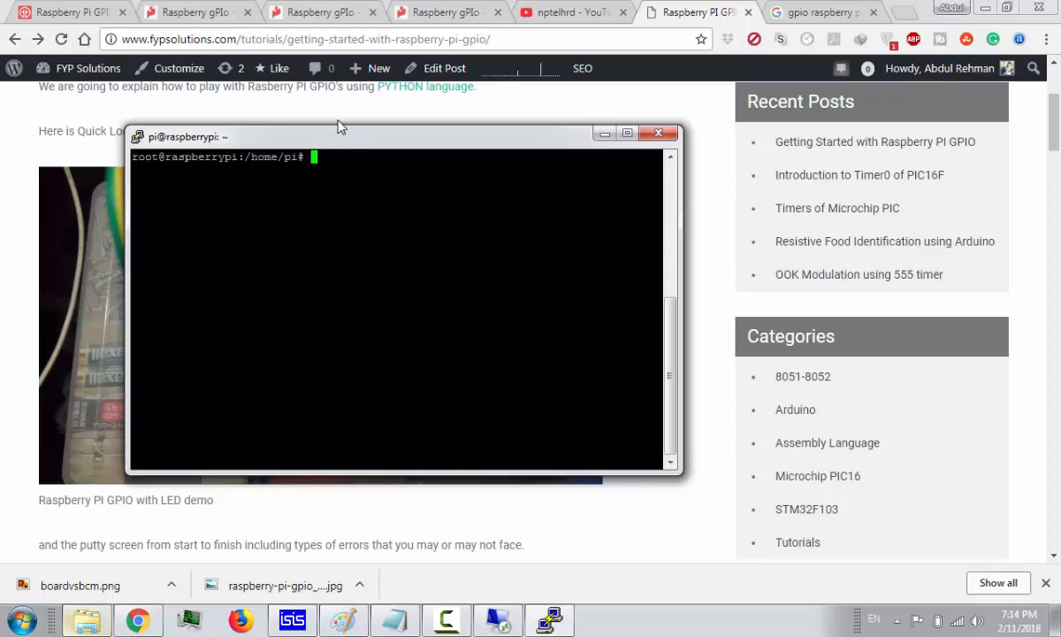
Step: Scroll the tutorial down to the BOARD vs BCM pin-numbering diagram
{"action": "left_click_drag", "start_coordinate": [341, 134], "coordinate": [579, 149]}
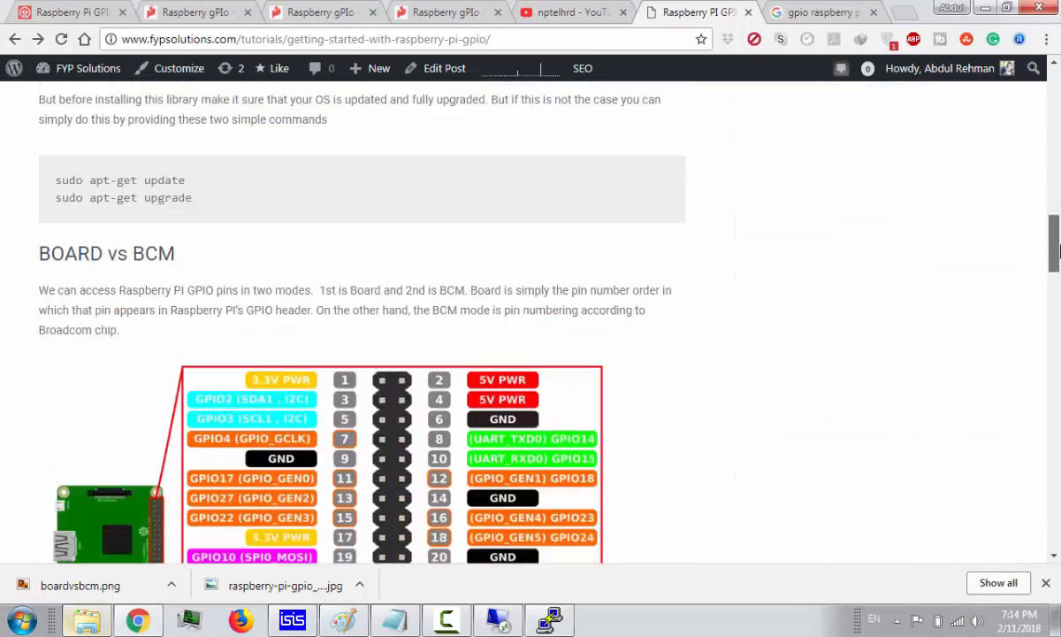
{"action": "scroll", "scroll_direction": "down", "scroll_amount": 3}
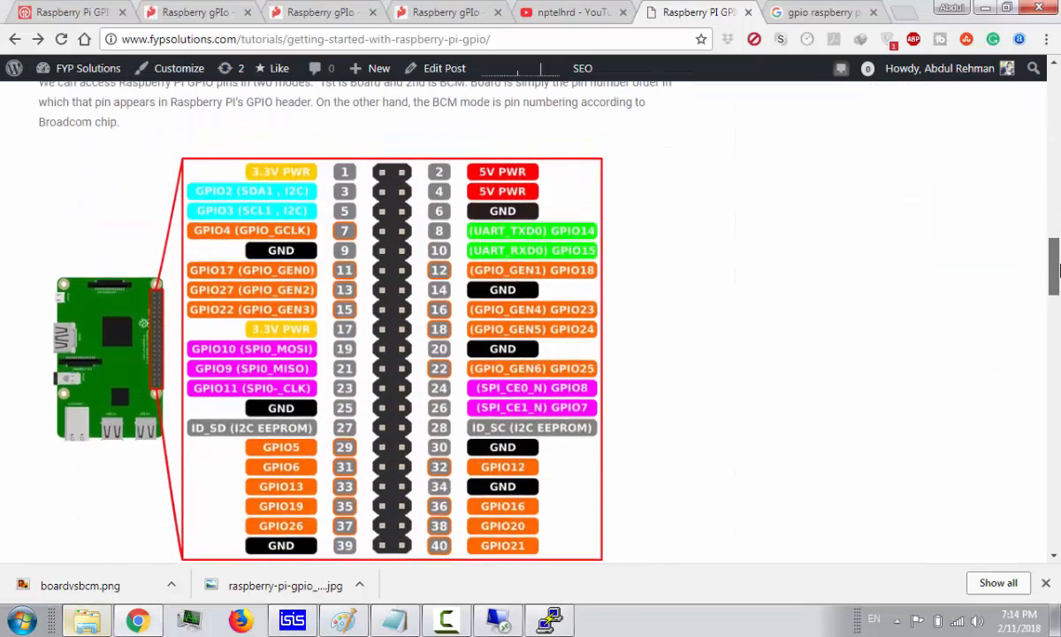
{"action": "scroll", "scroll_direction": "up", "scroll_amount": 3}
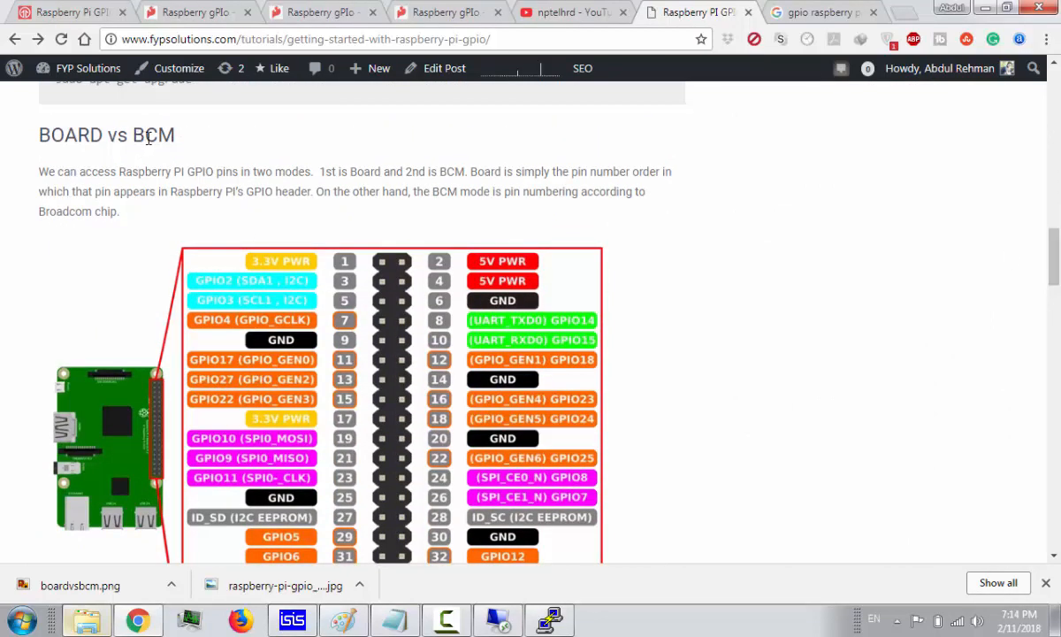
{"action": "mouse_move", "coordinate": [896, 348]}
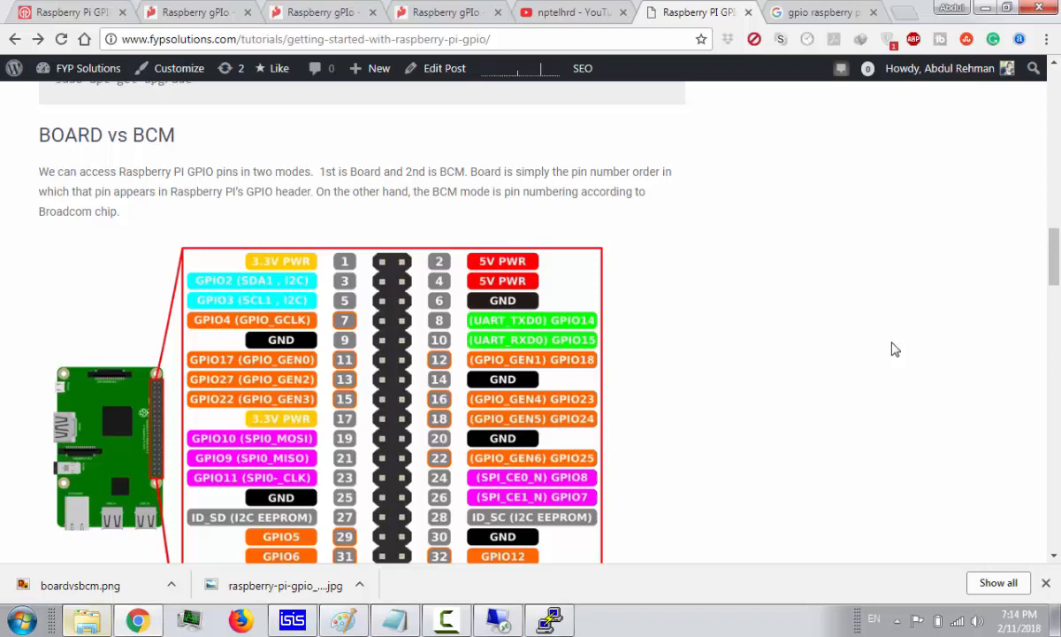
{"action": "scroll", "scroll_direction": "down", "scroll_amount": 3}
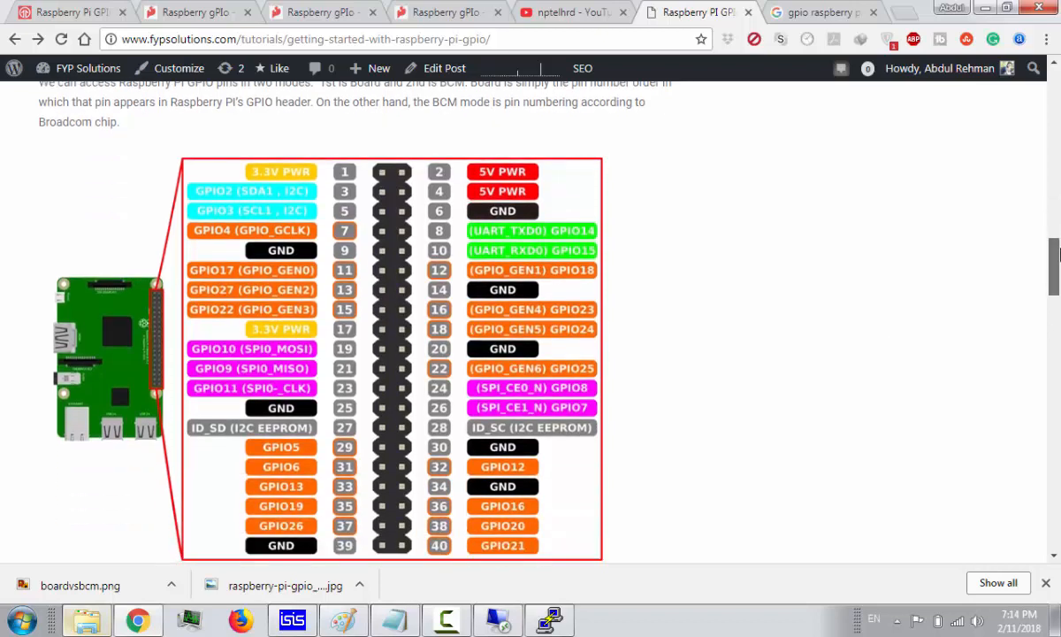
{"action": "mouse_move", "coordinate": [267, 429]}
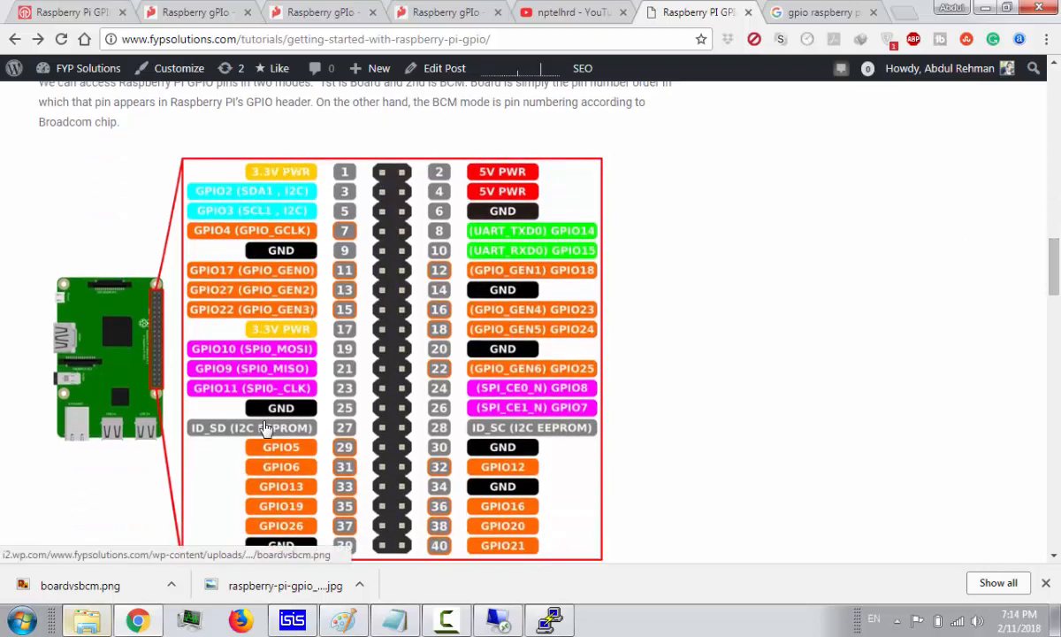
{"action": "mouse_move", "coordinate": [268, 180]}
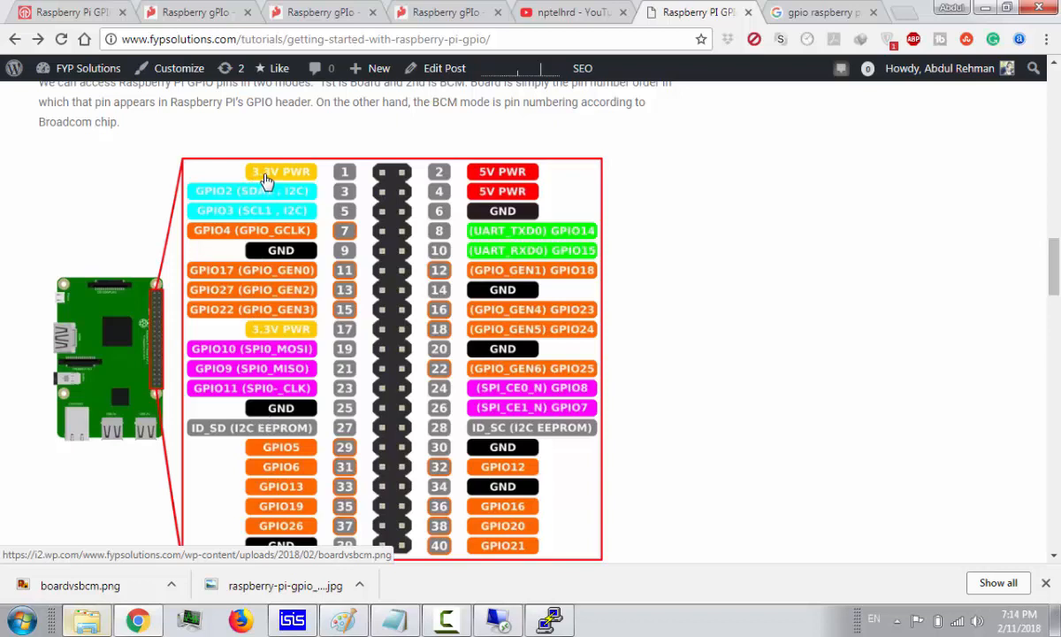
{"action": "mouse_move", "coordinate": [341, 473]}
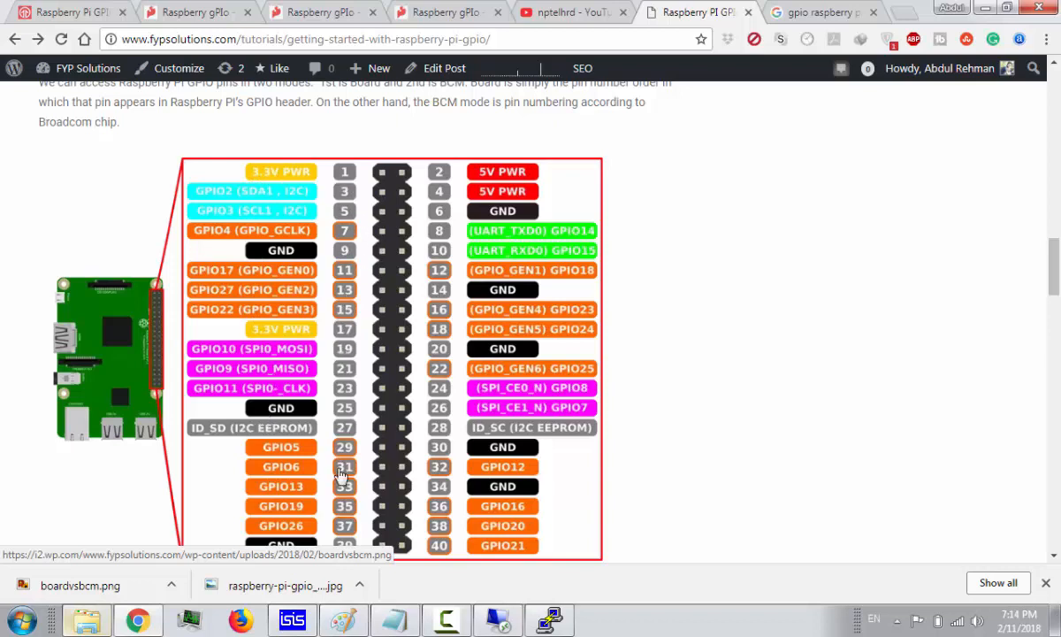
{"action": "mouse_move", "coordinate": [460, 345]}
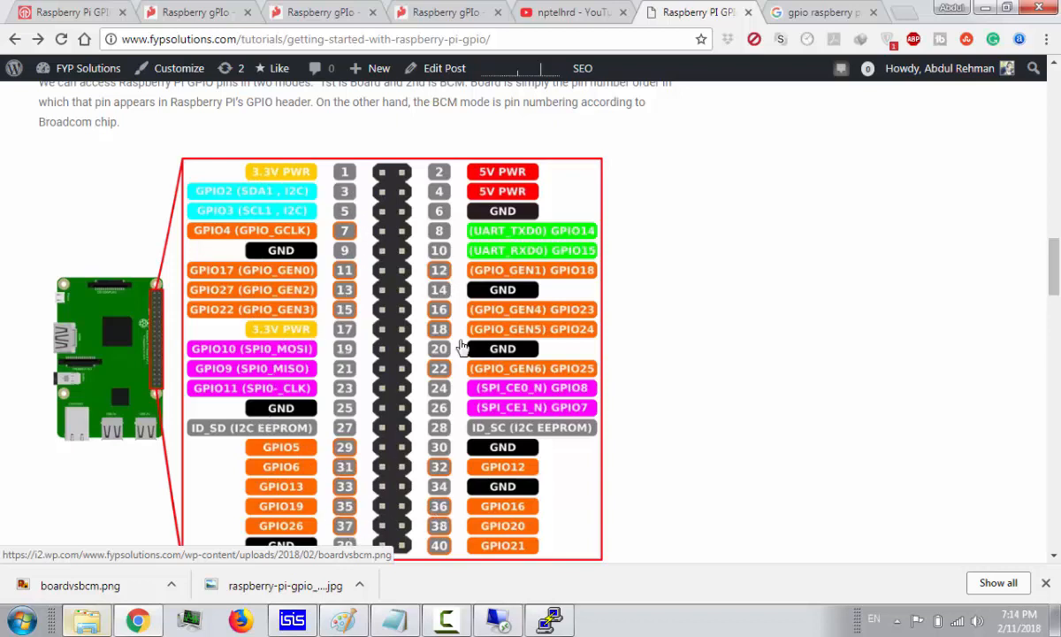
{"action": "mouse_move", "coordinate": [442, 314]}
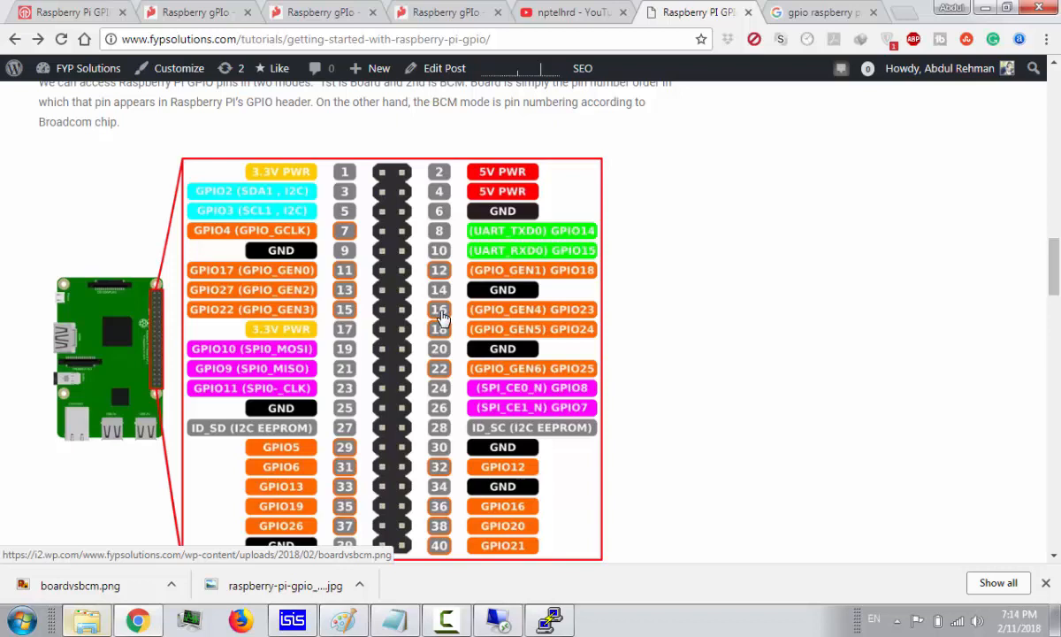
{"action": "mouse_move", "coordinate": [699, 623]}
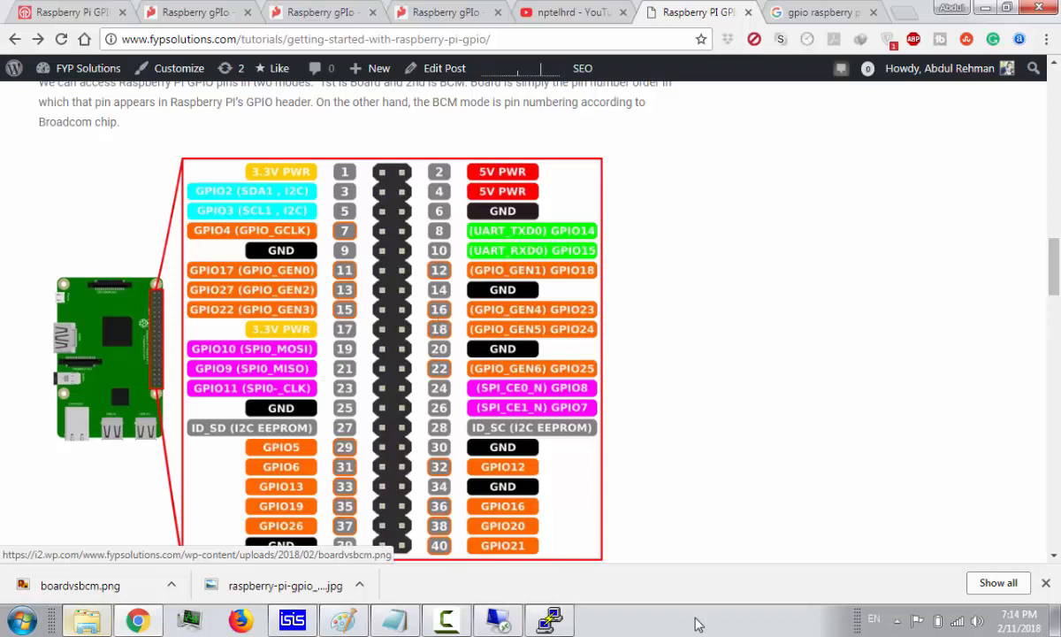
Step: Start Python in the root shell and run 'import RPi.GPIO as GPIO'
{"action": "left_click", "coordinate": [549, 619]}
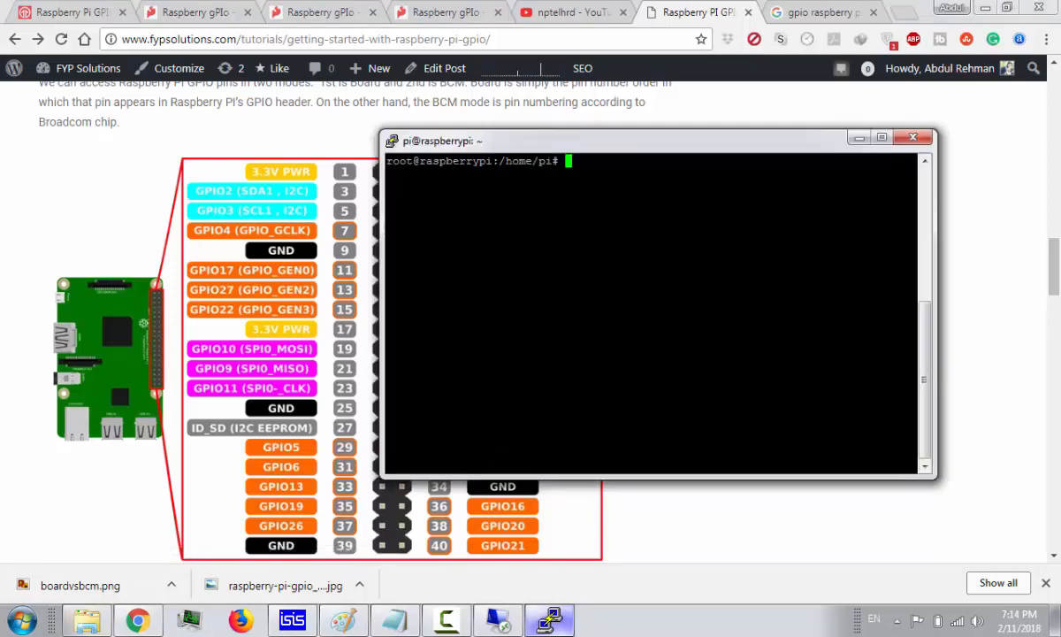
{"action": "type", "text": "python"}
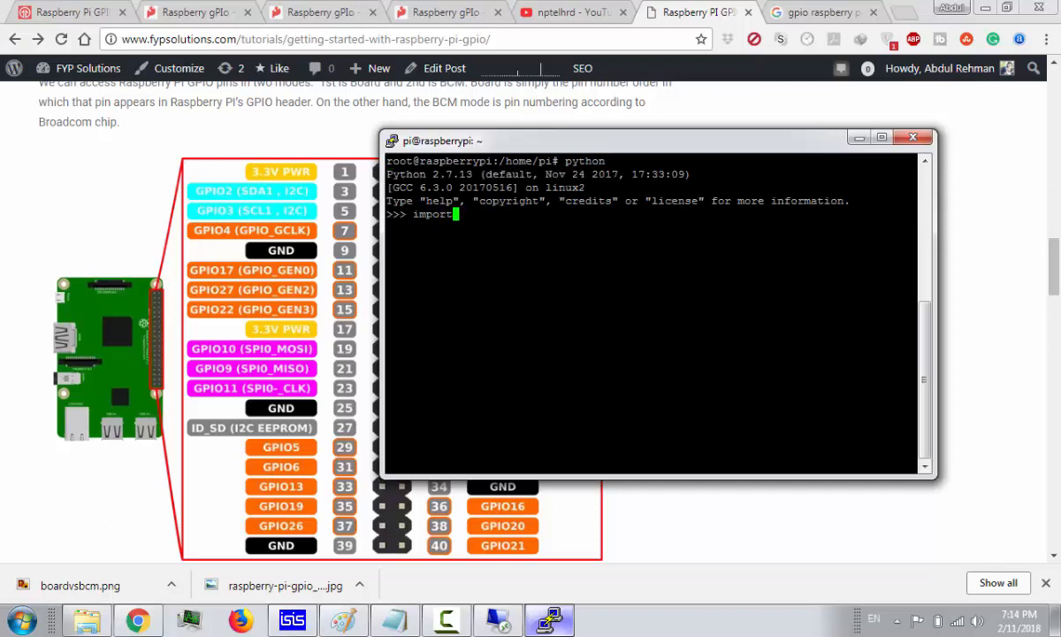
{"action": "type", "text": "Rpi"}
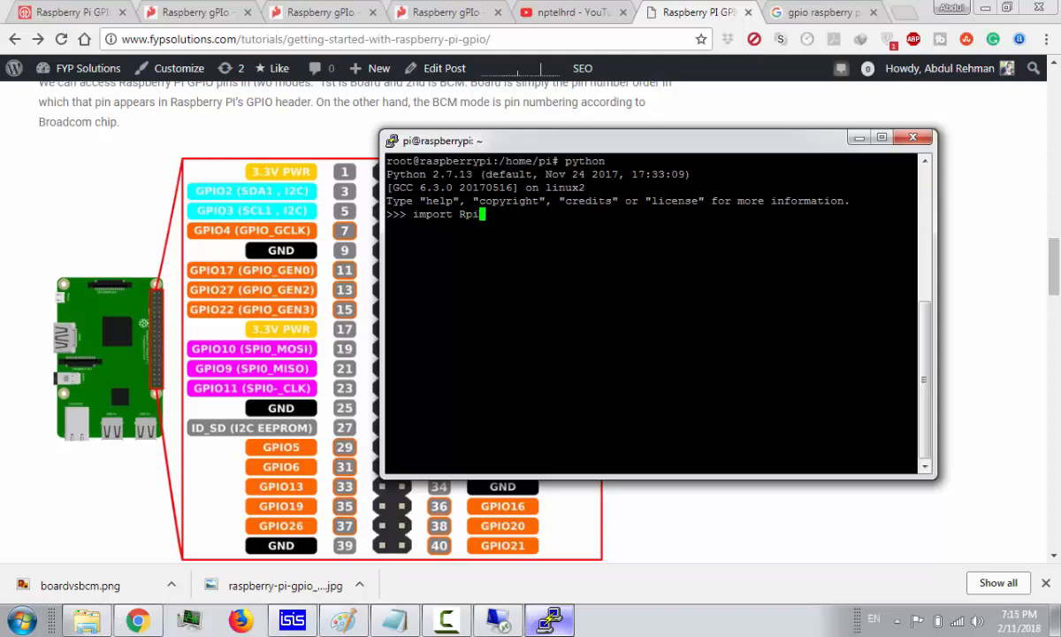
{"action": "key", "text": "Backspace"}
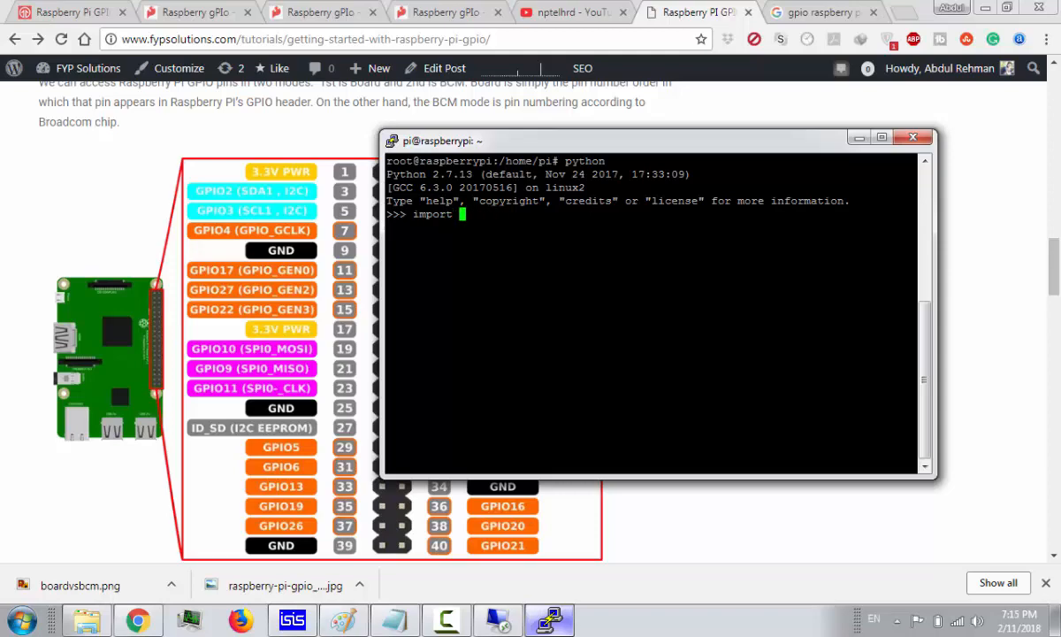
{"action": "type", "text": "R"}
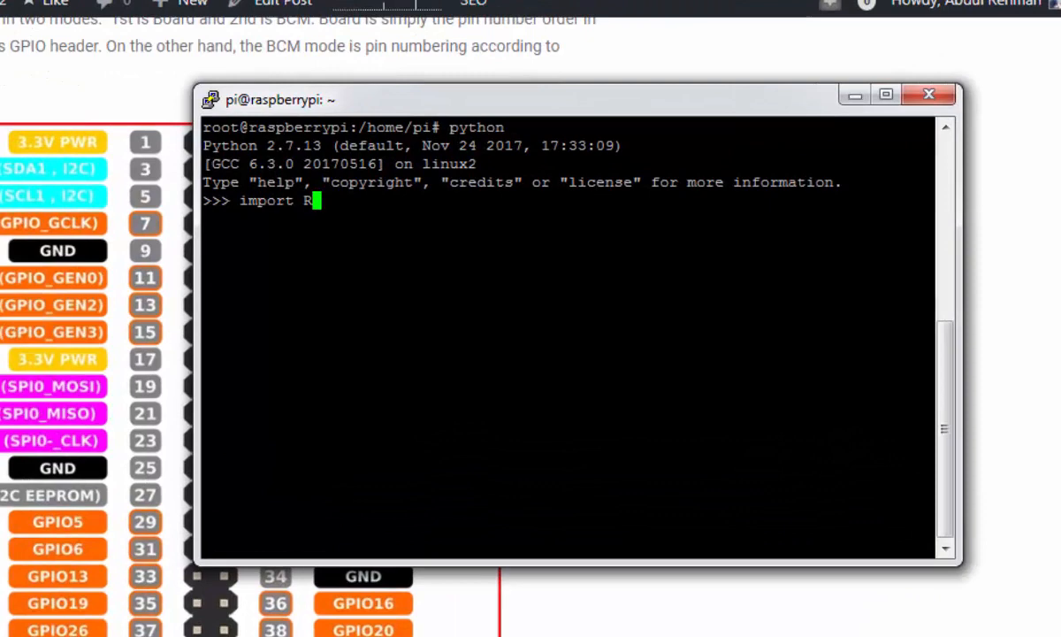
{"action": "type", "text": "Pi.G"}
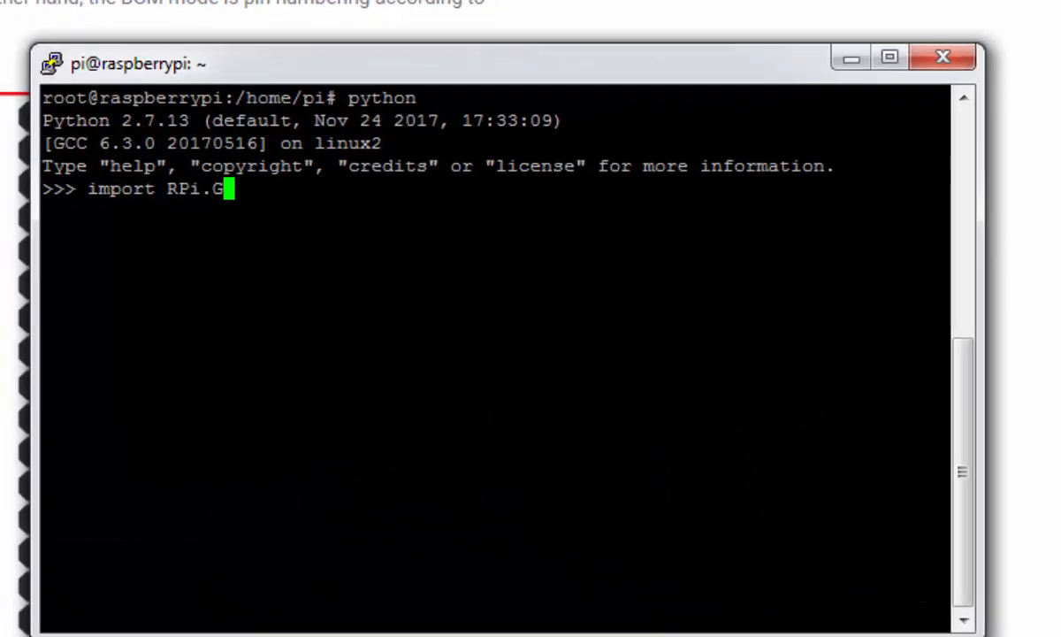
{"action": "type", "text": "IO"}
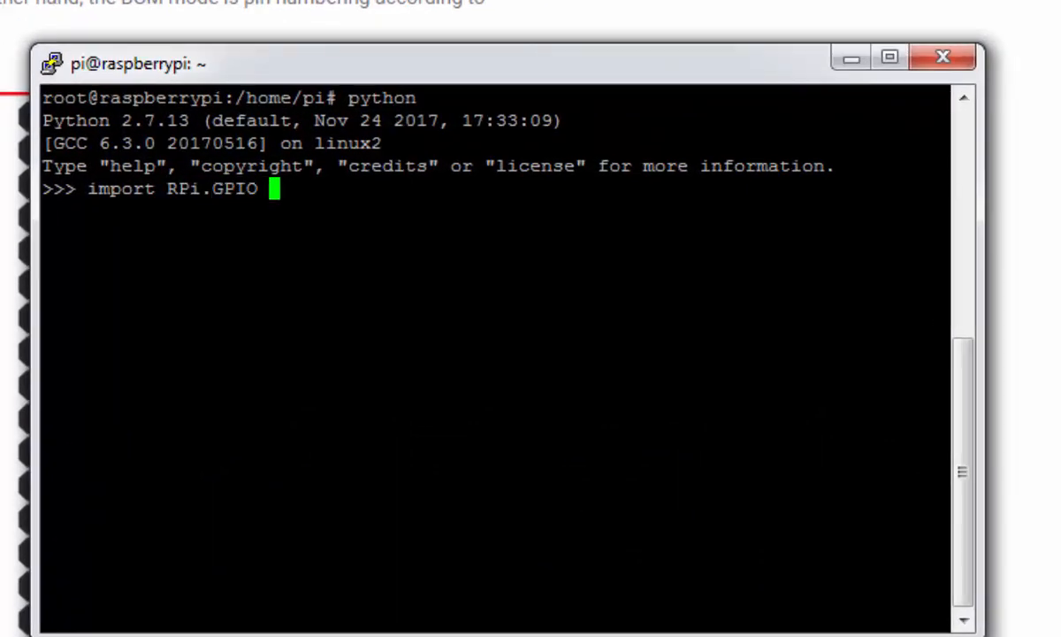
{"action": "type", "text": "as GPIO"}
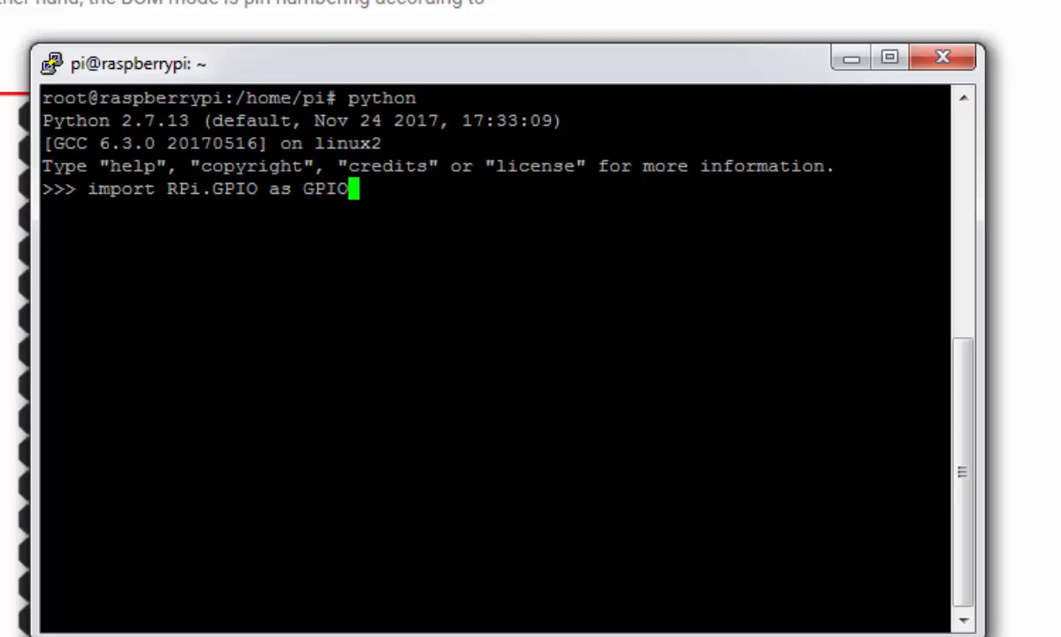
{"action": "key", "text": "Return"}
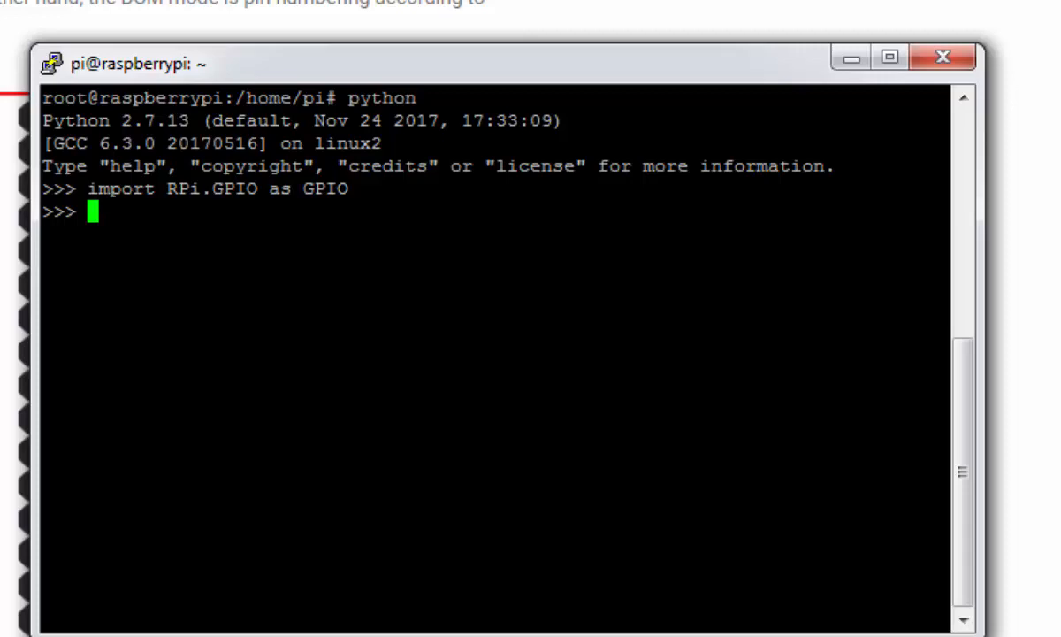
Step: Import the time module in Python
{"action": "type", "text": "i"}
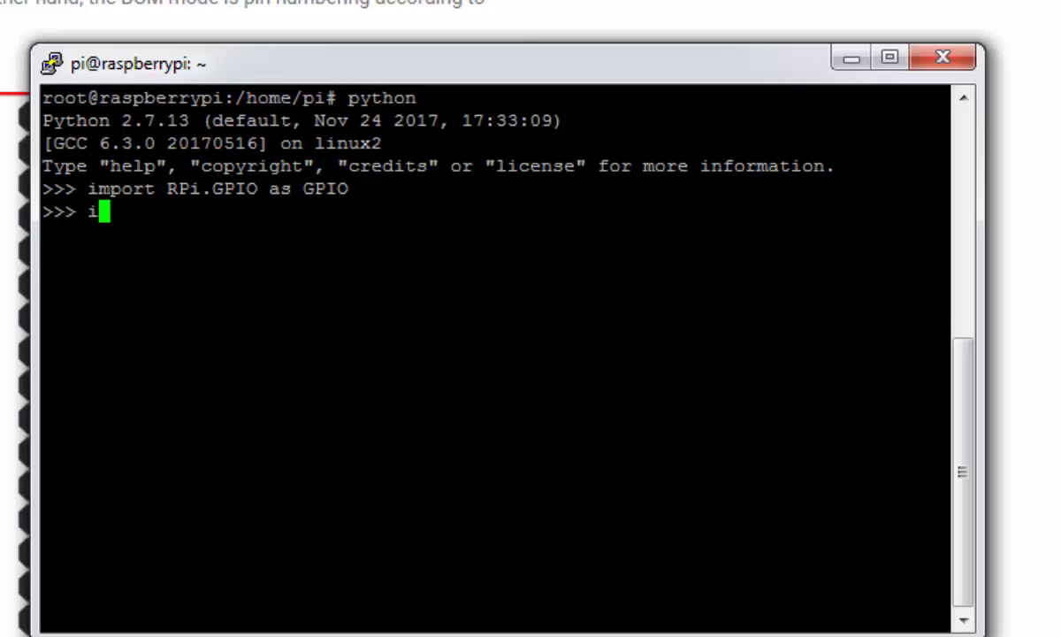
{"action": "type", "text": "mport ti"}
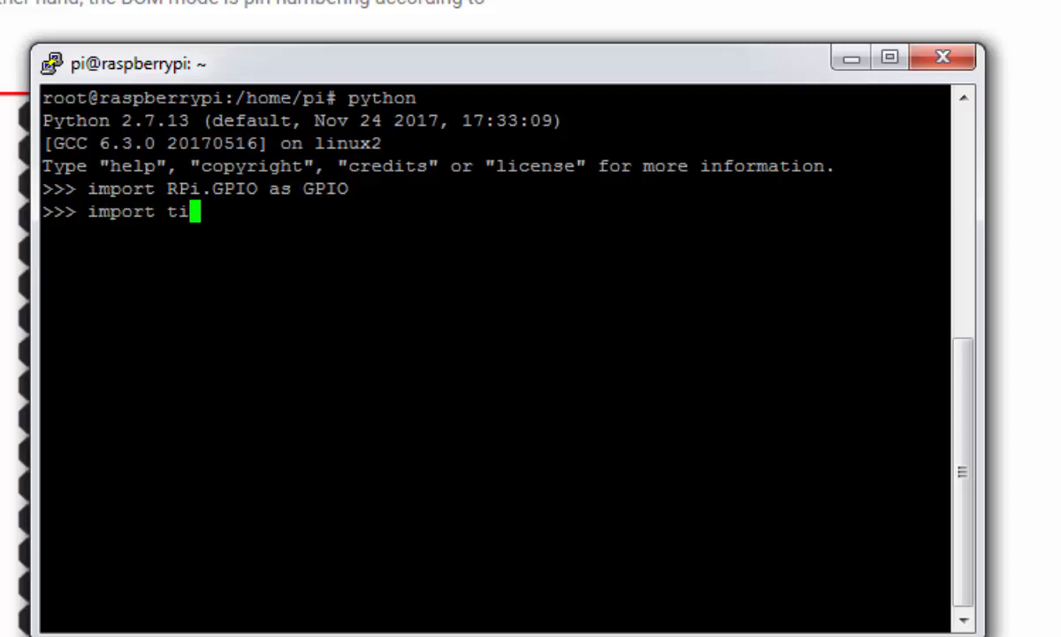
{"action": "key", "text": "Return"}
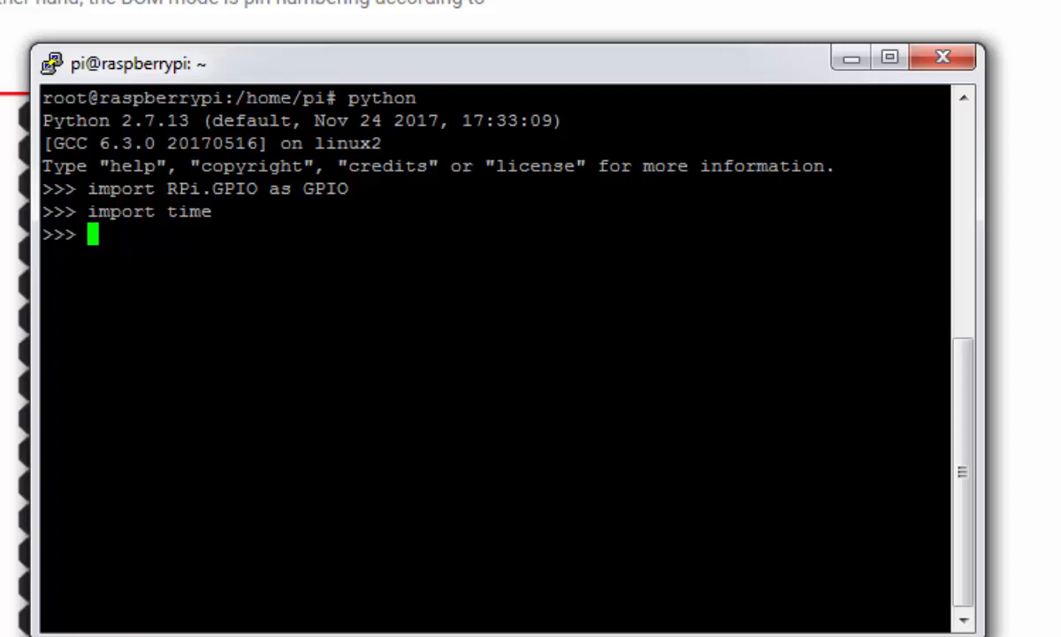
Step: Begin typing the pin-numbering call 'GPIO.setmode(GPIO.BO'
{"action": "type", "text": "GPIO."}
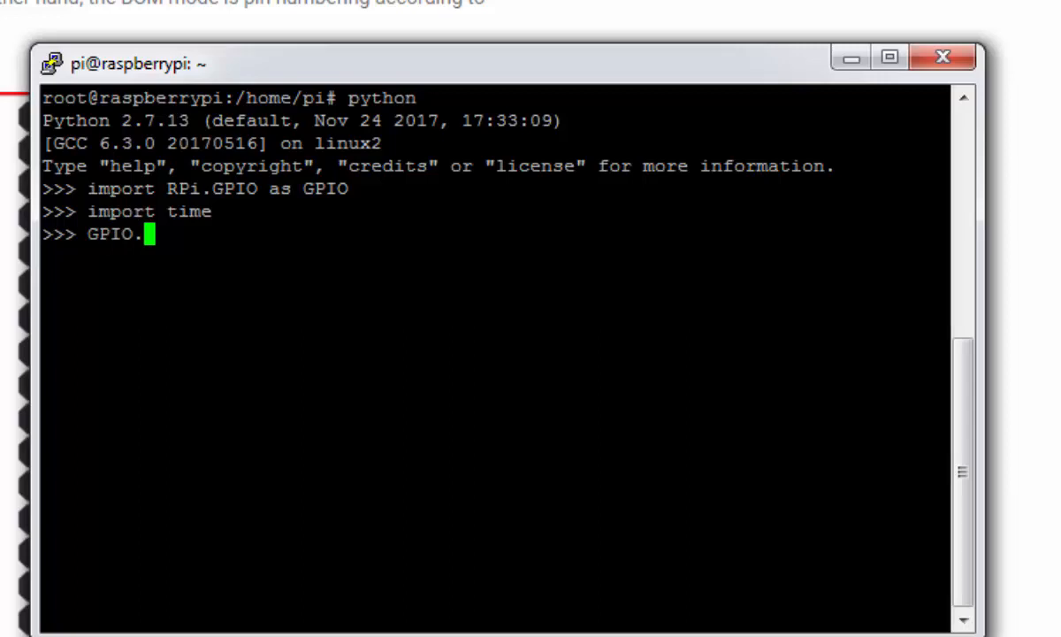
{"action": "type", "text": "setmode"}
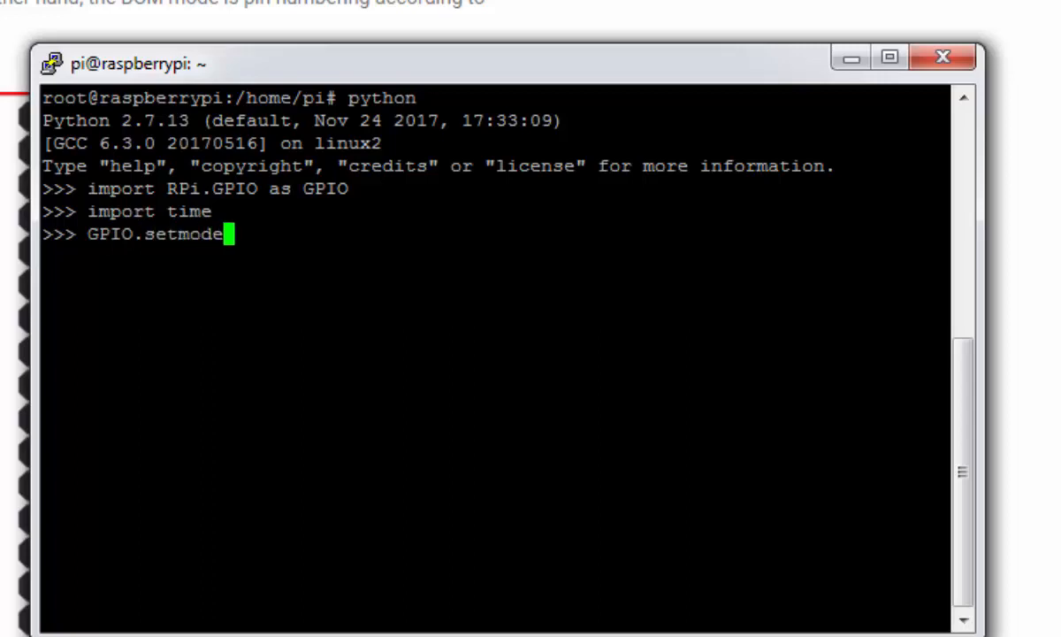
{"action": "type", "text": "("}
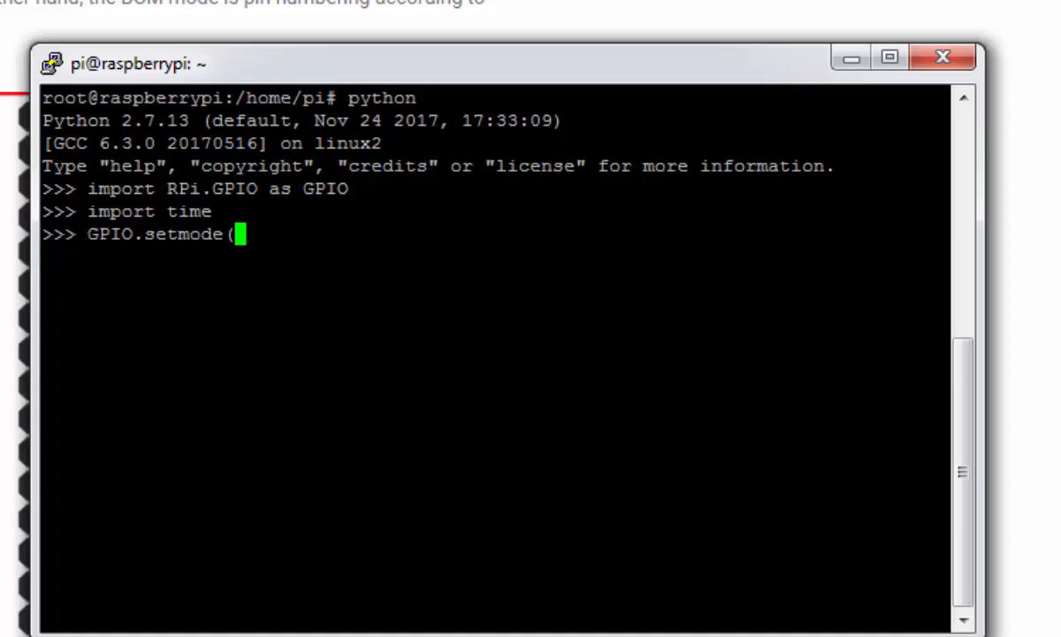
{"action": "type", "text": "GPIO.BO"}
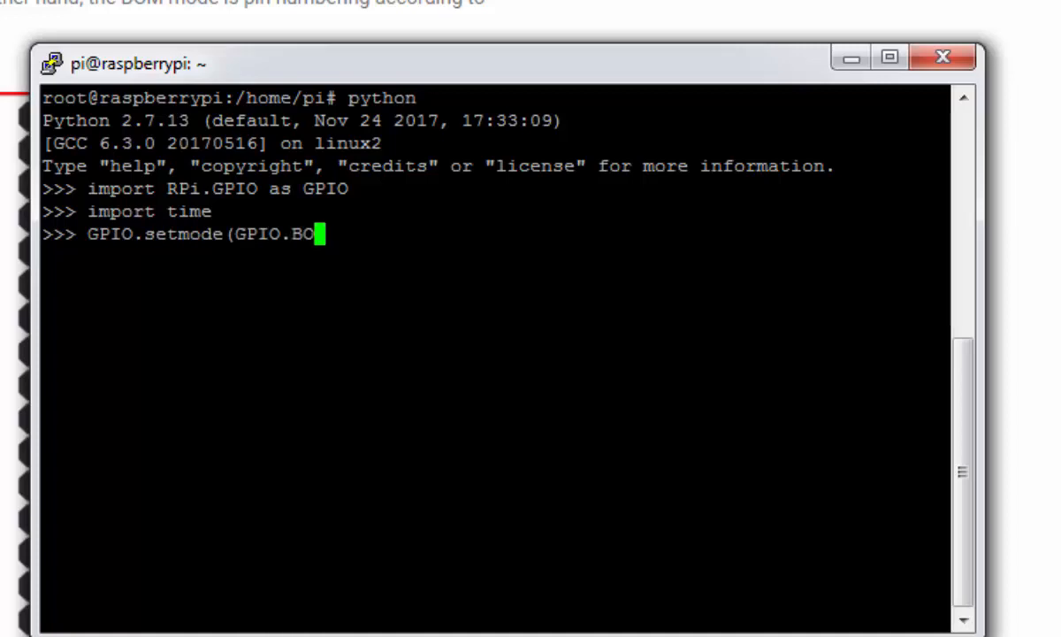
Step: Apply GPIO.setmode(GPIO.BOARD) and type GPIO.setup(16,GPIO.OUT) to make pin 16 an output
{"action": "key", "text": "Return"}
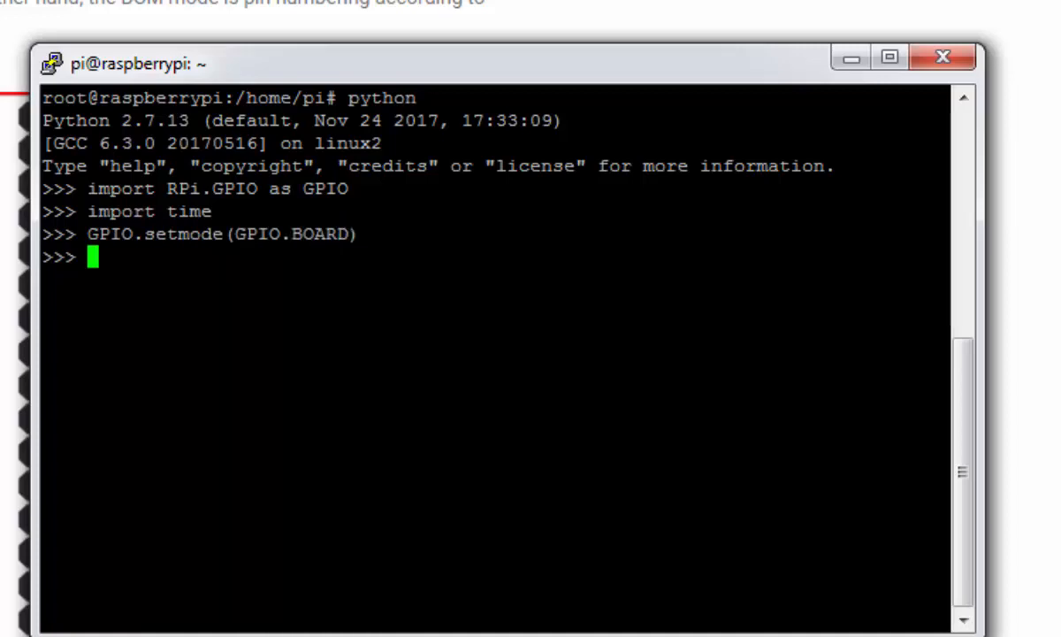
{"action": "type", "text": "G"}
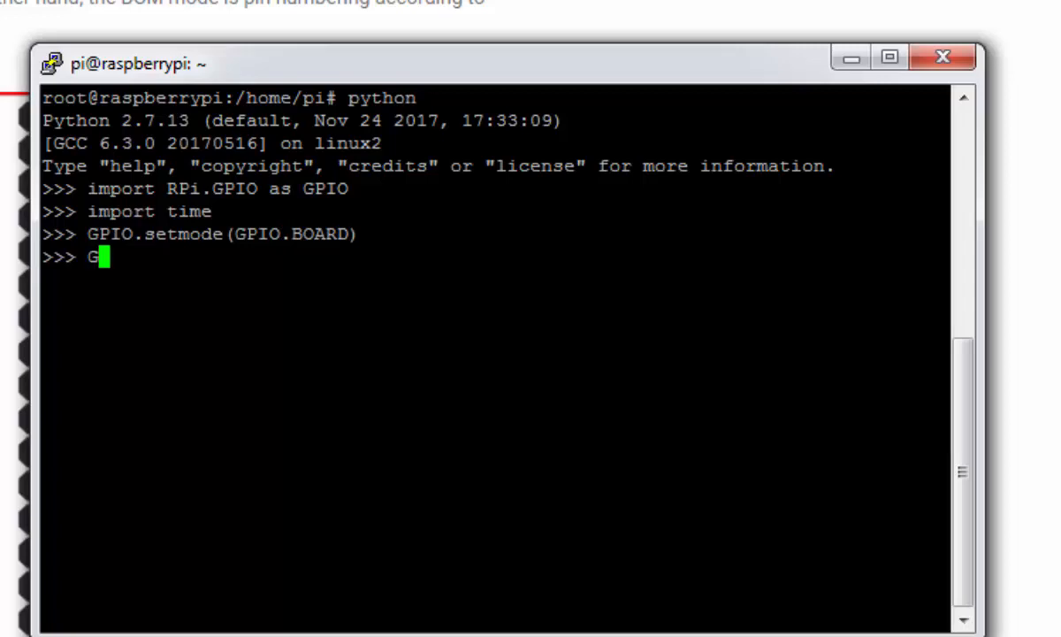
{"action": "type", "text": "PIO."}
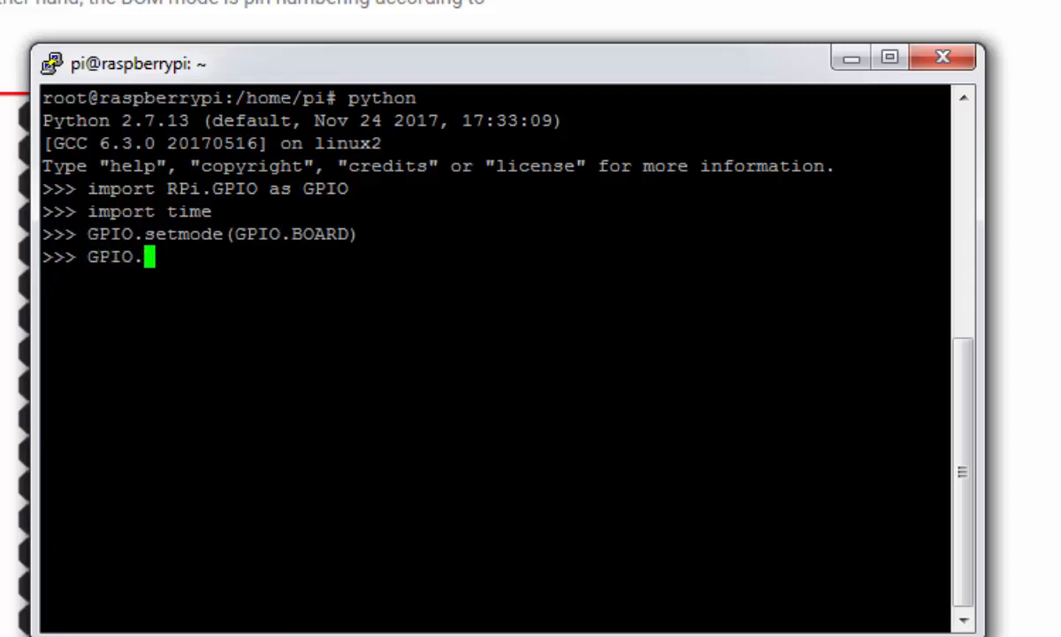
{"action": "type", "text": "setu"}
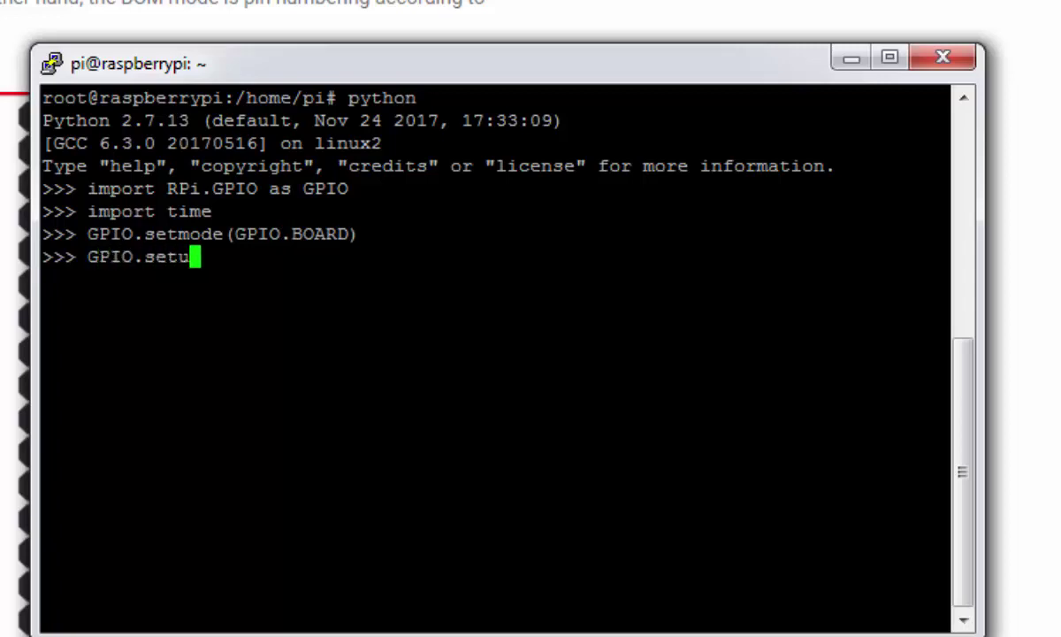
{"action": "type", "text": "p(16"}
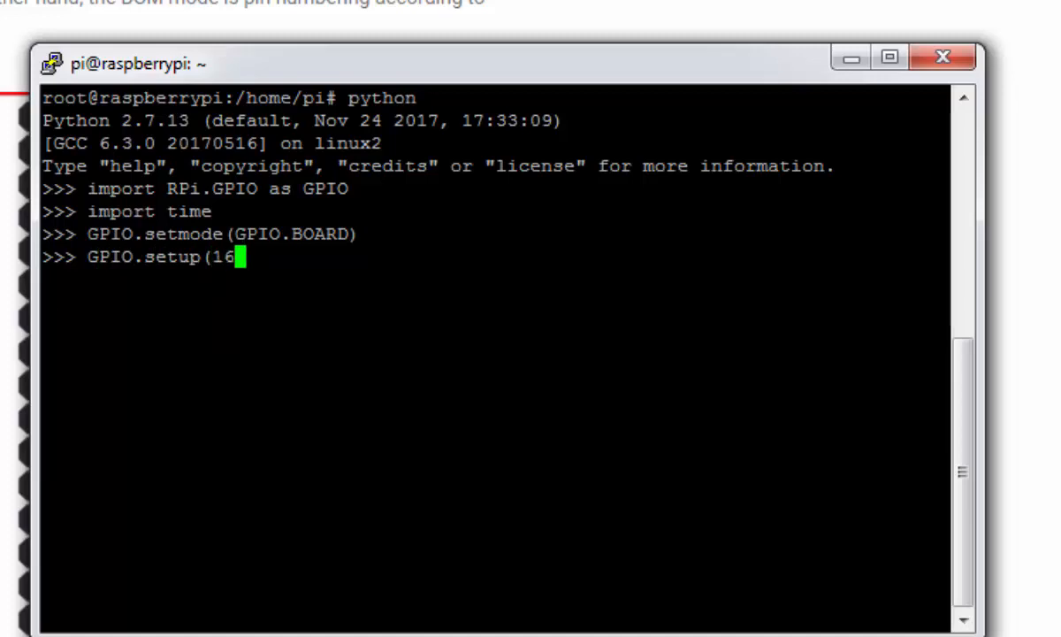
{"action": "type", "text": ",GPIO.OUT"}
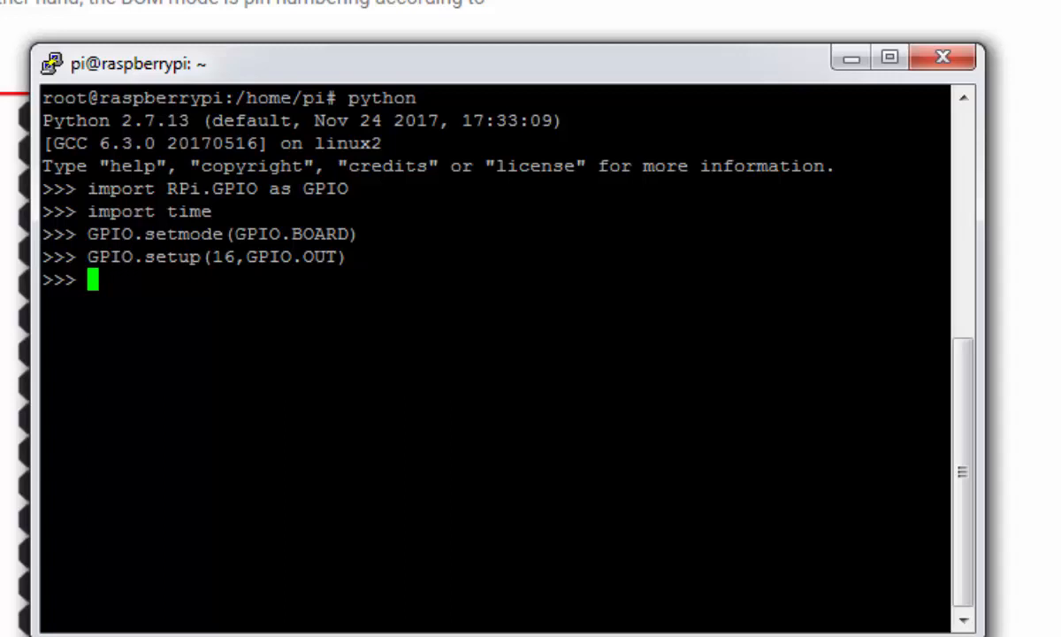
Step: Run GPIO.output(16,GPIO.HIGH) to drive pin 16 high
{"action": "type", "text": "GPIO."}
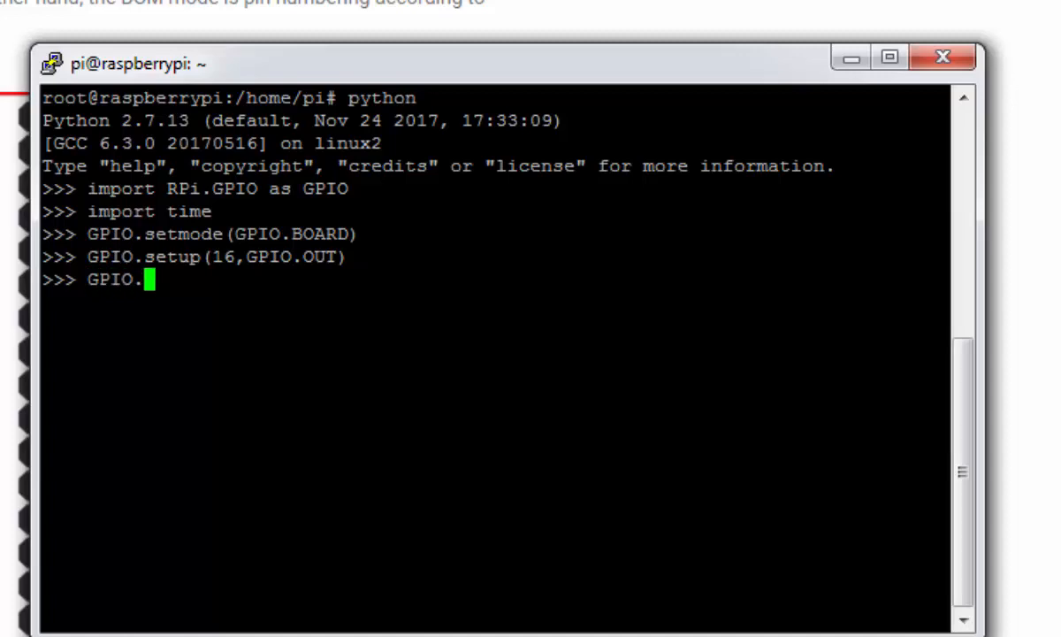
{"action": "type", "text": "outpu"}
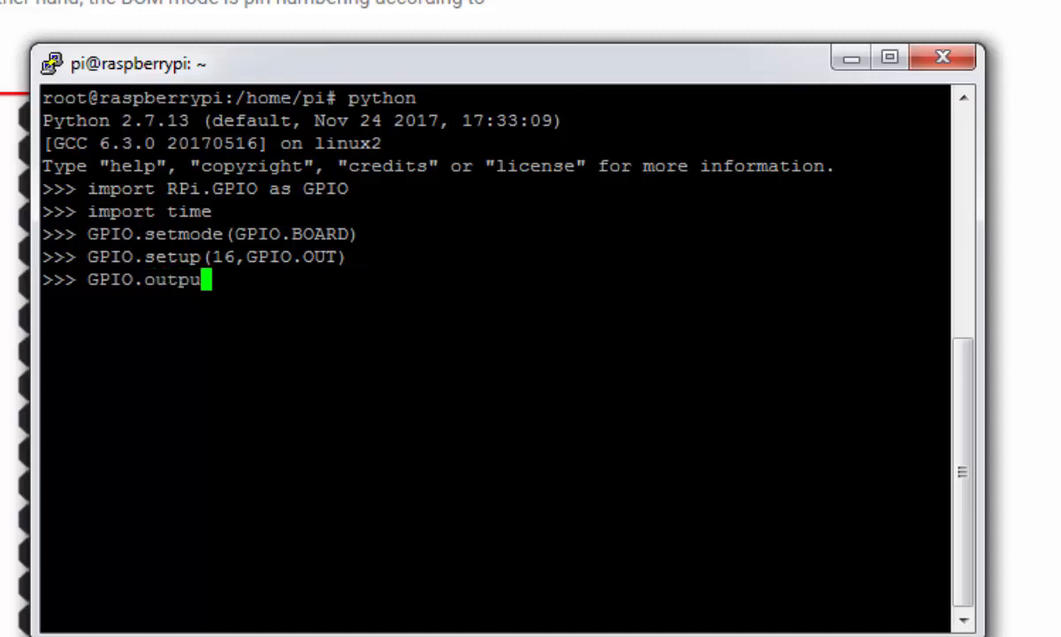
{"action": "type", "text": "t(16"}
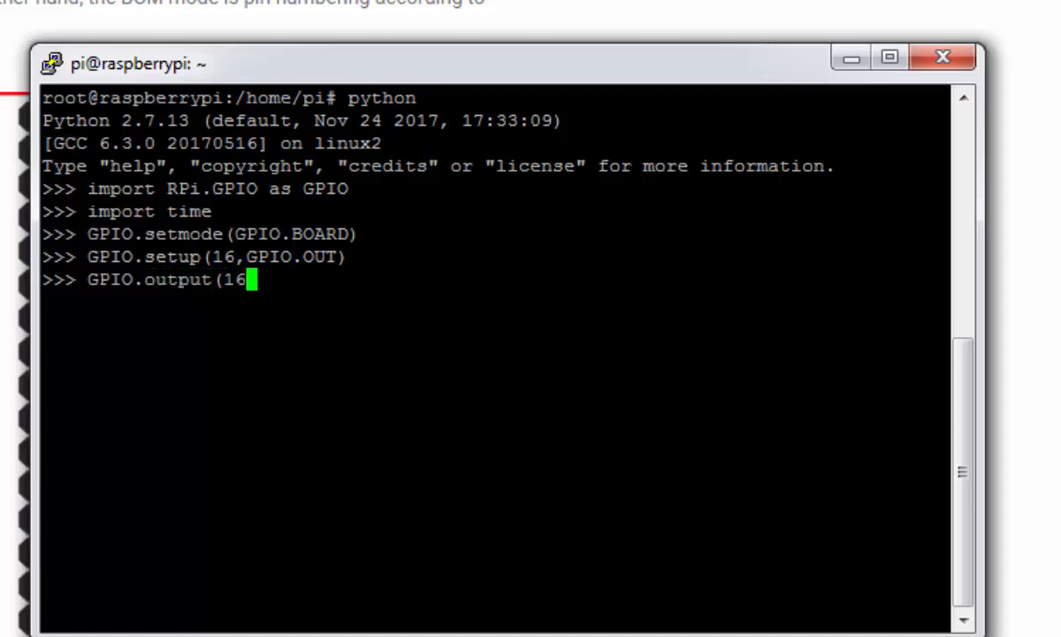
{"action": "type", "text": ",GPIO"}
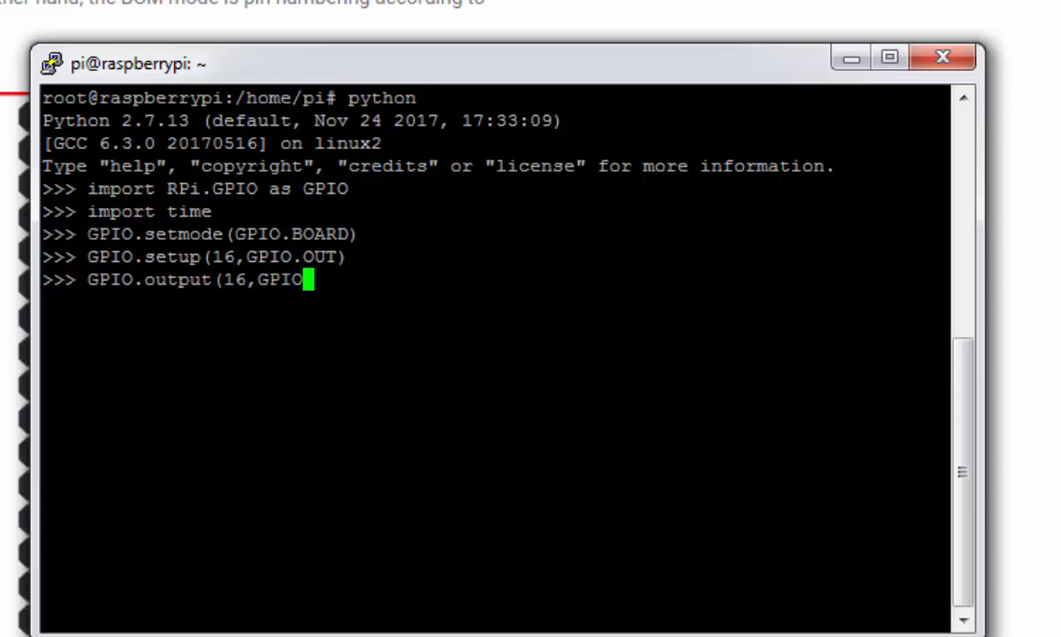
{"action": "type", "text": ".HIGH)"}
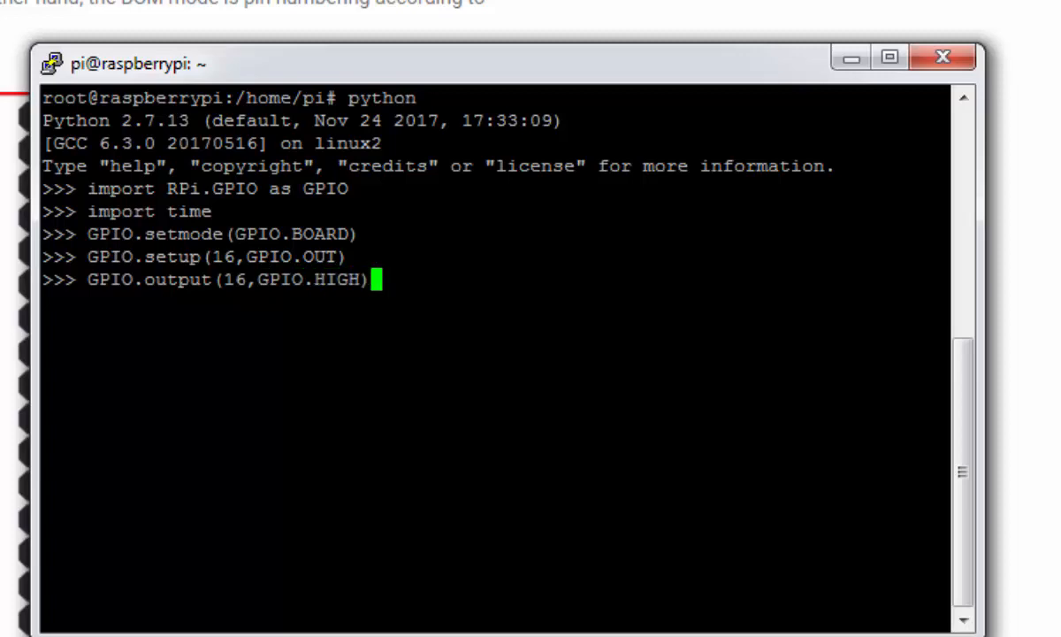
{"action": "key", "text": "Return"}
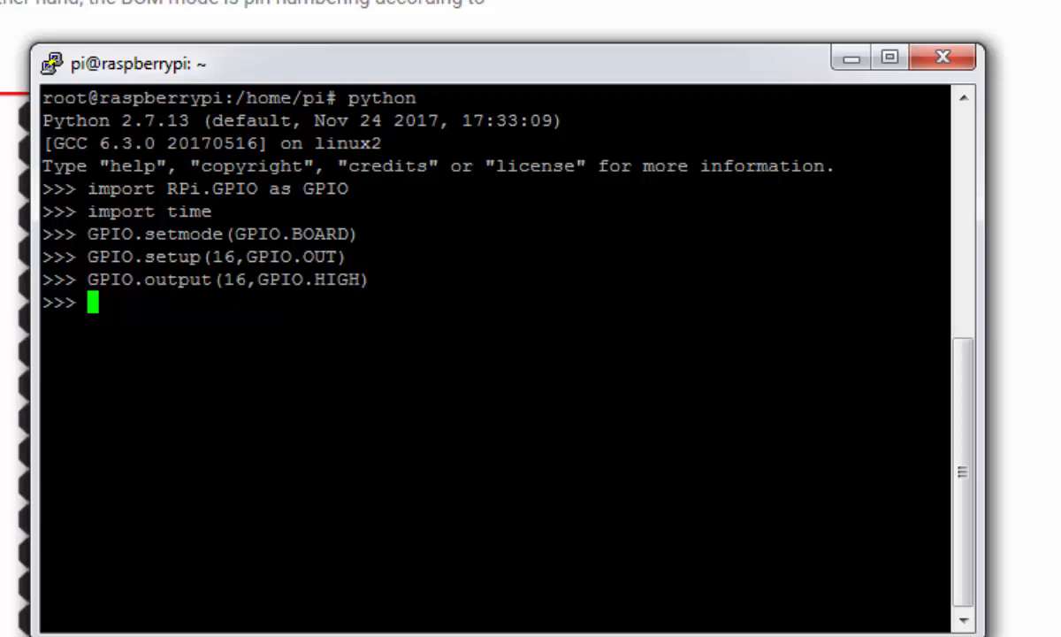
Step: Run GPIO.setmode(GPIO.BCM), which raises a ValueError because BOARD mode is already set
{"action": "type", "text": "GPIO"}
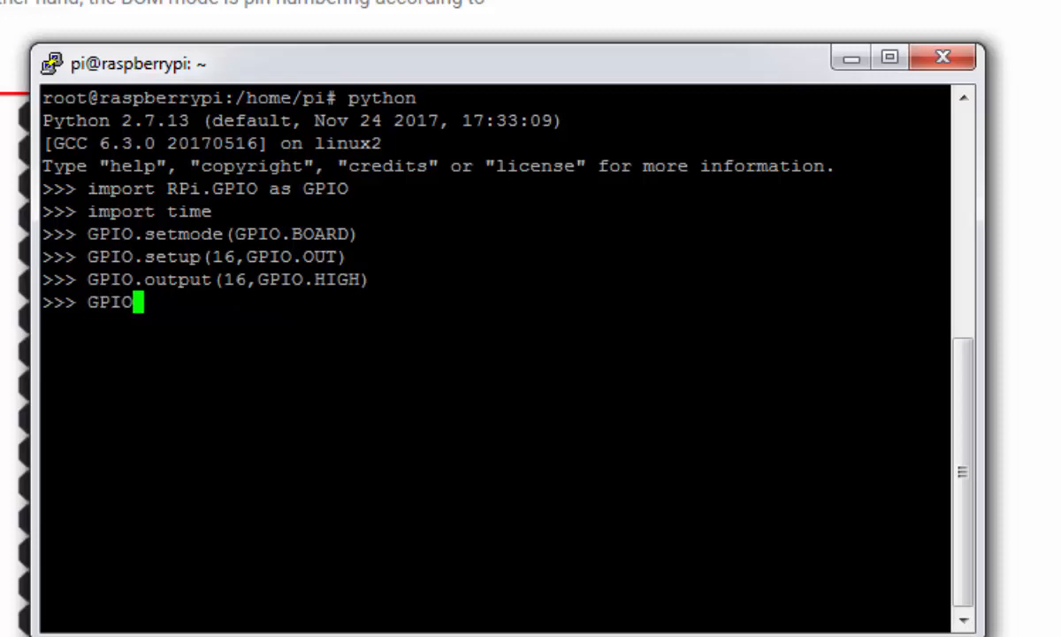
{"action": "type", "text": "."}
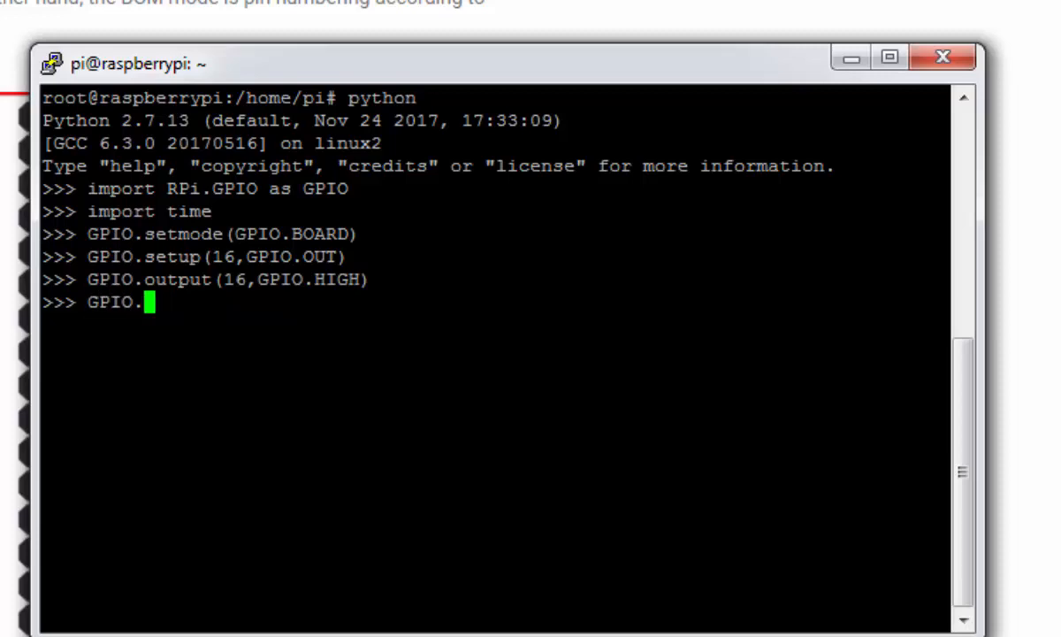
{"action": "type", "text": "se"}
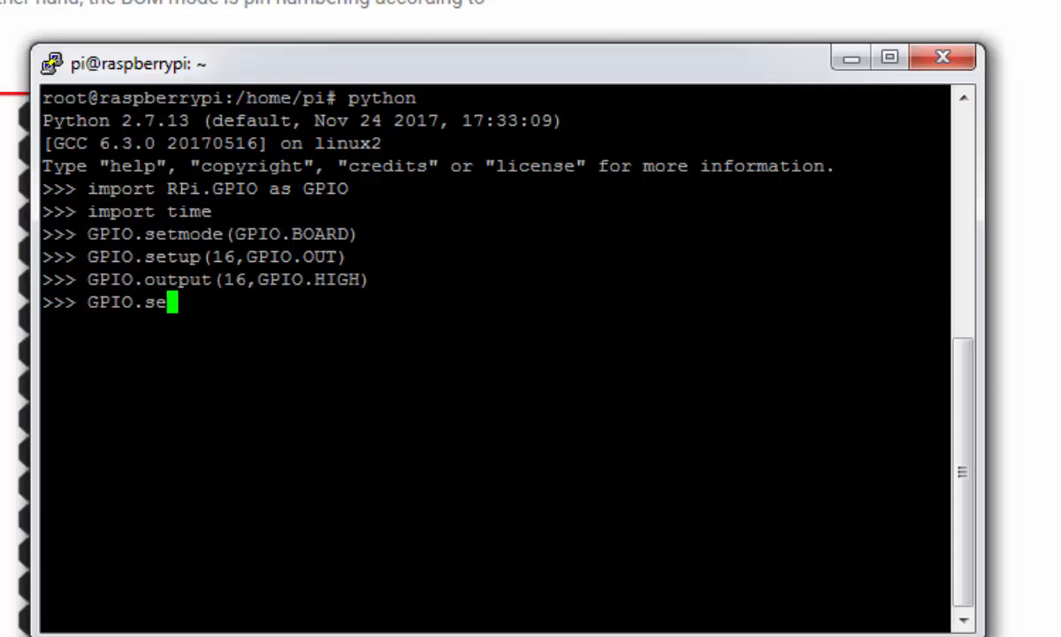
{"action": "type", "text": "tmode(G"}
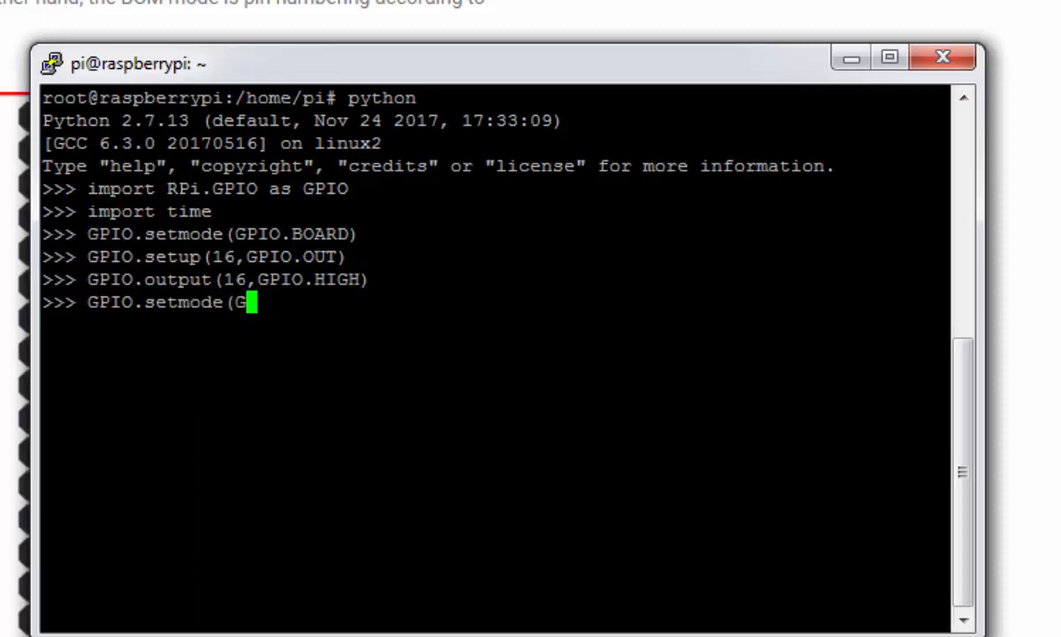
{"action": "type", "text": "PIO."}
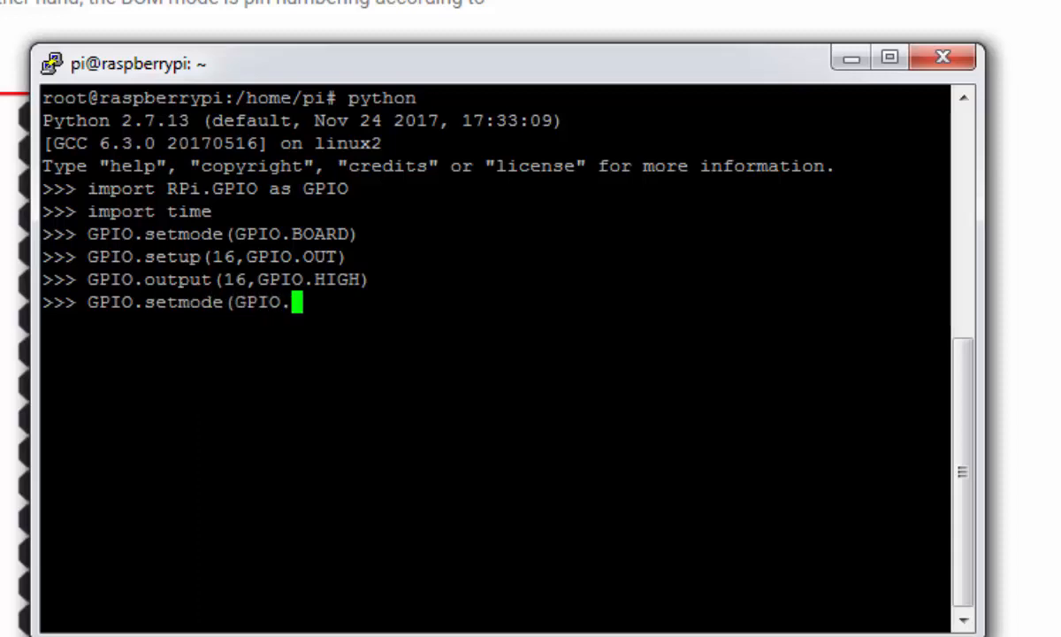
{"action": "key", "text": "Return"}
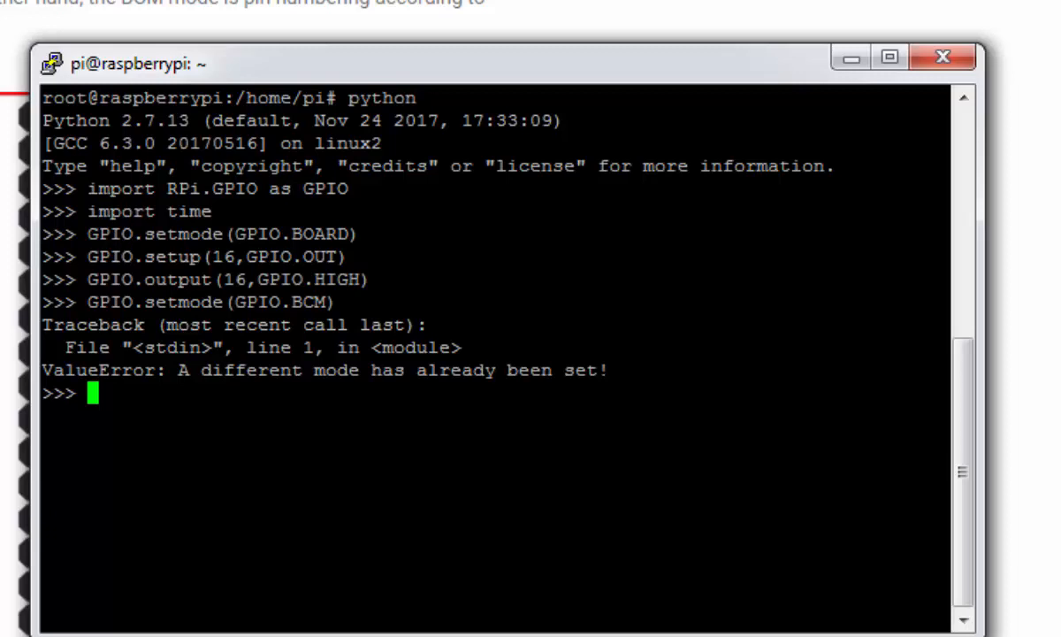
Step: Run GPIO.cleanup() to reset the GPIO settings
{"action": "type", "text": "g"}
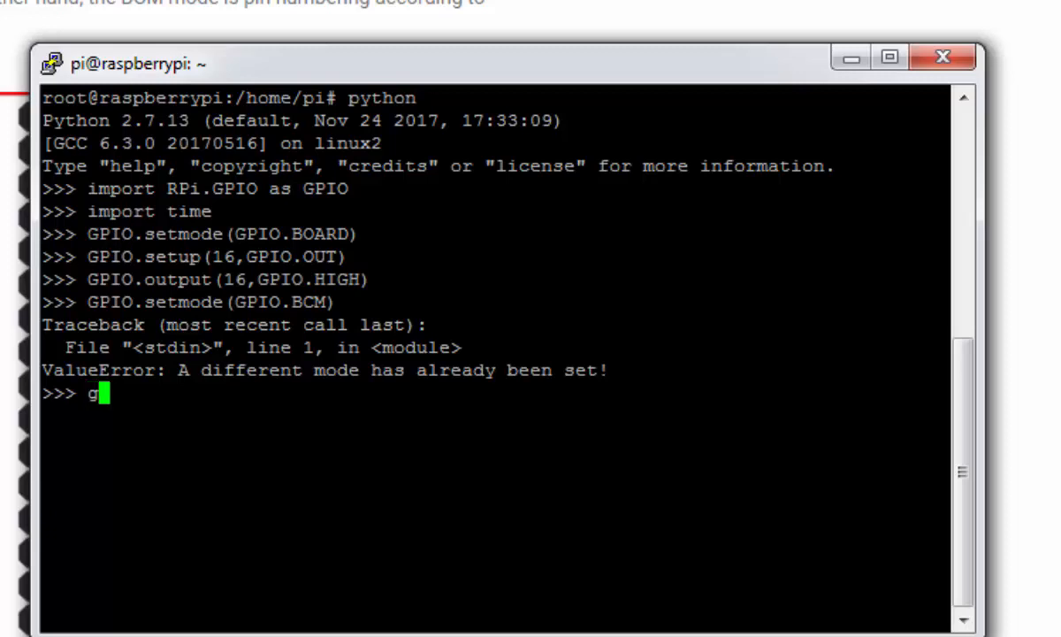
{"action": "type", "text": "PIO"}
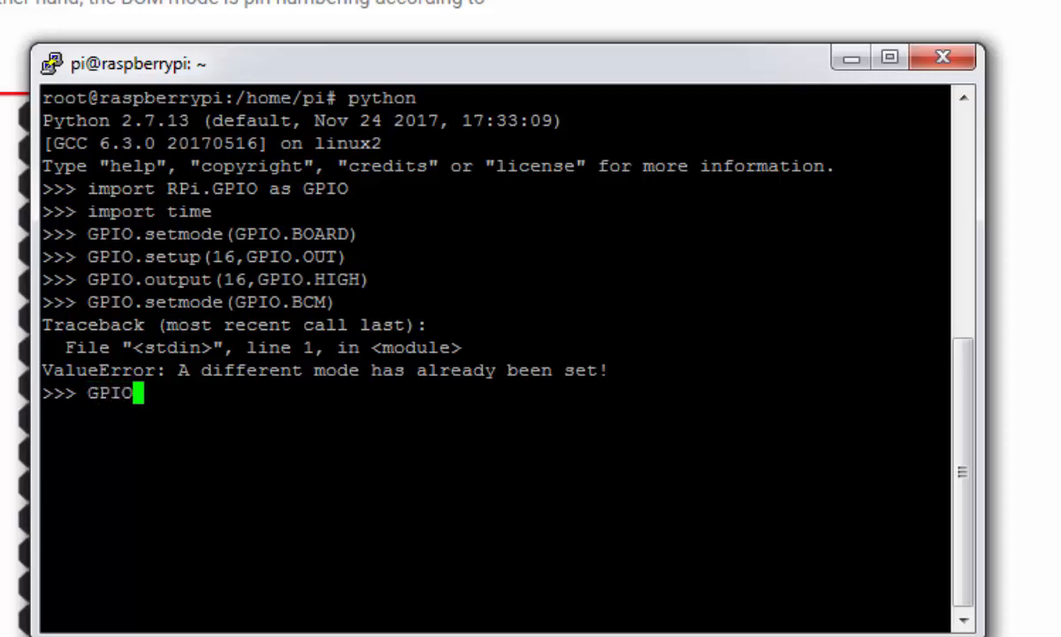
{"action": "type", "text": ".cla"}
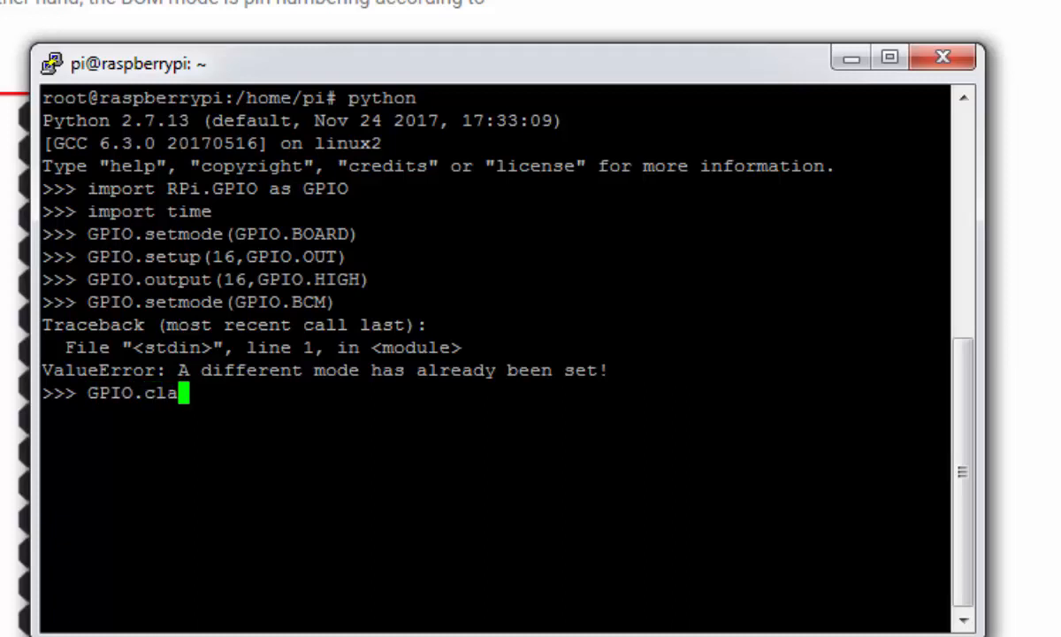
{"action": "key", "text": "Return"}
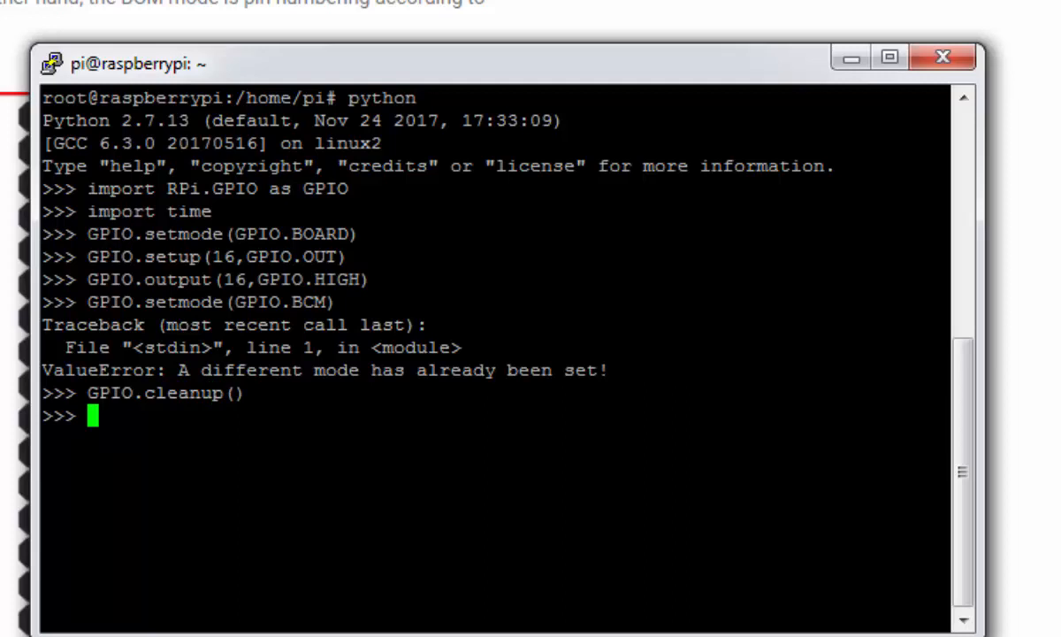
Step: Run GPIO.output(16,GPIO.HIGH), which errors asking for a pin numbering mode
{"action": "type", "text": "GPIO."}
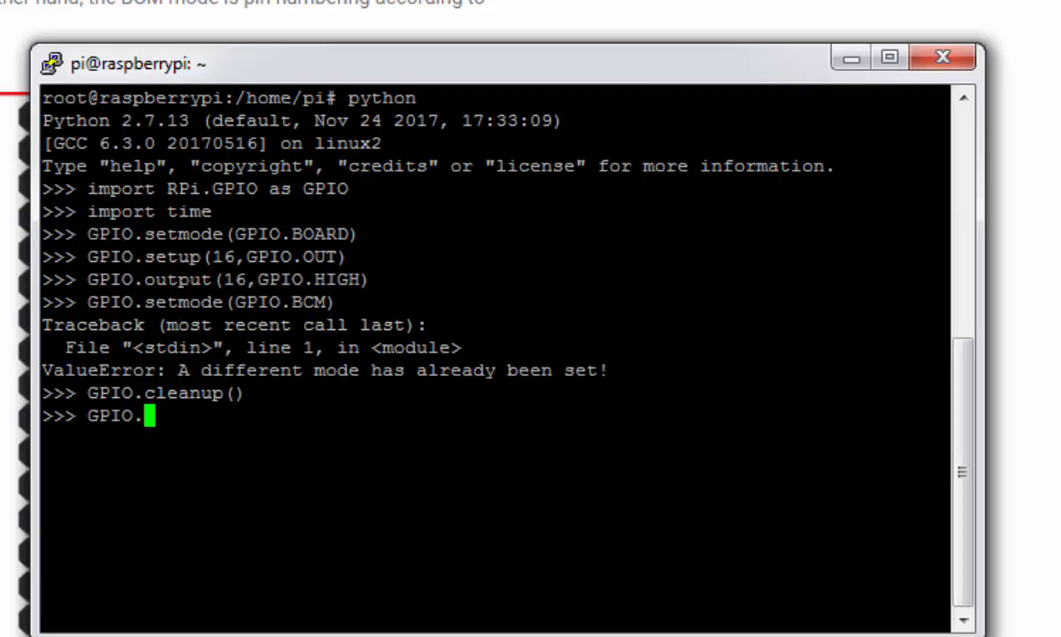
{"action": "type", "text": "output("}
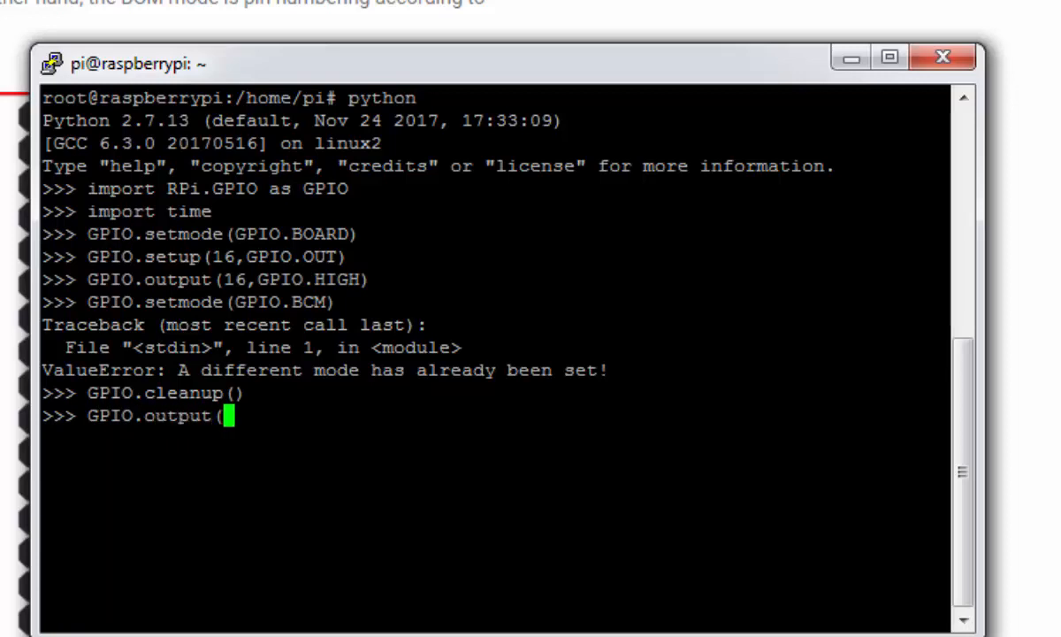
{"action": "type", "text": "16,GPIO"}
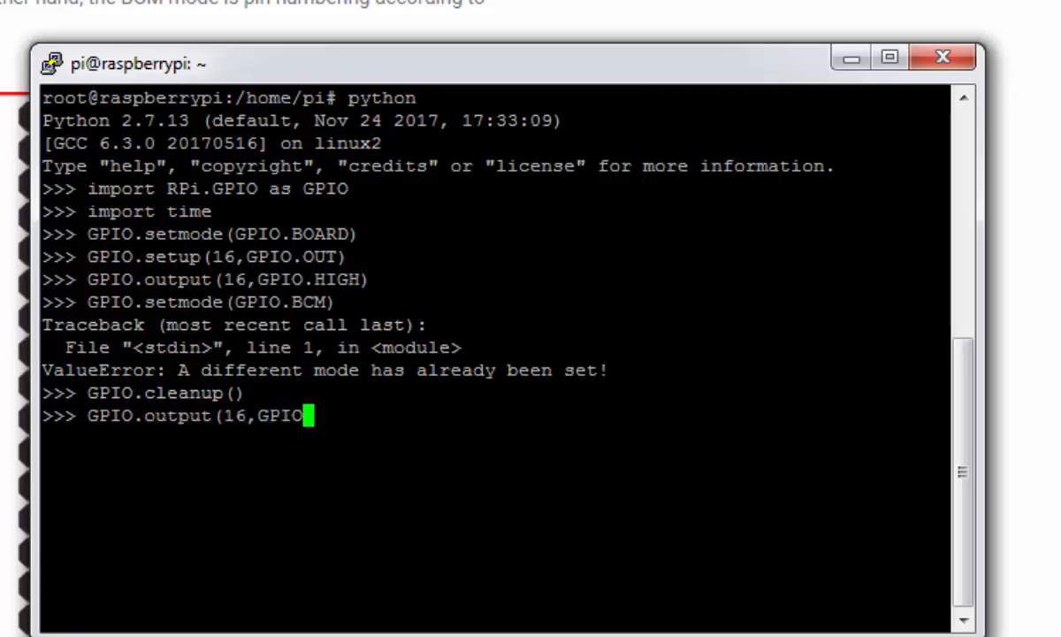
{"action": "type", "text": ".HIHG"}
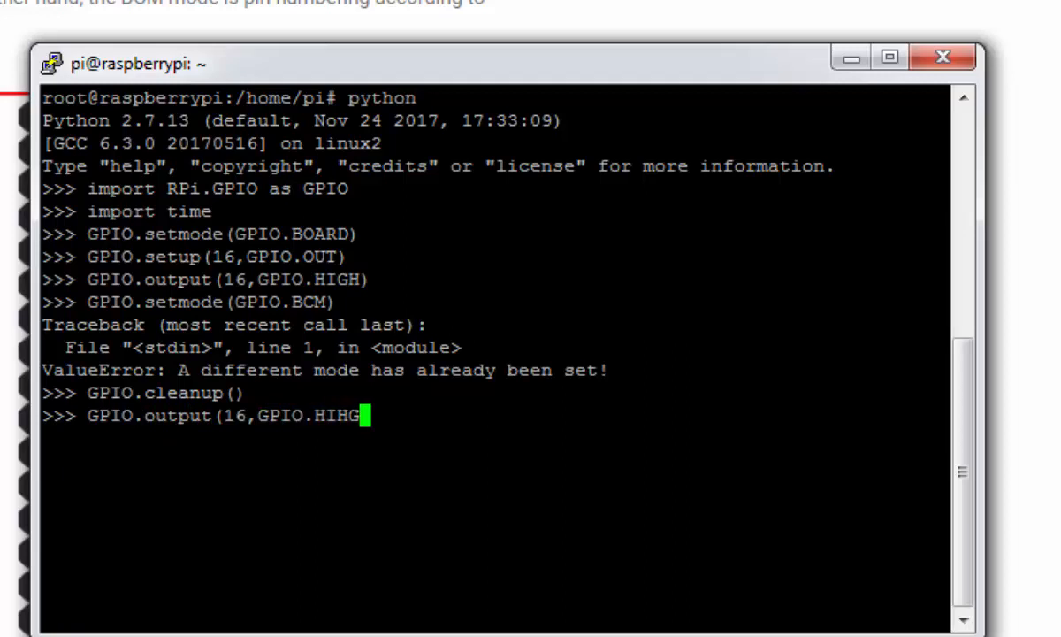
{"action": "key", "text": "Return"}
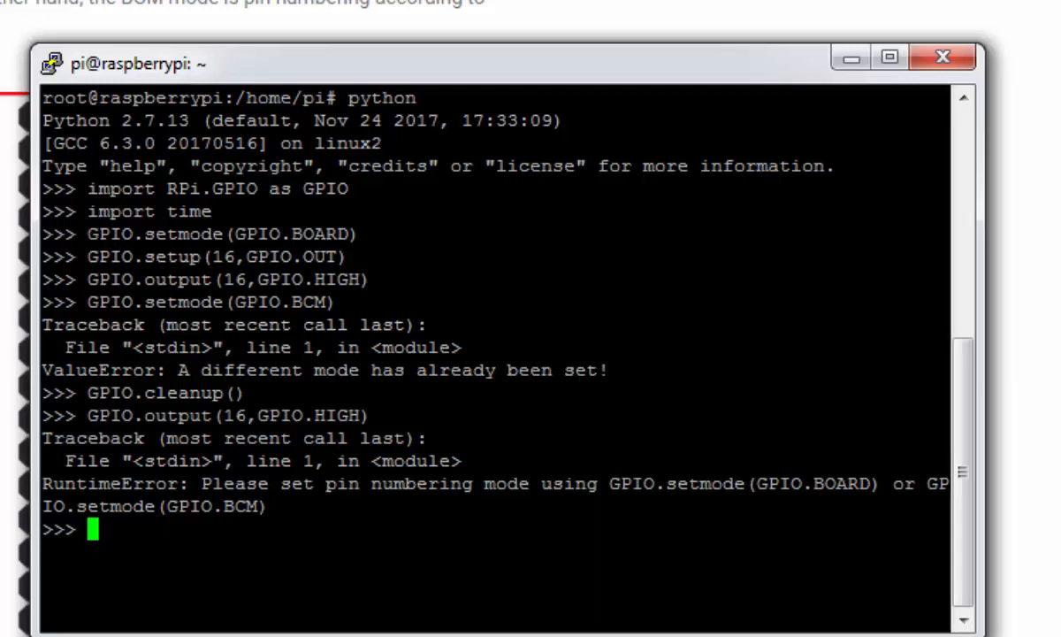
Step: Run GPIO.setmode(GPIO.BCM) to switch to BCM pin numbering
{"action": "type", "text": "GPI"}
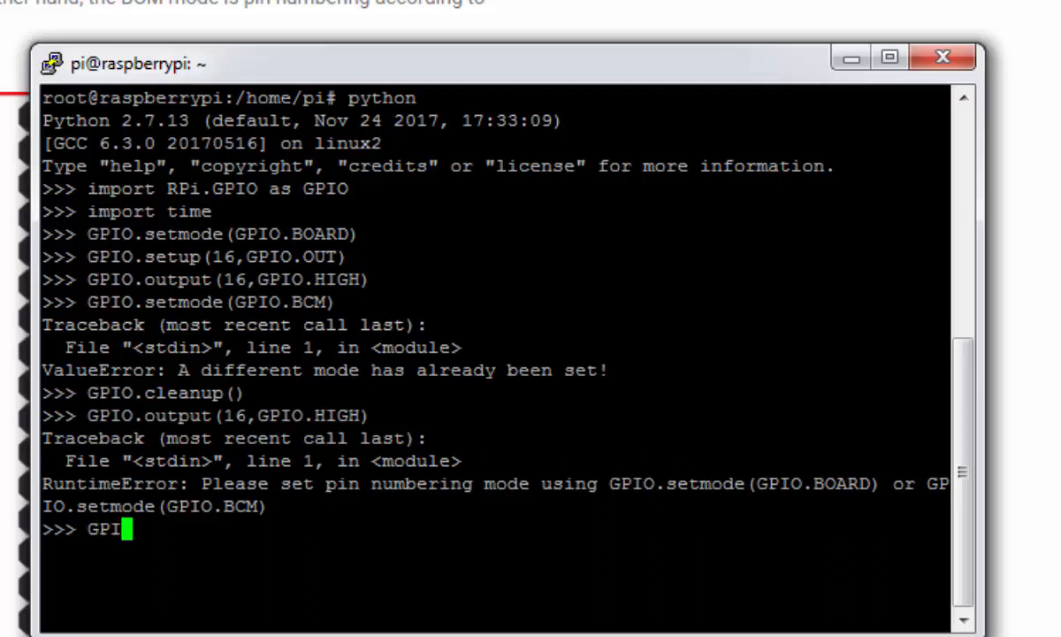
{"action": "type", "text": "O.setm"}
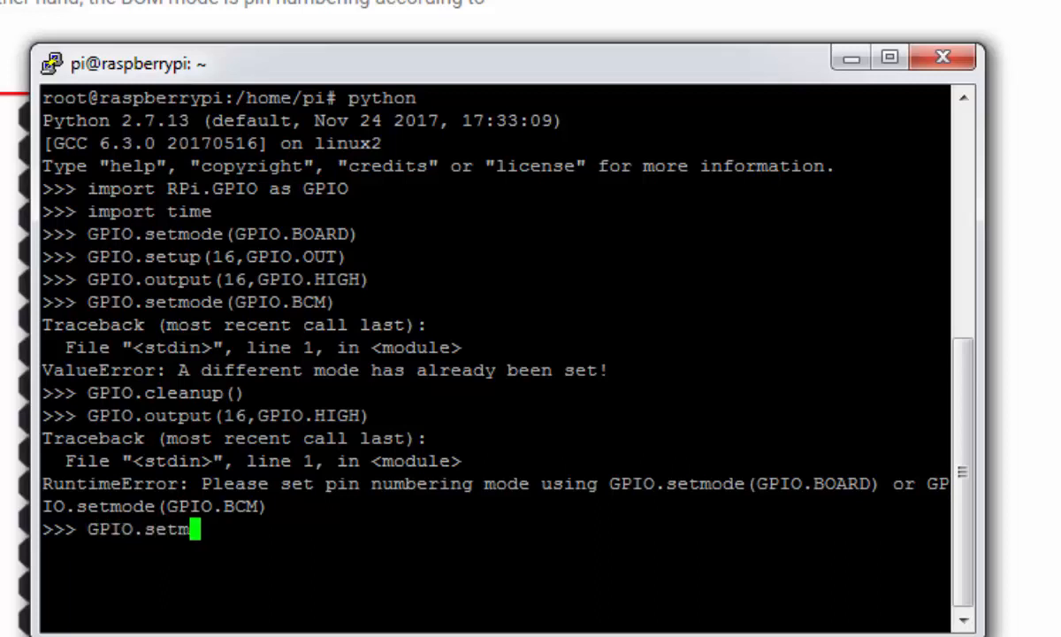
{"action": "type", "text": "ode(GPI"}
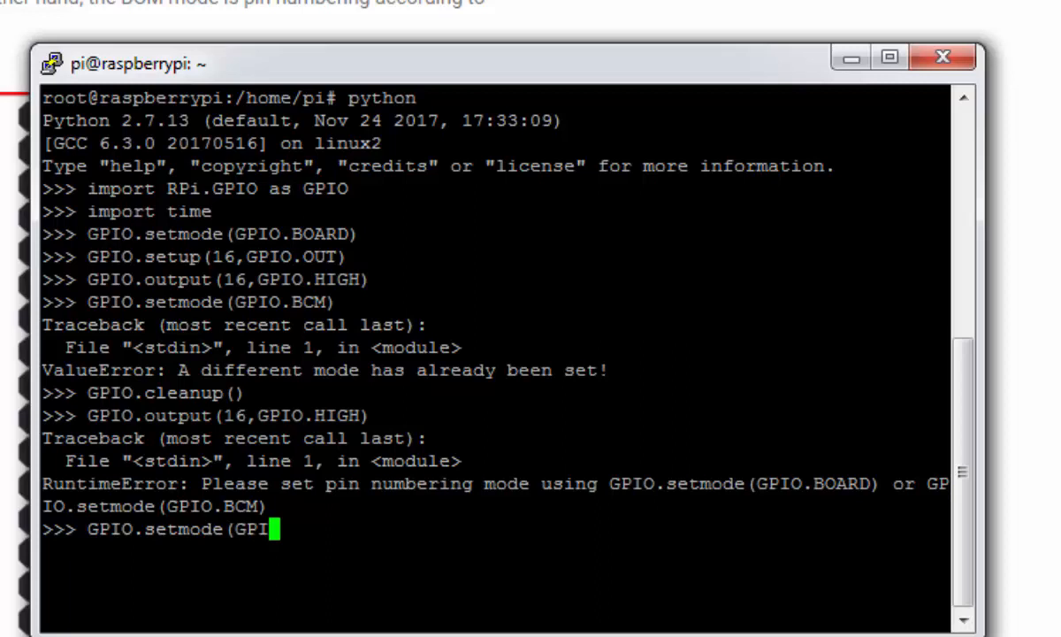
{"action": "type", "text": "O.BCM"}
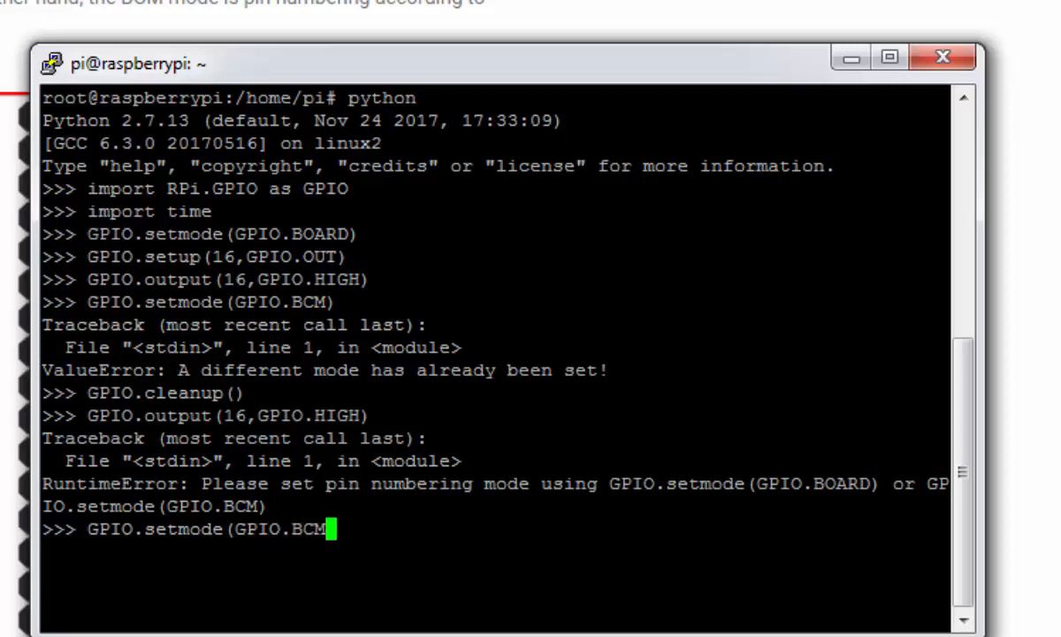
{"action": "key", "text": "Return"}
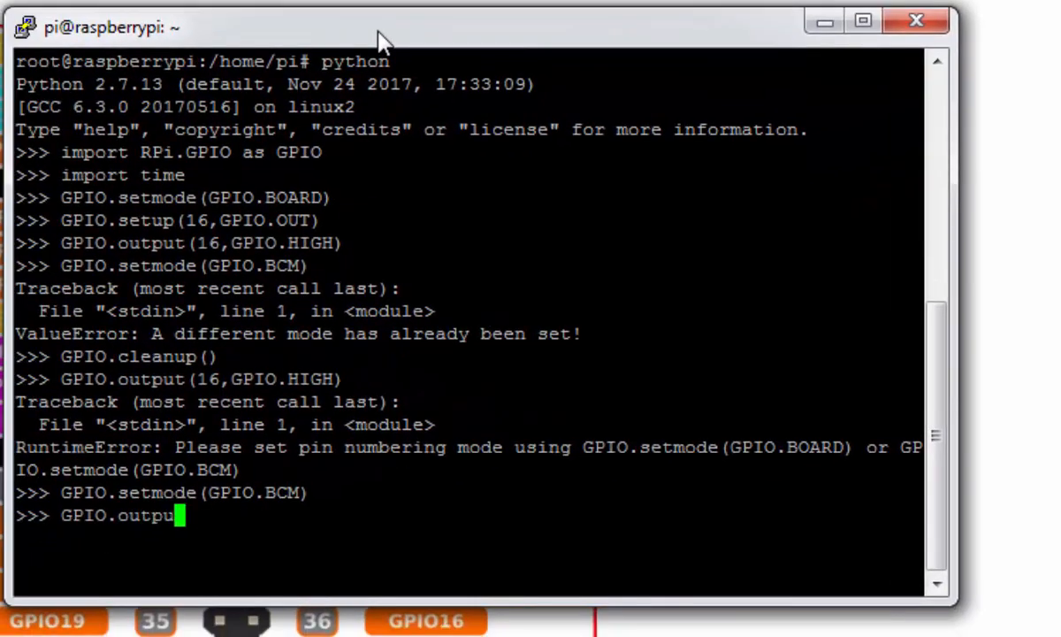
Step: Configure pin 23 as an output with GPIO.setup(23,GPIO.OUT)
{"action": "key", "text": "BackSpace"}
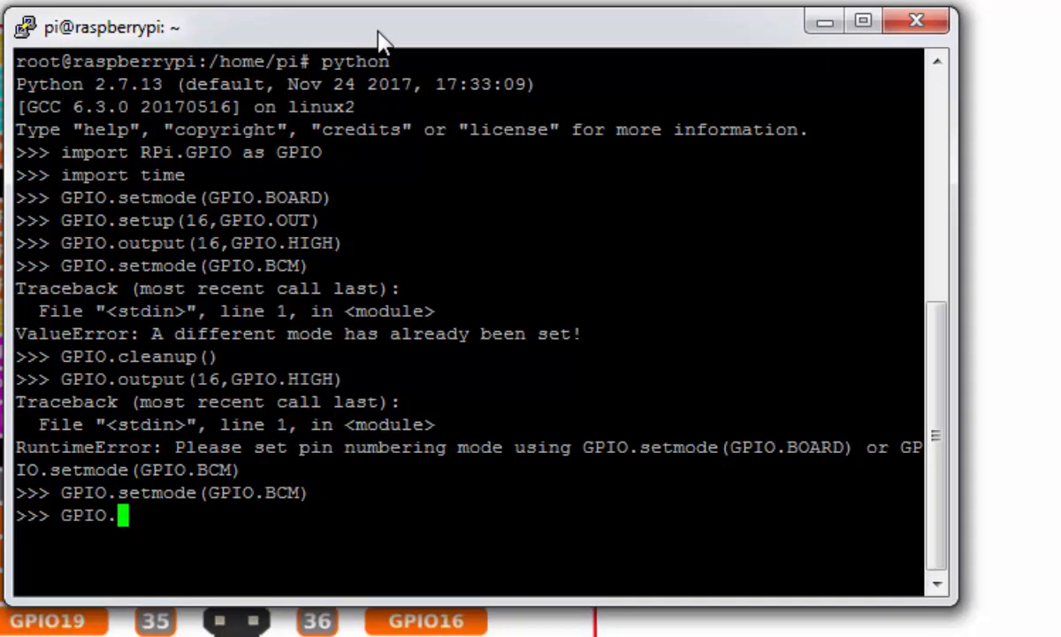
{"action": "type", "text": "setu"}
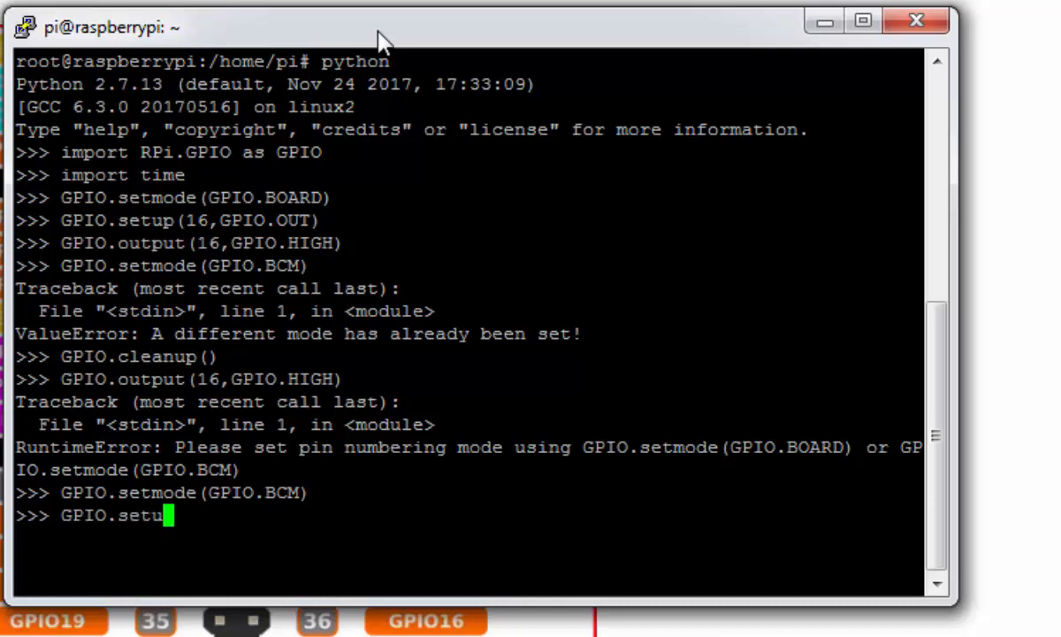
{"action": "type", "text": "p(2"}
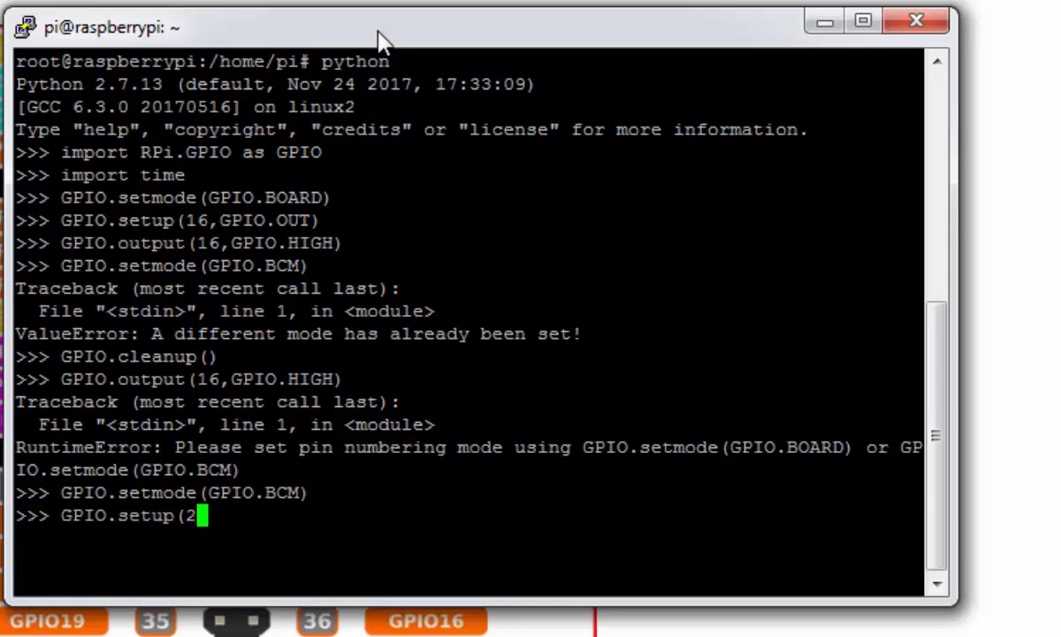
{"action": "type", "text": "3,"}
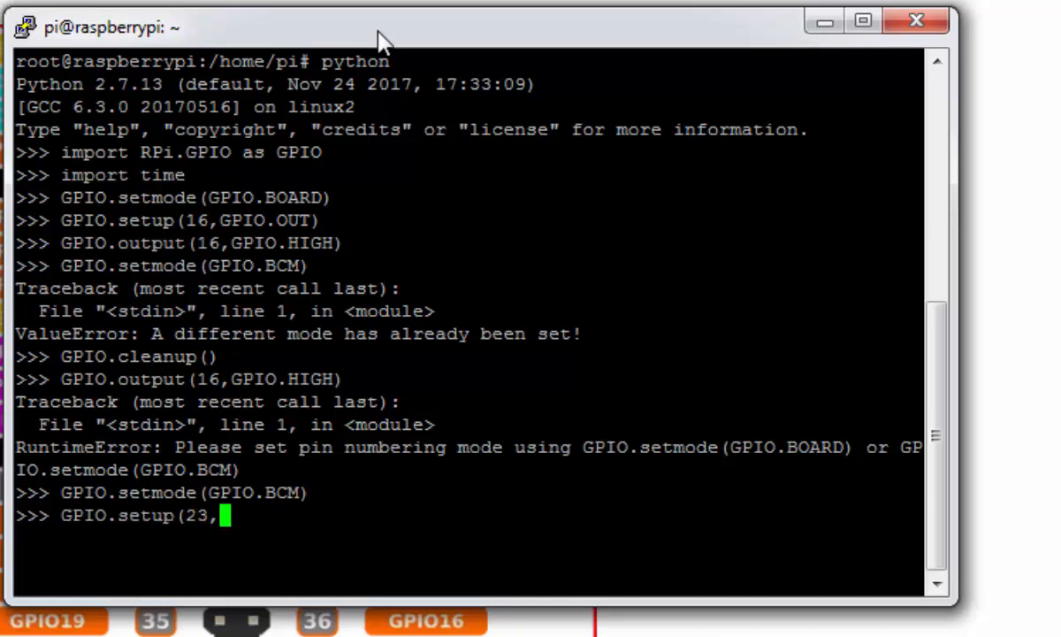
{"action": "type", "text": "GPIO.OUT"}
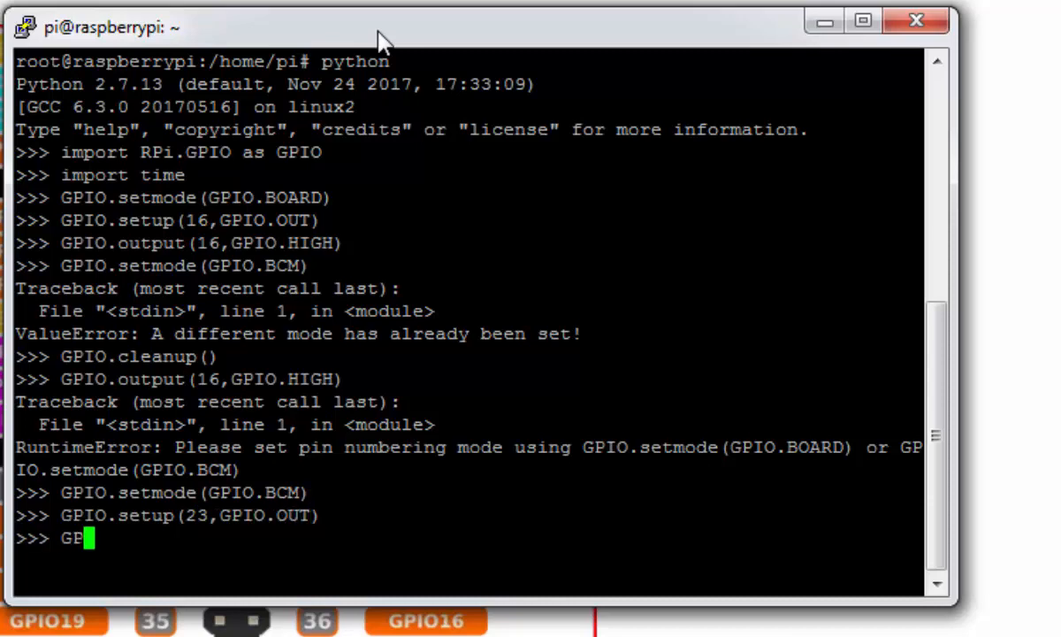
Step: Set pin 23 LOW, then HIGH, with GPIO.output calls
{"action": "type", "text": "IO.s"}
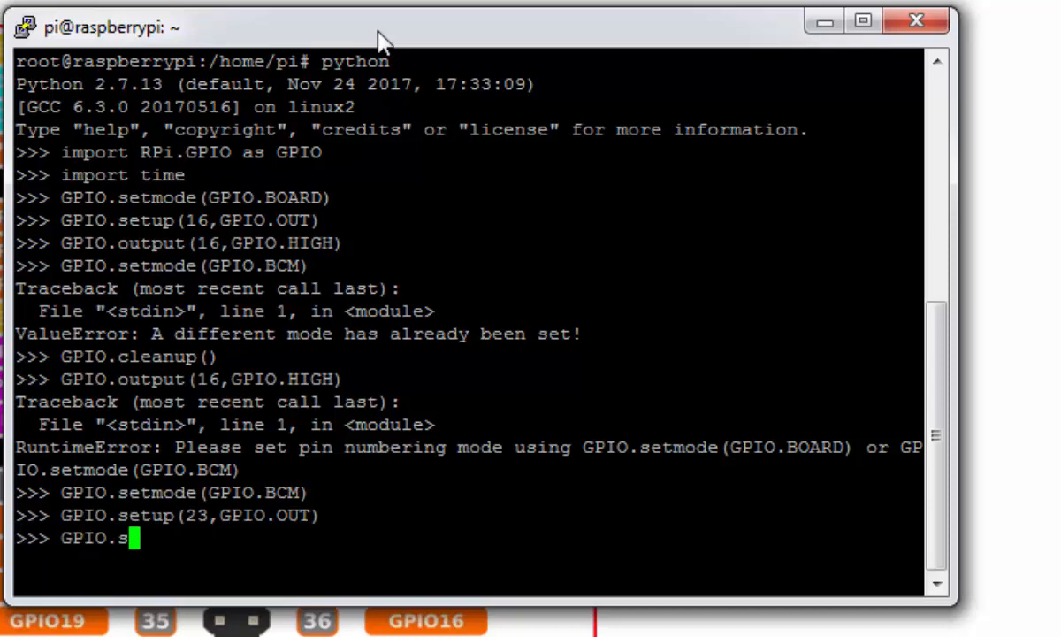
{"action": "type", "text": "utput("}
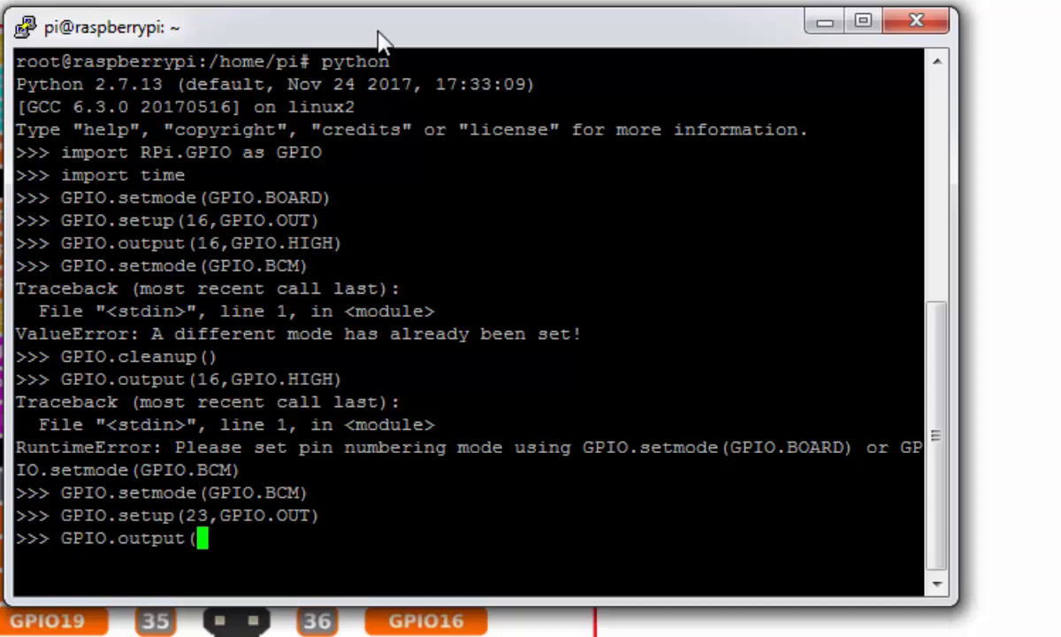
{"action": "type", "text": "23,"}
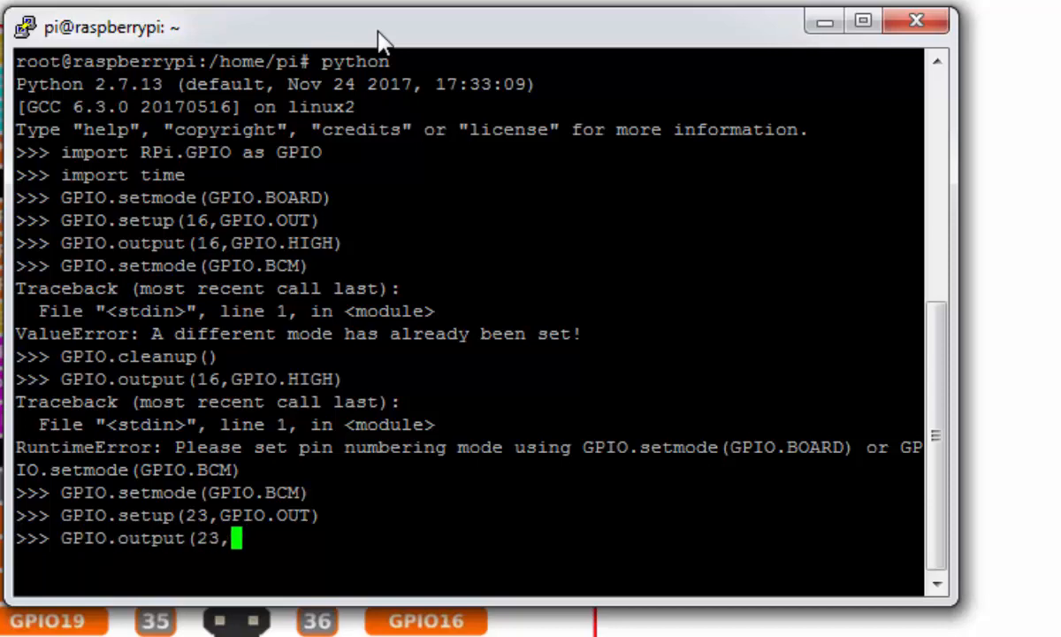
{"action": "type", "text": "GPIO."}
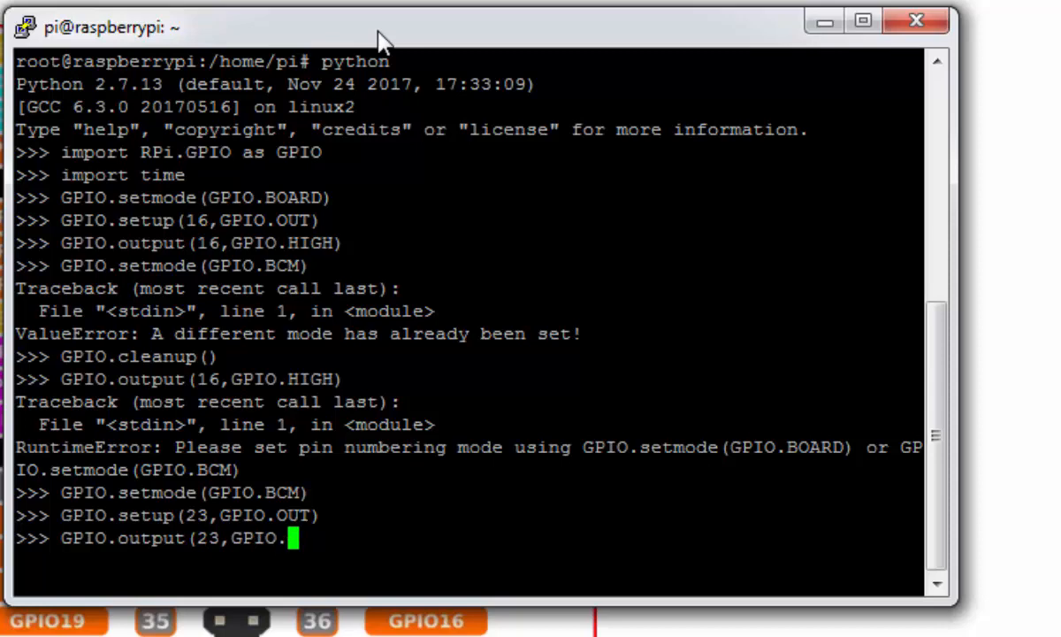
{"action": "type", "text": "LOW)"}
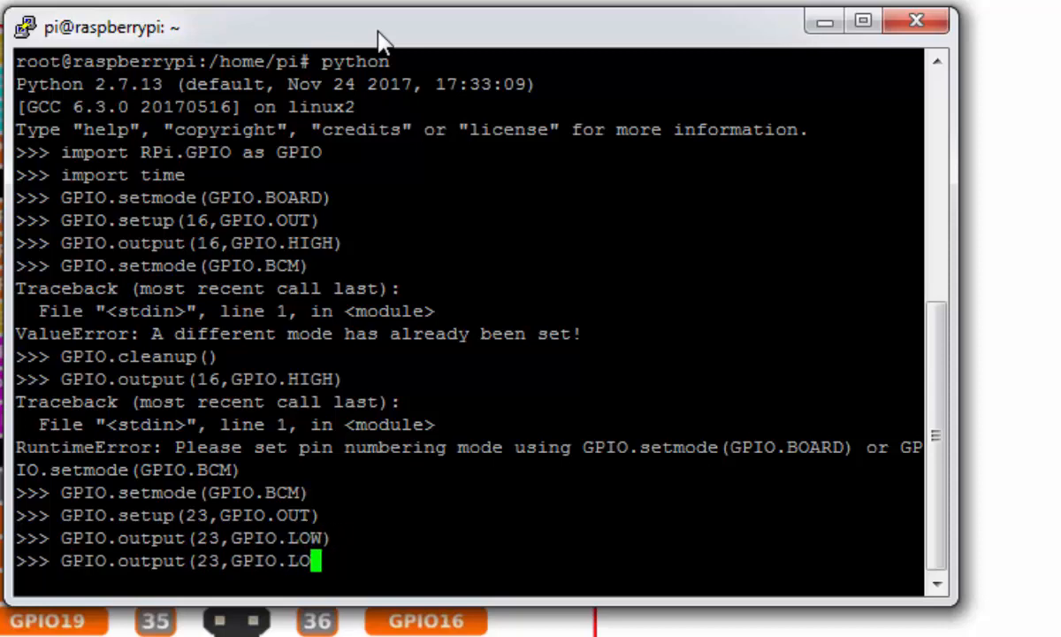
{"action": "type", "text": "HIGH)"}
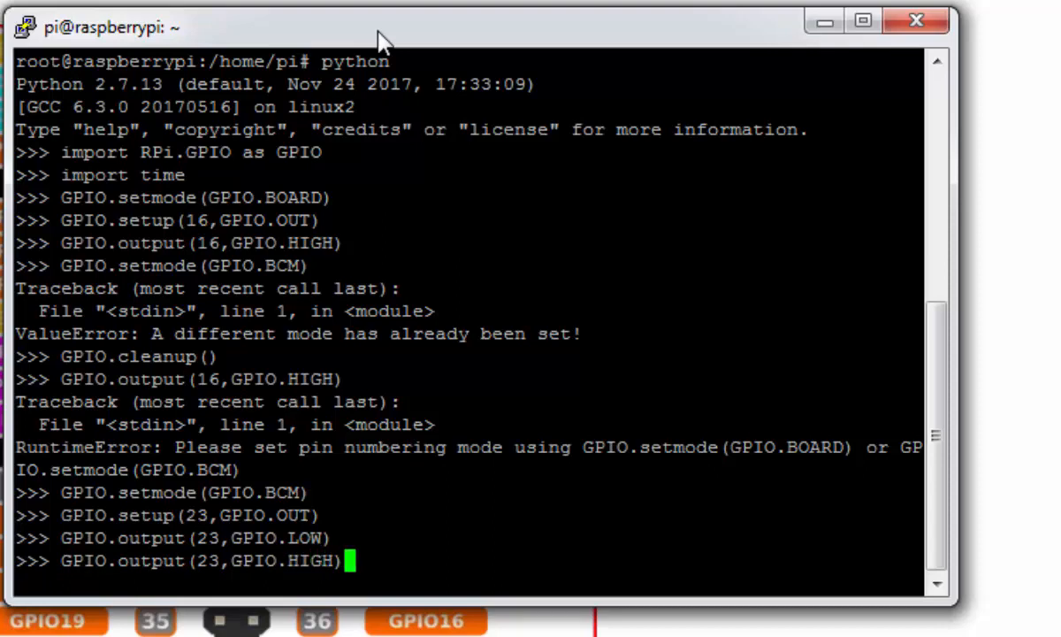
{"action": "key", "text": "Return"}
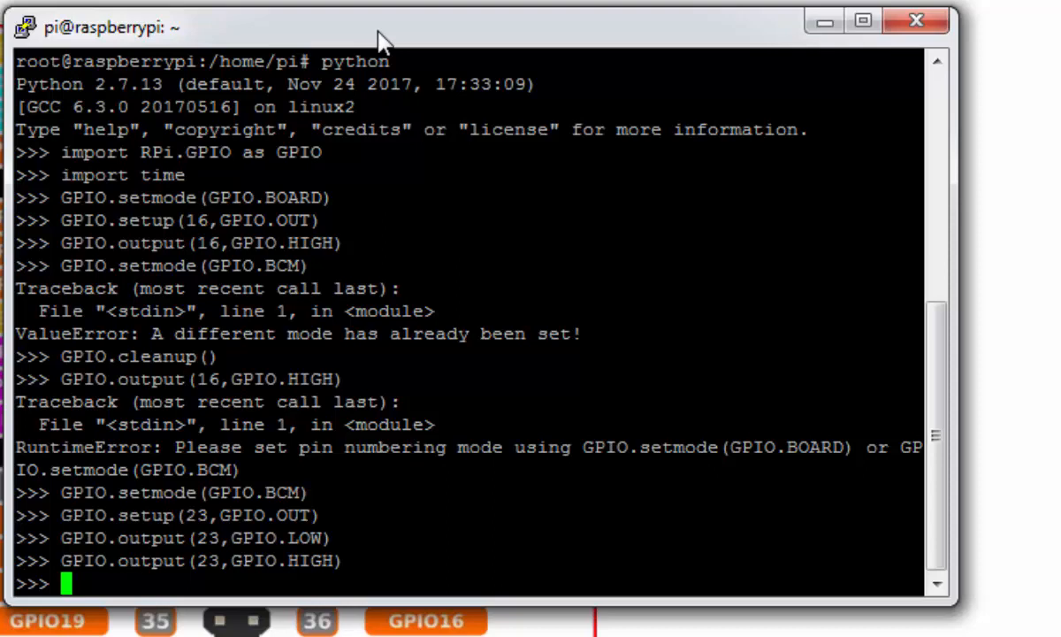
Step: Import time and run time.sleep(0.5) for a half-second pause
{"action": "type", "text": "import"}
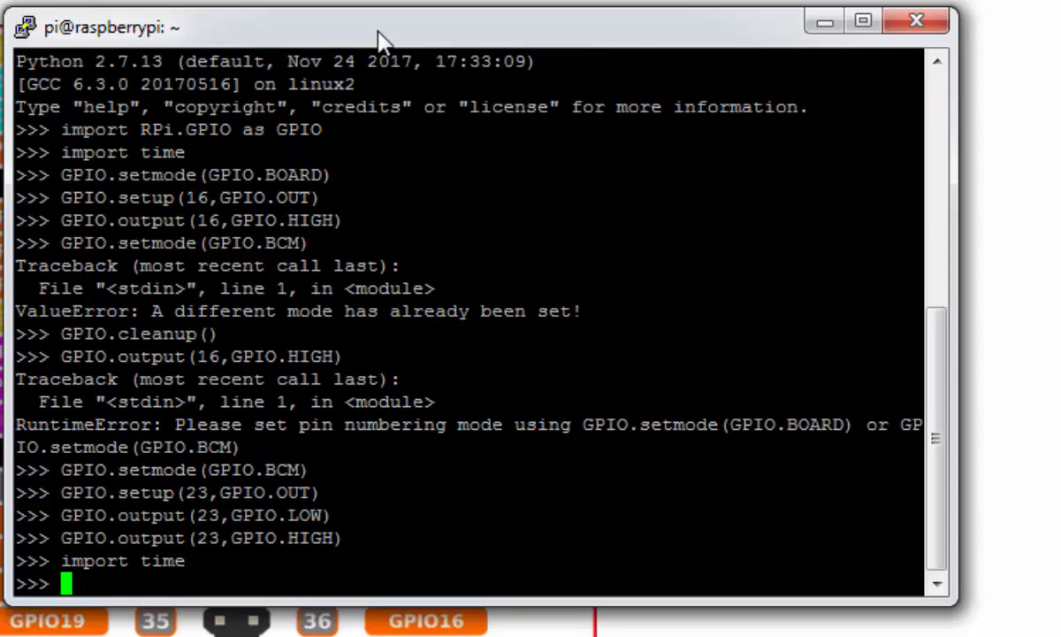
{"action": "type", "text": "time.slep"}
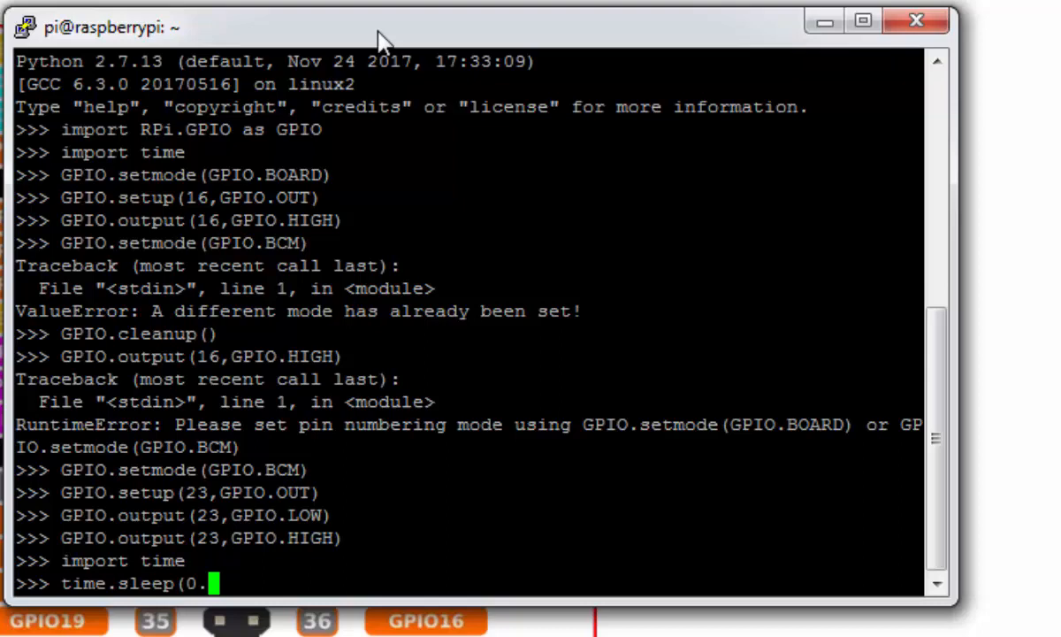
{"action": "type", "text": "5"}
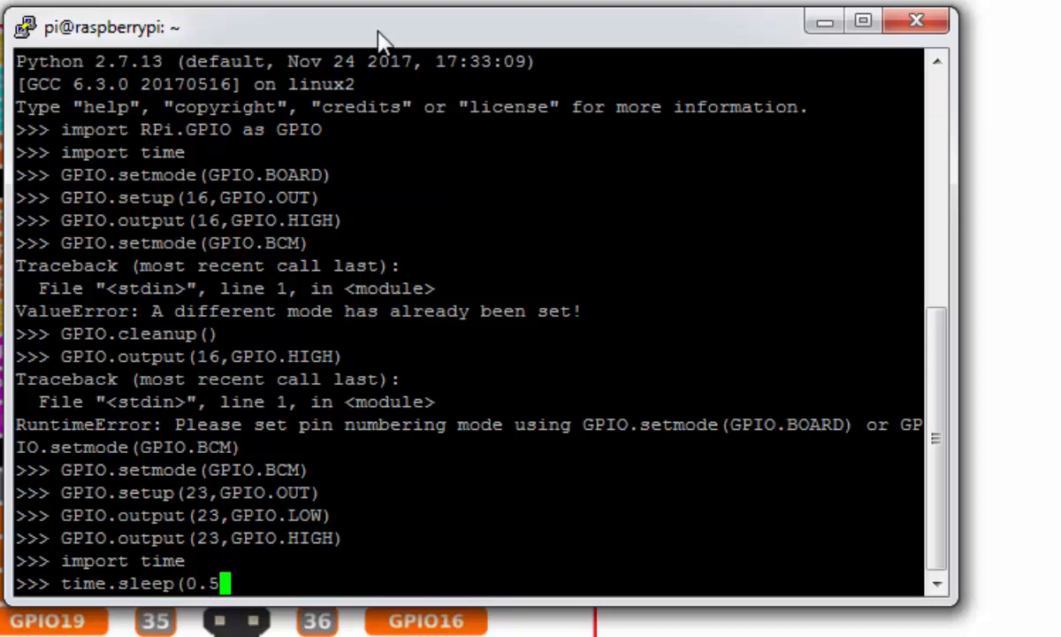
{"action": "type", "text": ")"}
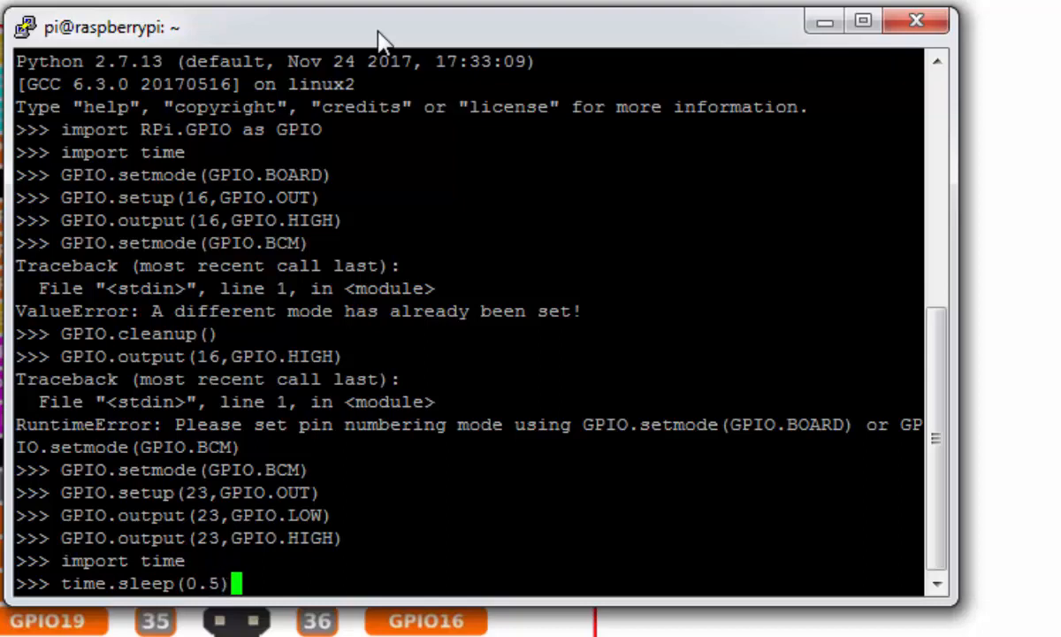
{"action": "key", "text": "Return"}
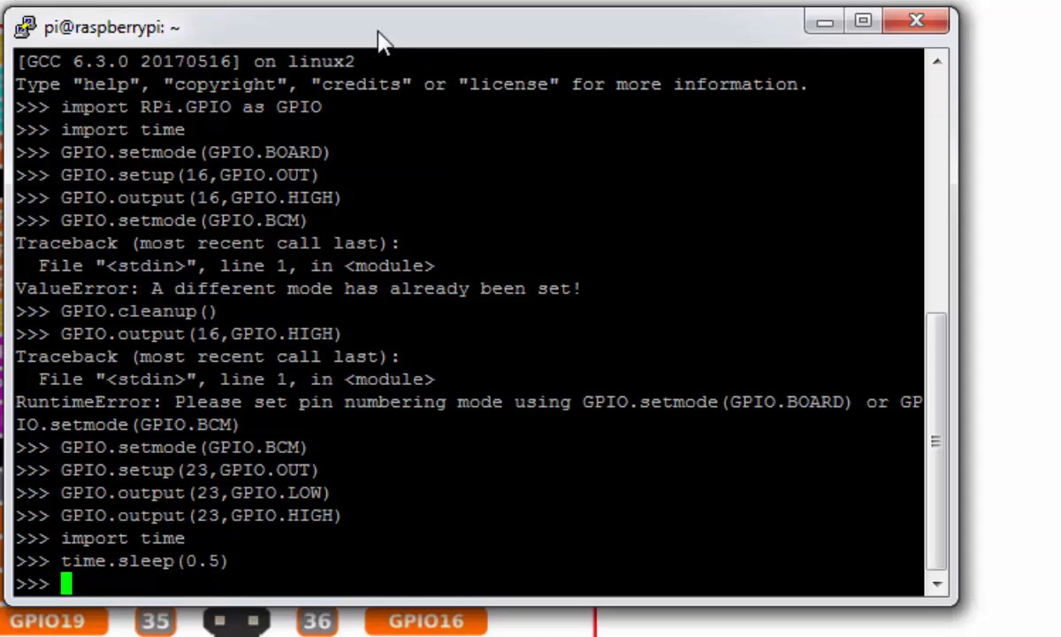
Step: Type the loop header for i in range(1,30):
{"action": "type", "text": "f"}
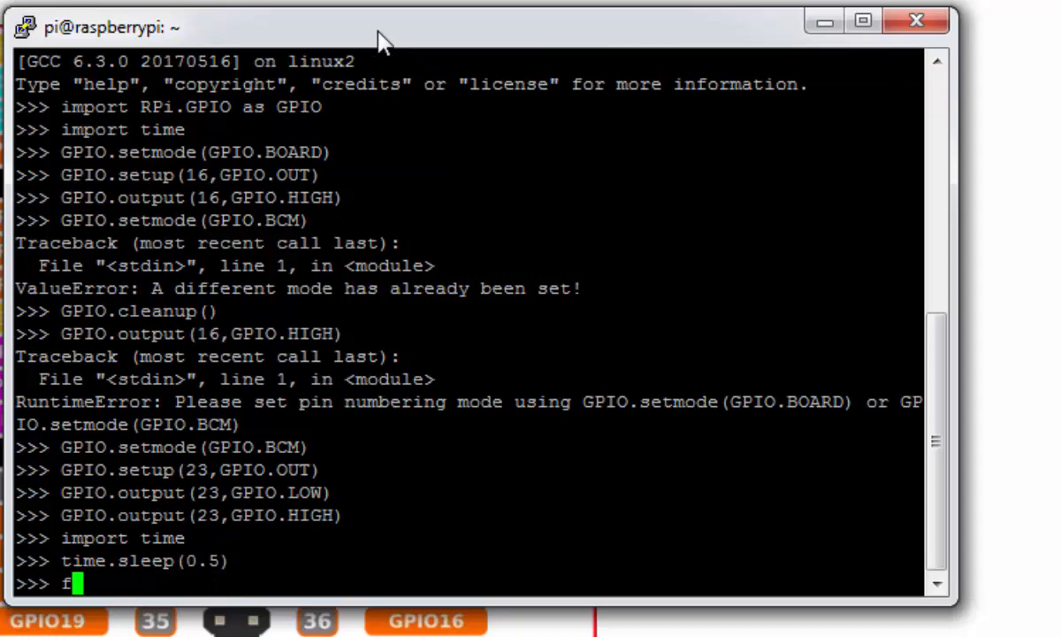
{"action": "type", "text": "or i"}
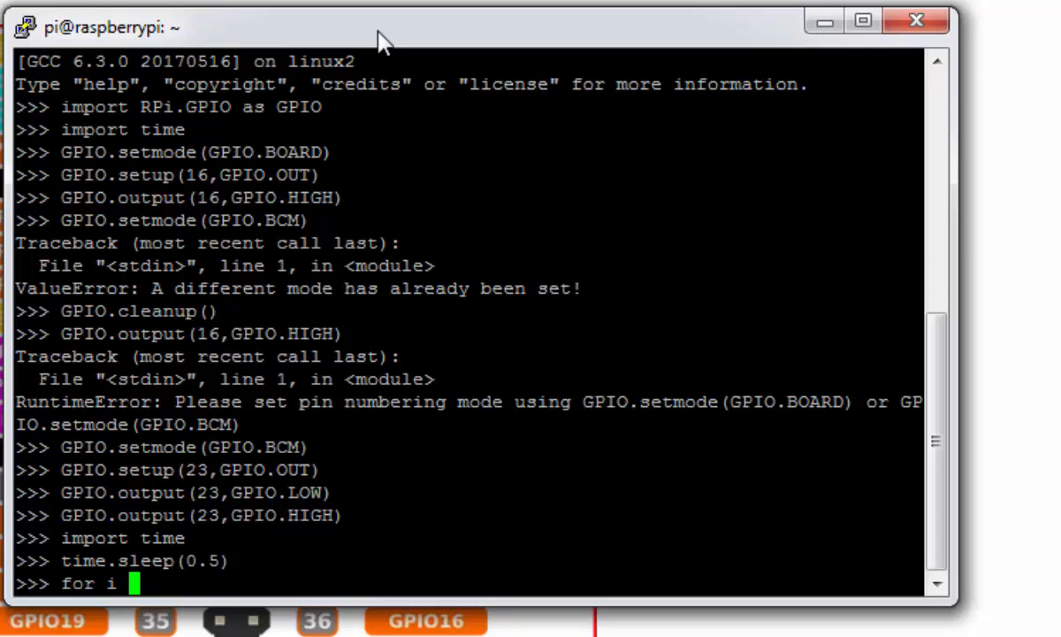
{"action": "type", "text": "in range"}
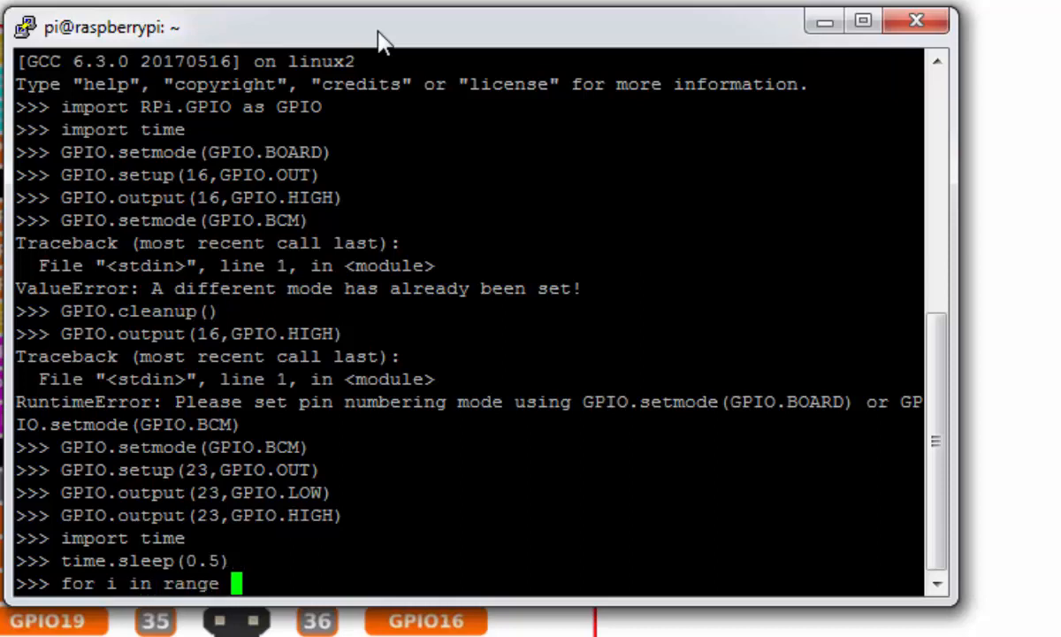
{"action": "type", "text": "(1,3"}
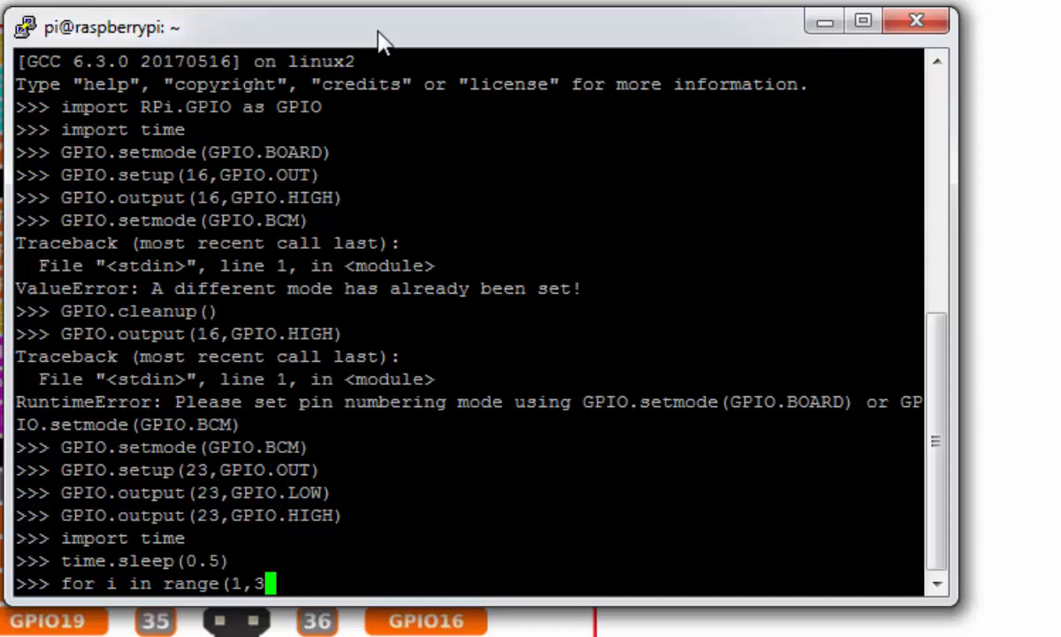
{"action": "type", "text": "0):"}
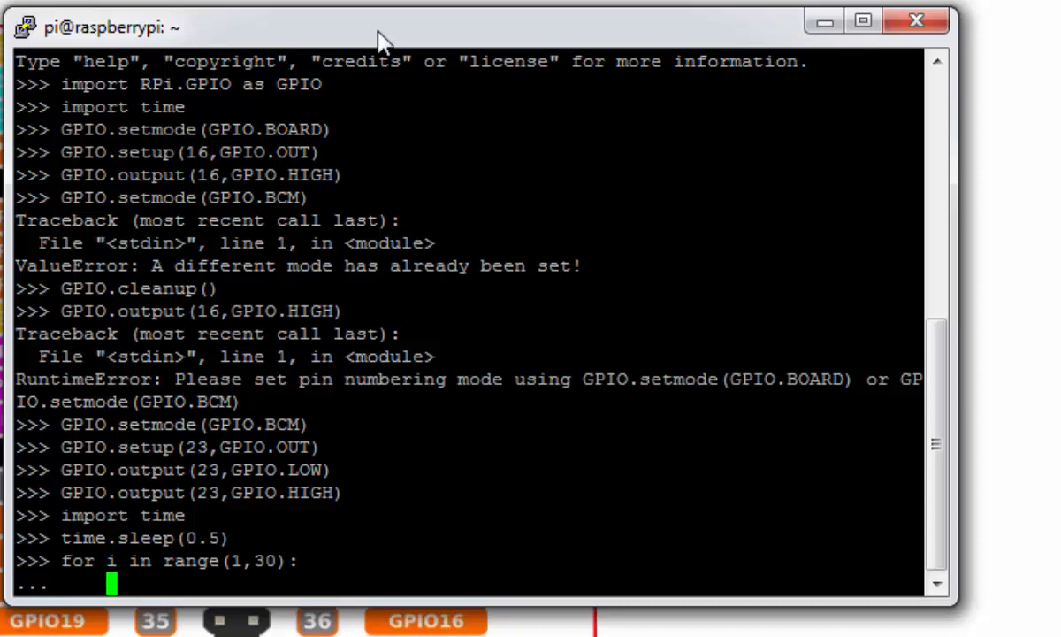
Step: Add the loop body line setting pin 23 HIGH
{"action": "type", "text": "GP"}
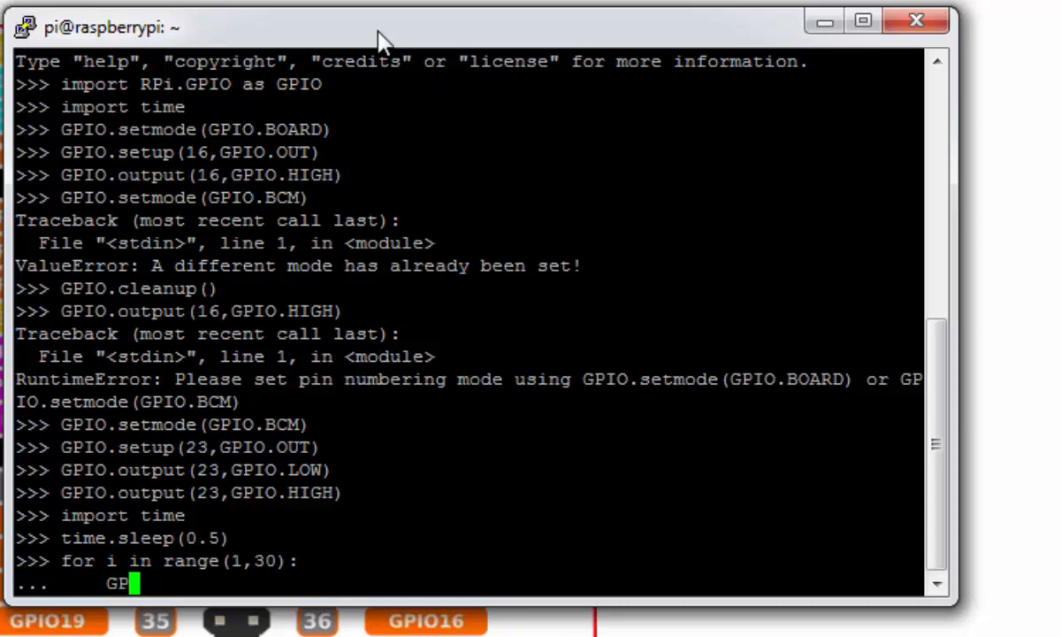
{"action": "type", "text": "IO.set"}
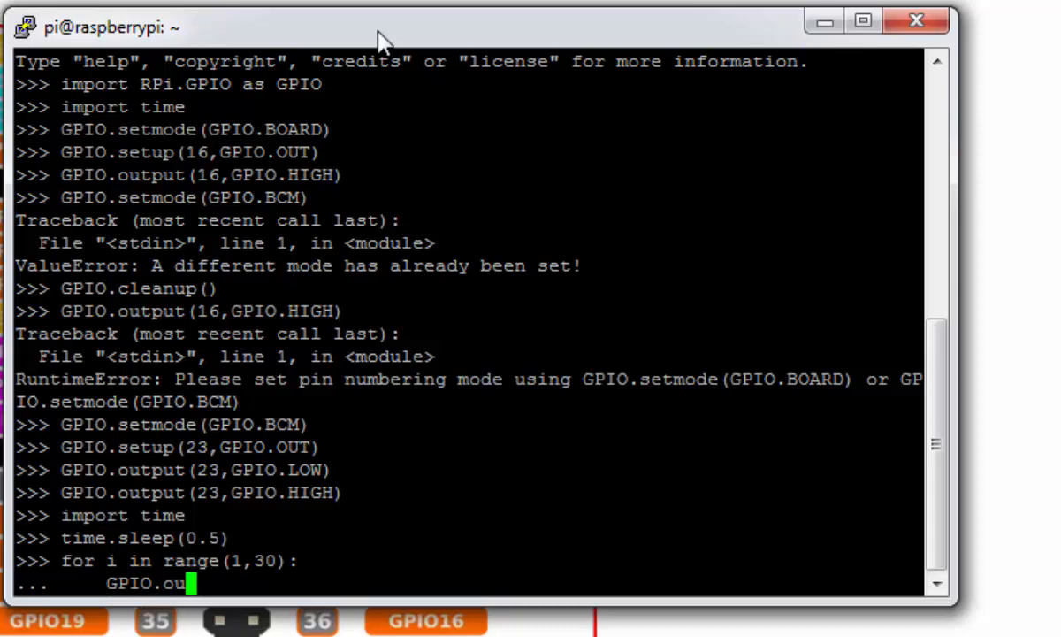
{"action": "type", "text": "tput(23"}
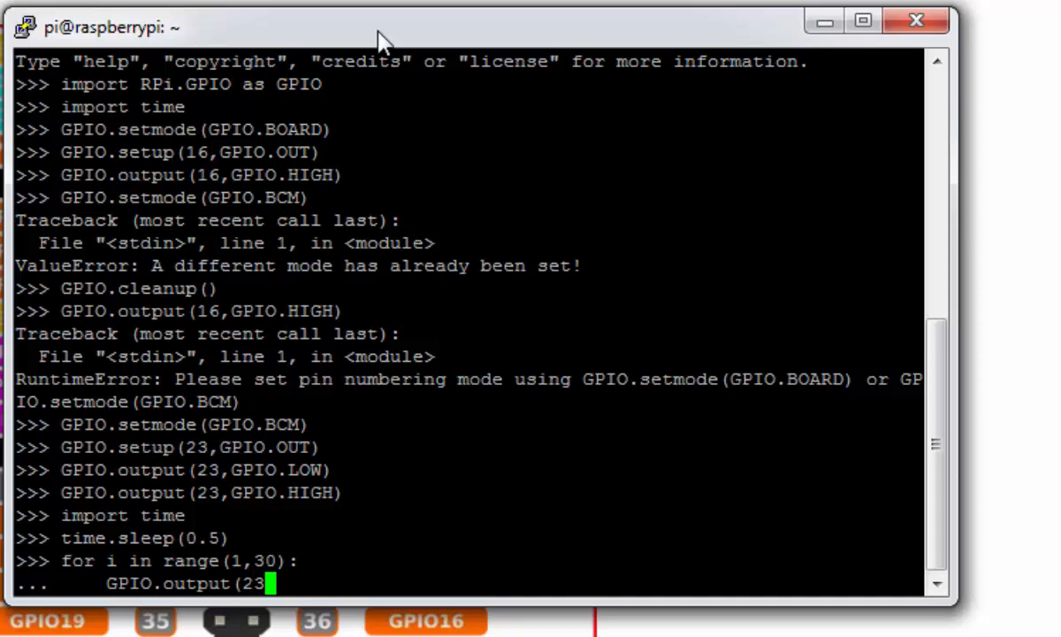
{"action": "type", "text": ",GPIO."}
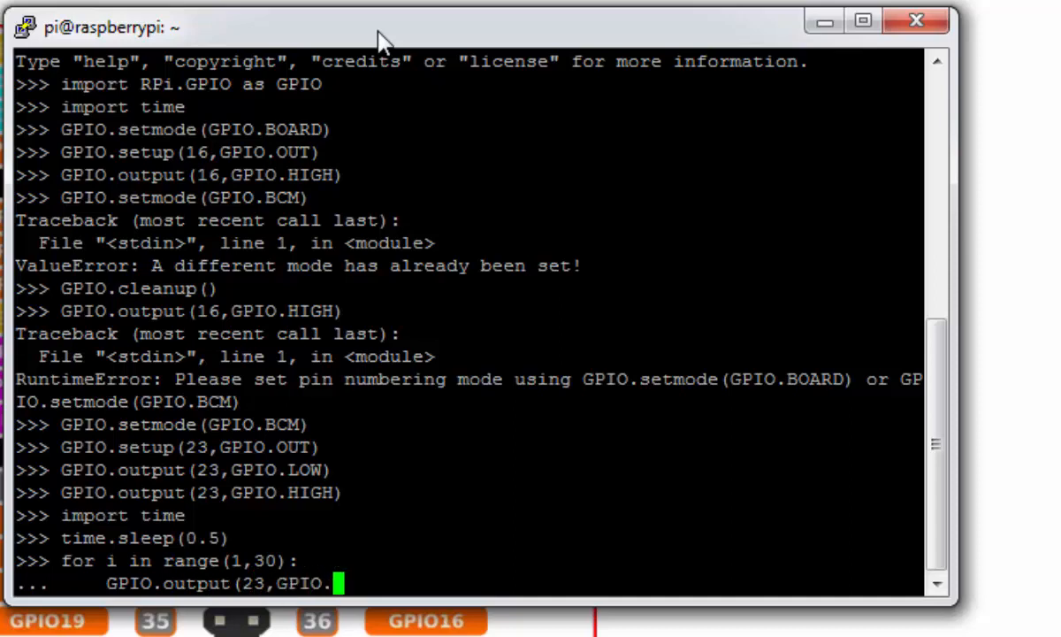
{"action": "type", "text": "LOW)"}
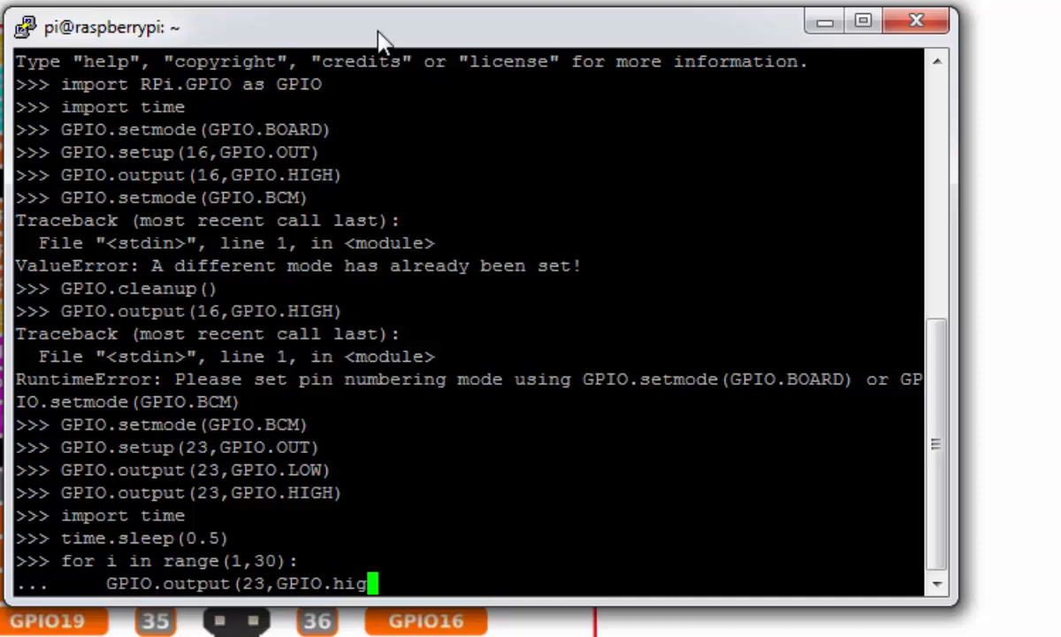
{"action": "type", "text": "HIGH"}
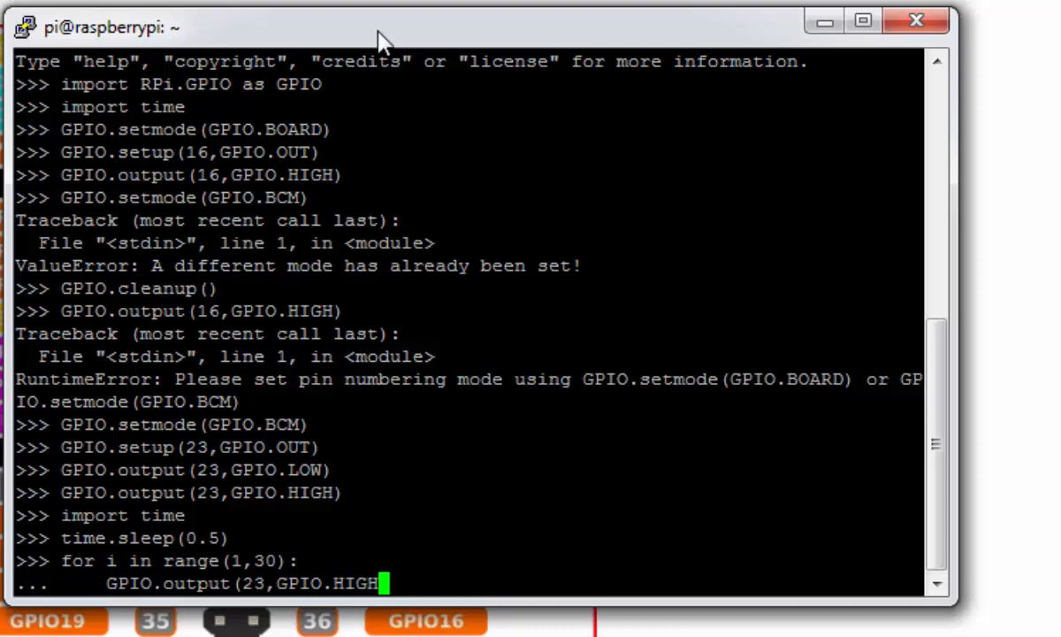
{"action": "key", "text": "Return"}
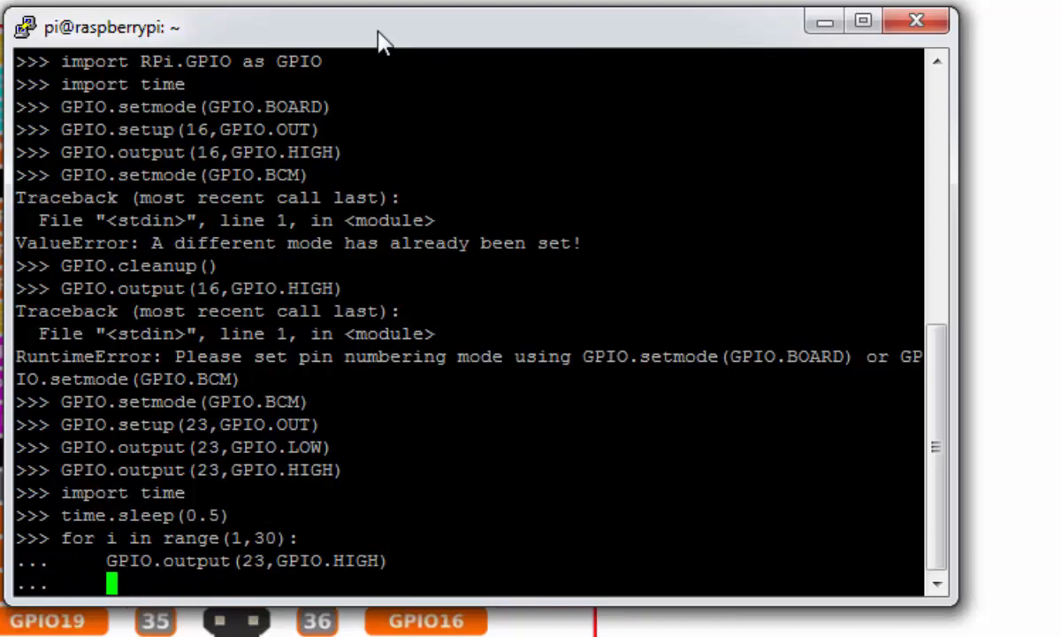
Step: Add a 0.5 s sleep, pin 23 LOW, and another 0.5 s sleep to the loop
{"action": "type", "text": "t"}
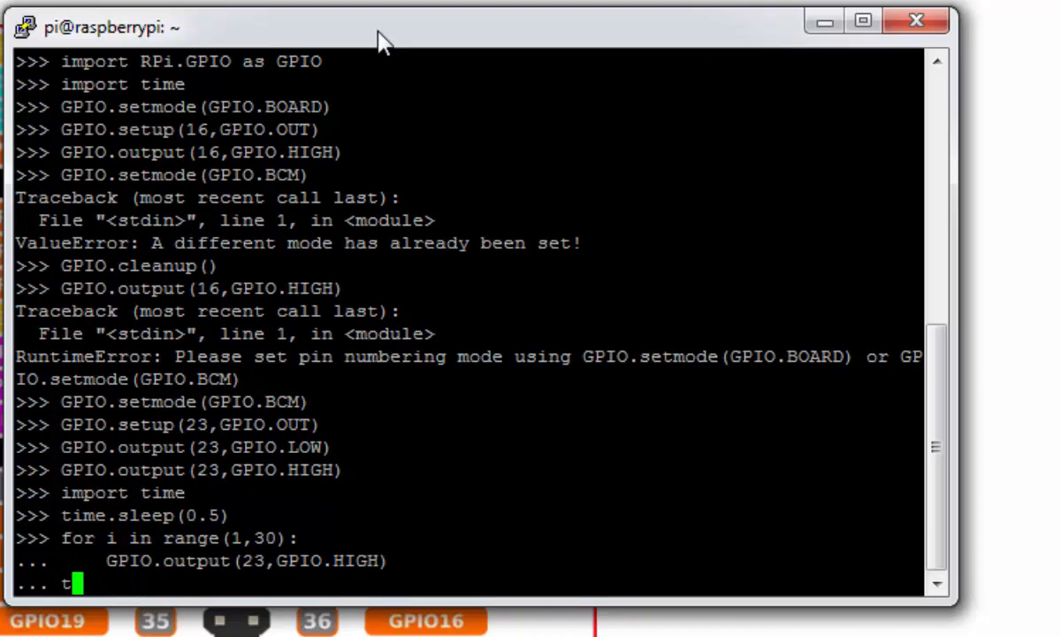
{"action": "type", "text": "ime."}
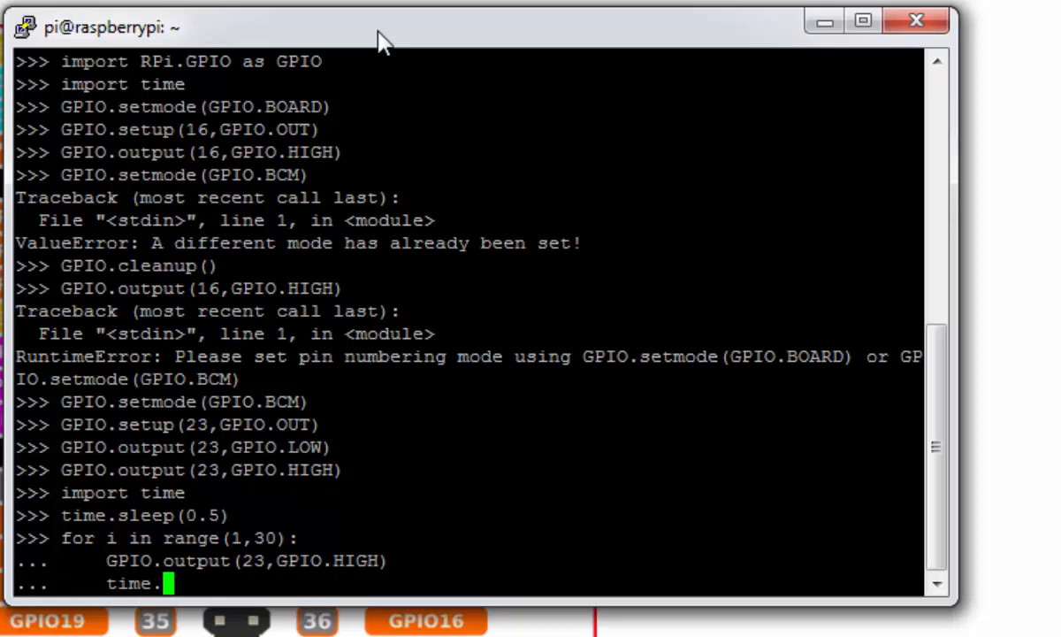
{"action": "type", "text": "sleep(0.5"}
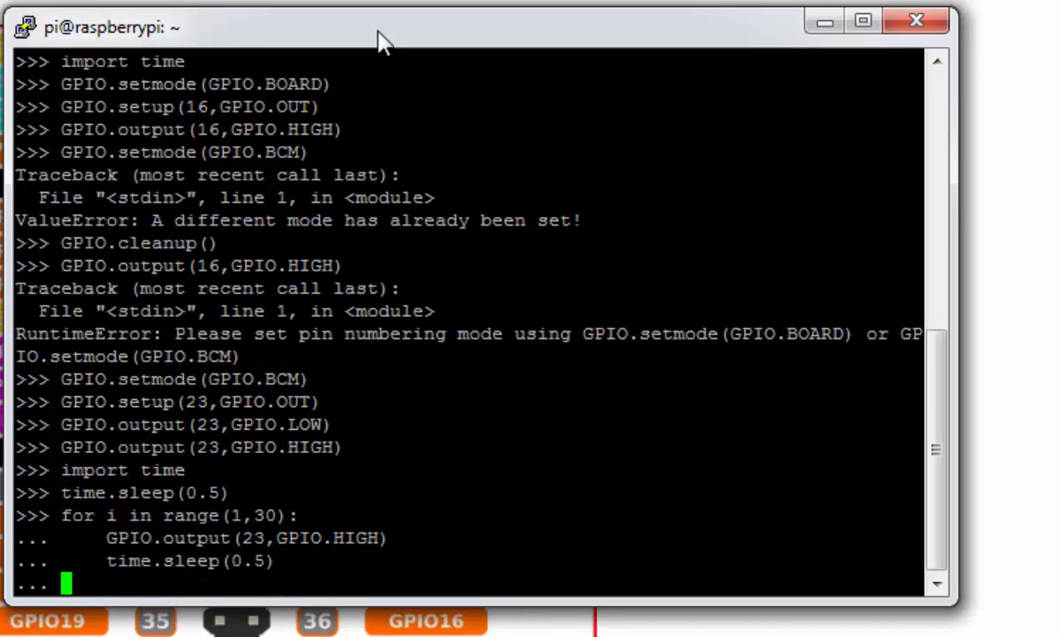
{"action": "type", "text": "GPIO."}
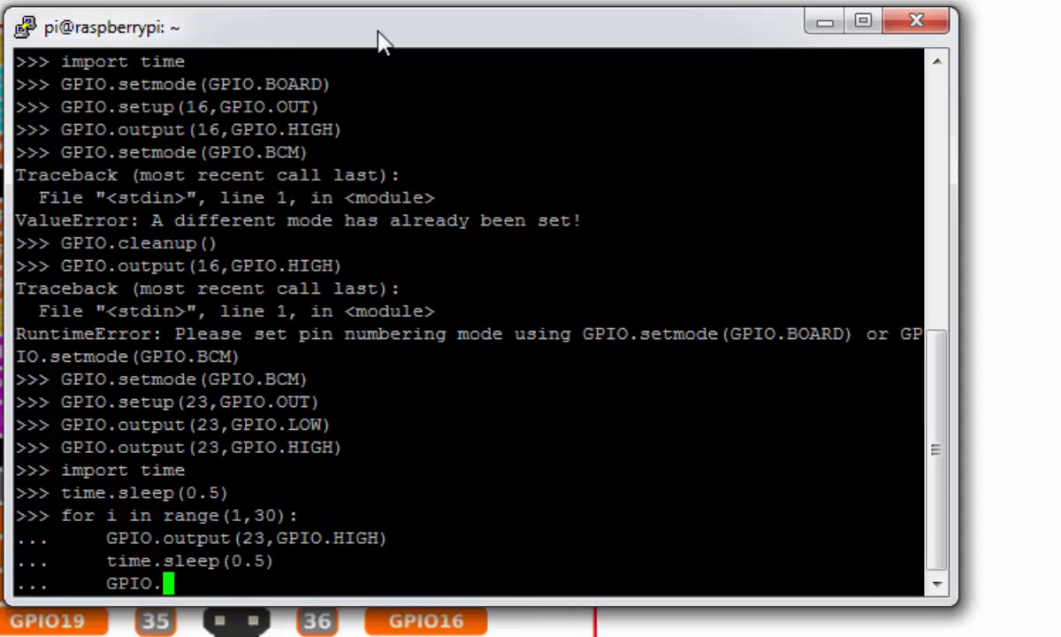
{"action": "type", "text": "output(2"}
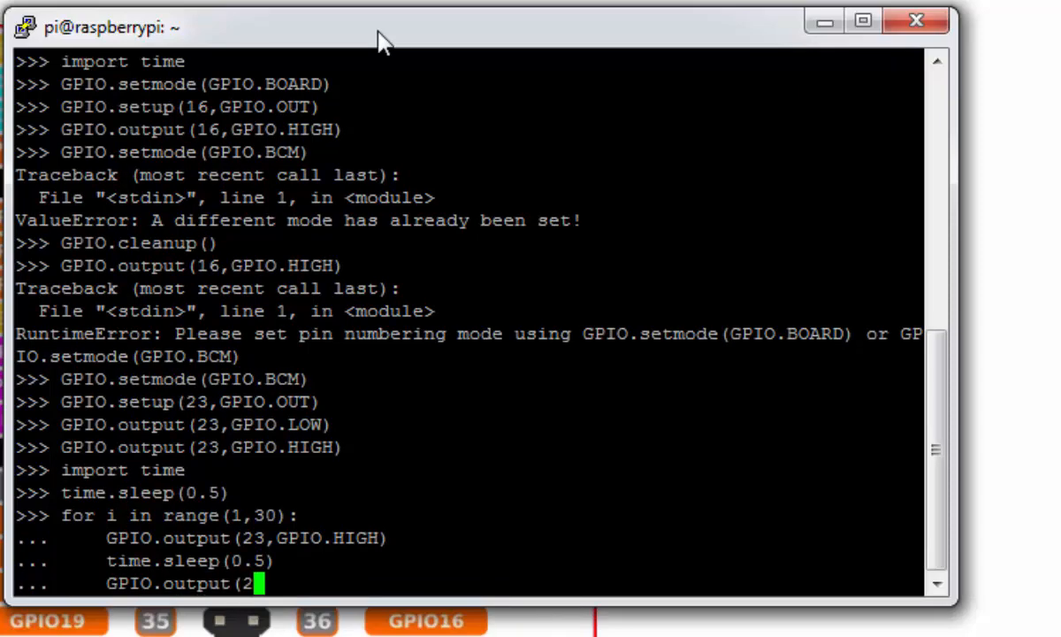
{"action": "type", "text": "3,"}
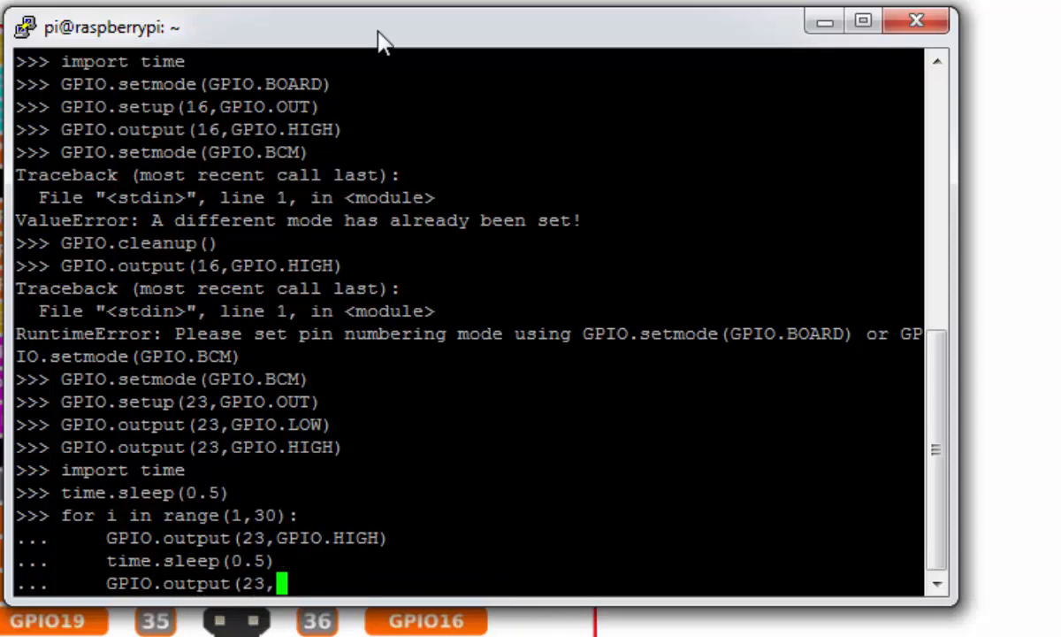
{"action": "type", "text": "GPIO.LOW"}
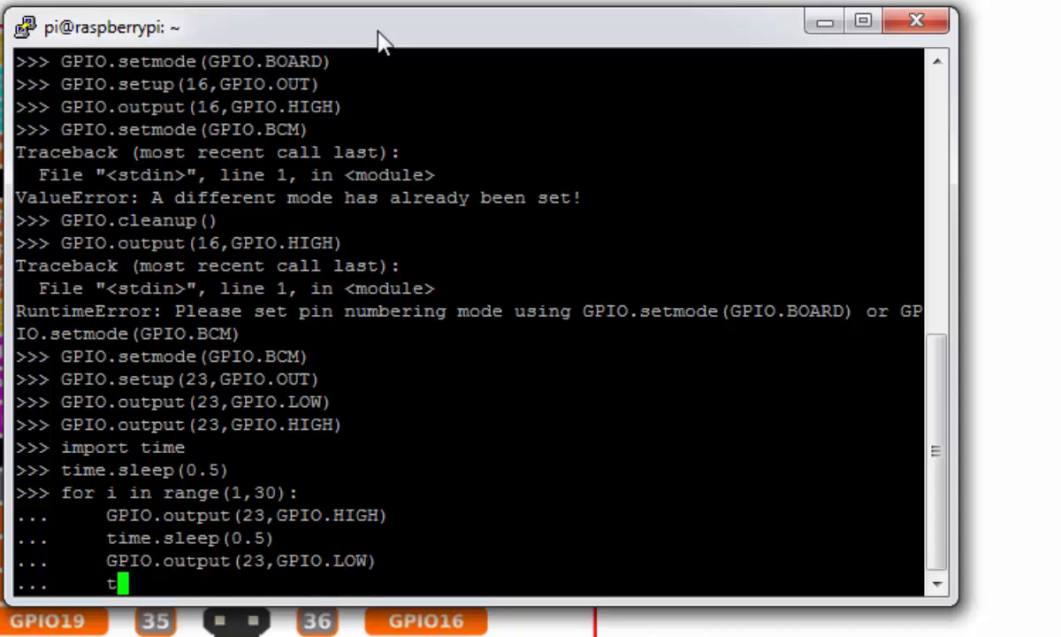
{"action": "type", "text": "ime.sleep"}
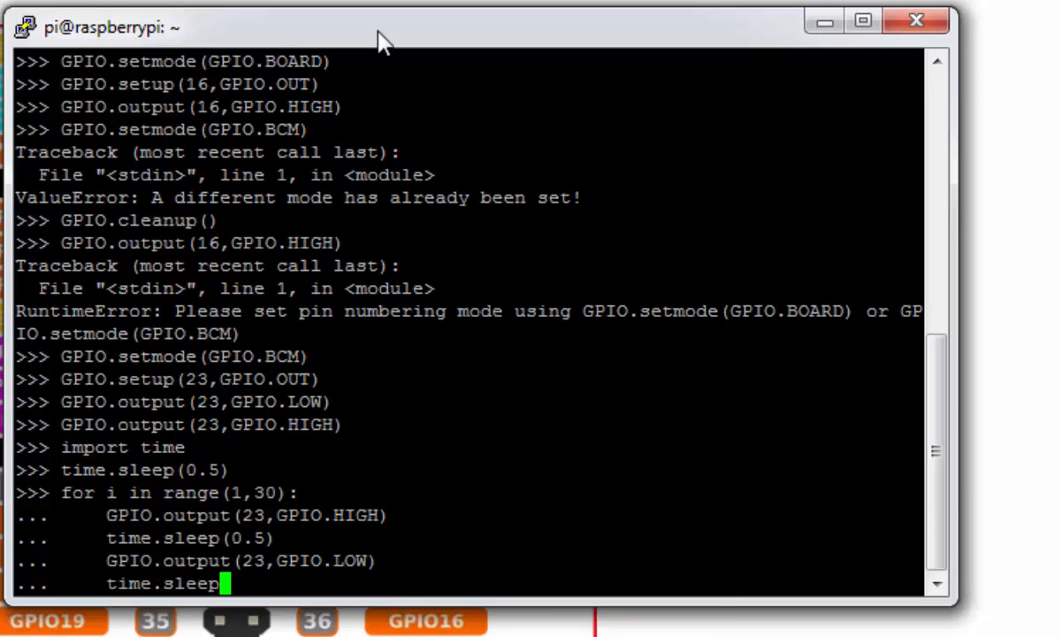
{"action": "type", "text": "(0.5"}
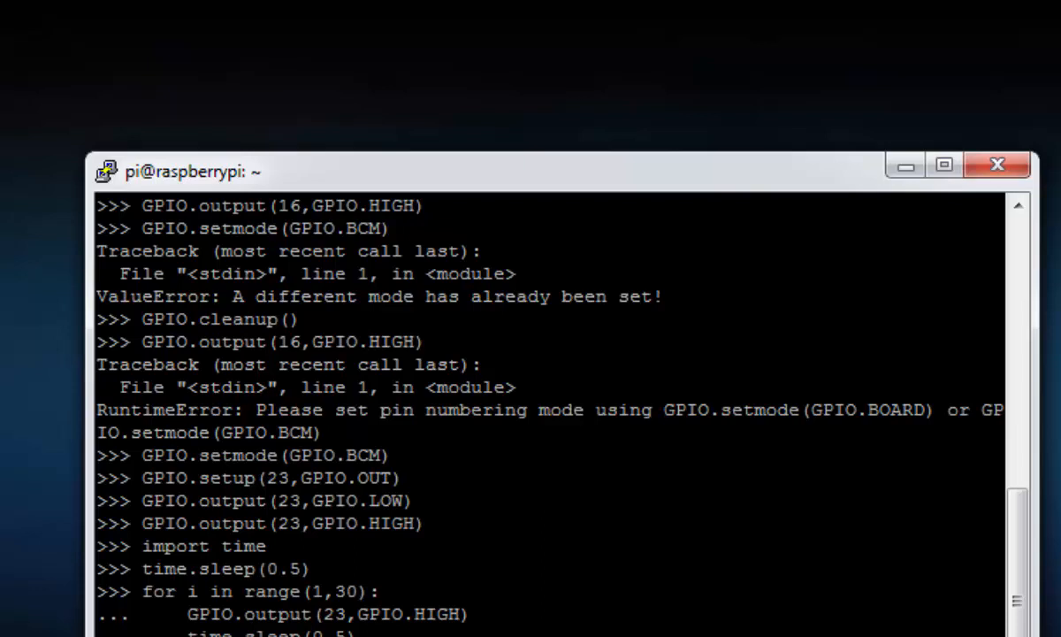
{"action": "mouse_move", "coordinate": [582, 196]}
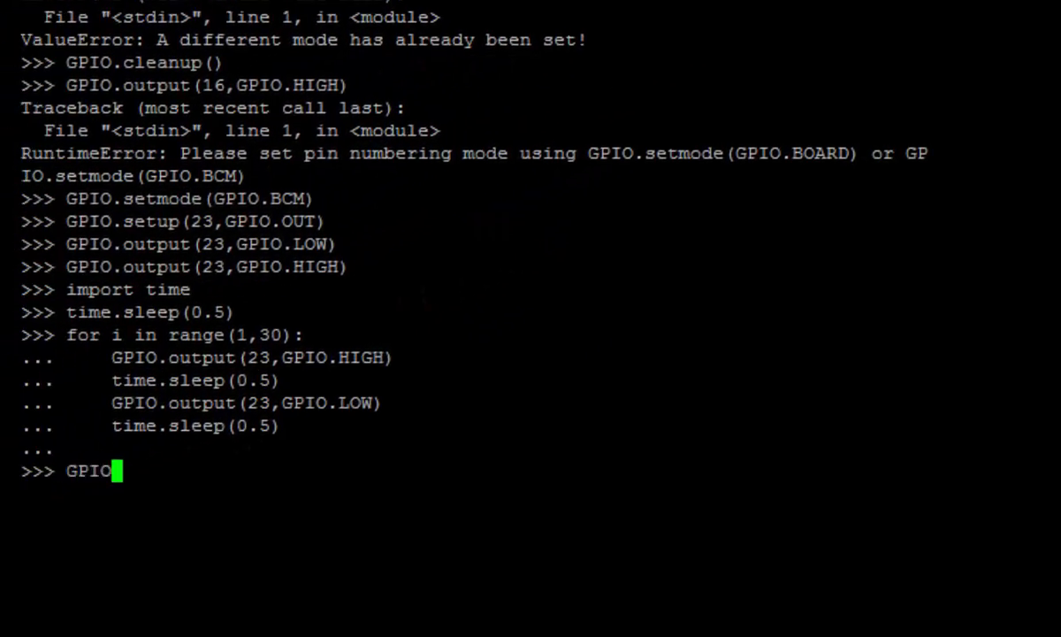
Step: Run GPIO.cleanup() to release the pins, then type exit()
{"action": "type", "text": ".cleanup("}
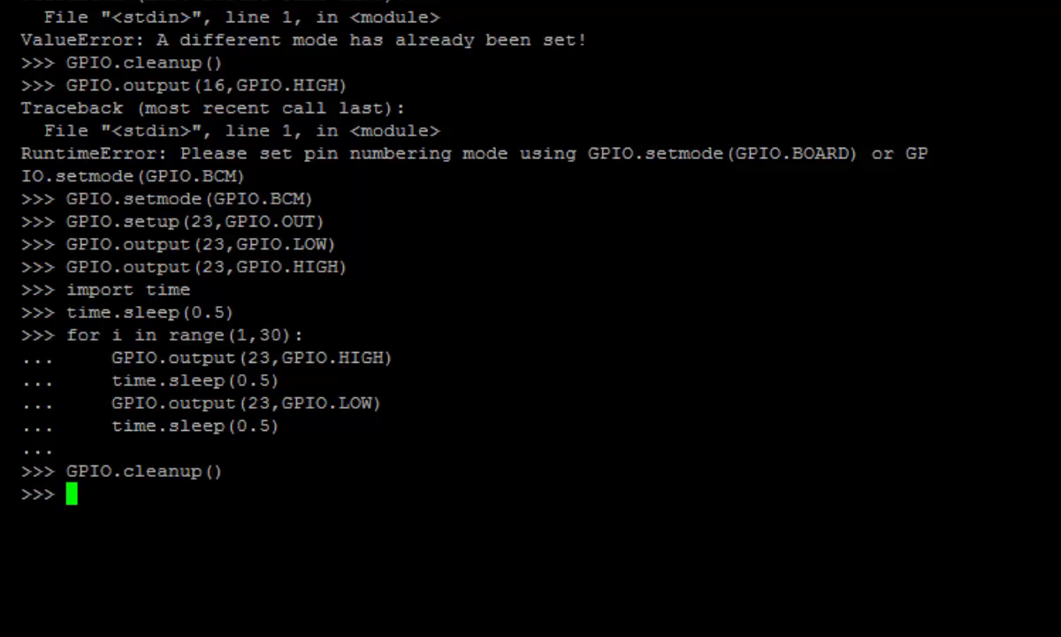
{"action": "type", "text": "exit()"}
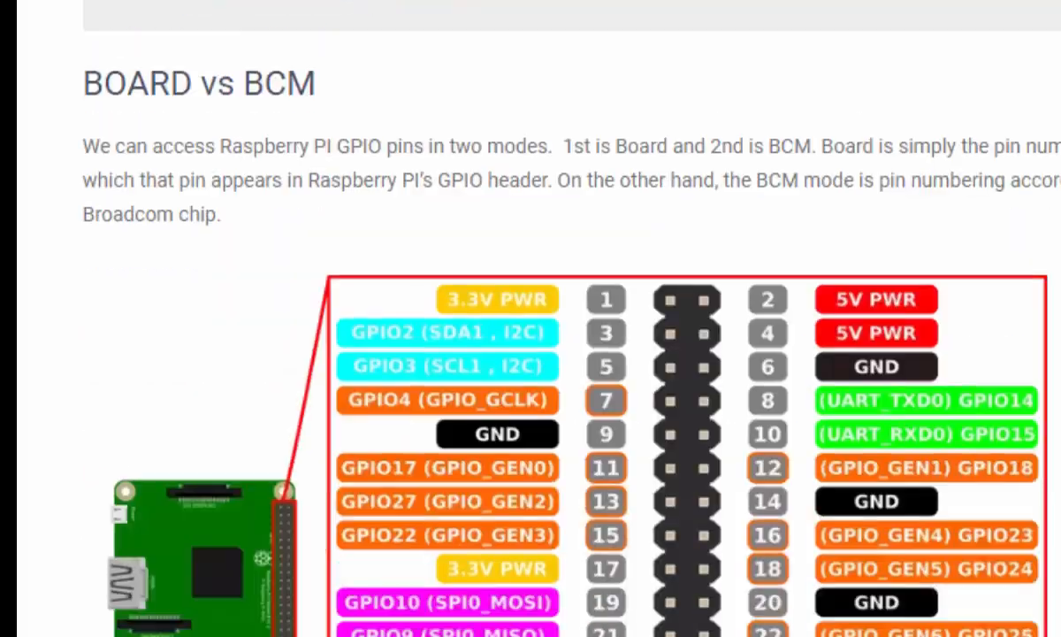
Step: Scroll the tutorial past the BOARD vs BCM diagram to the LED ON OFF Code section
{"action": "scroll", "scroll_direction": "down", "scroll_amount": 3}
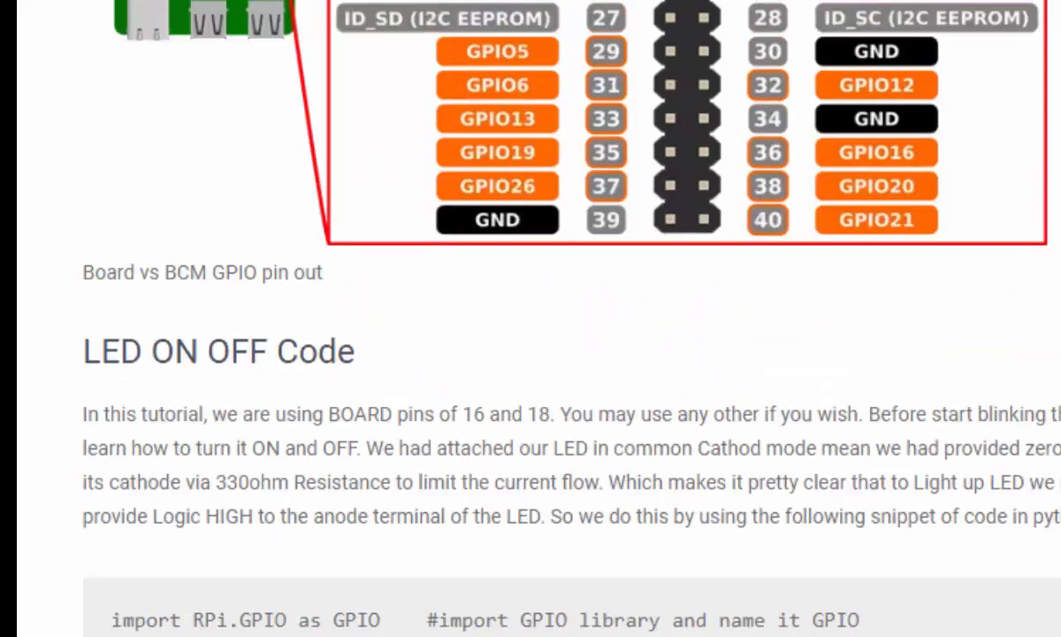